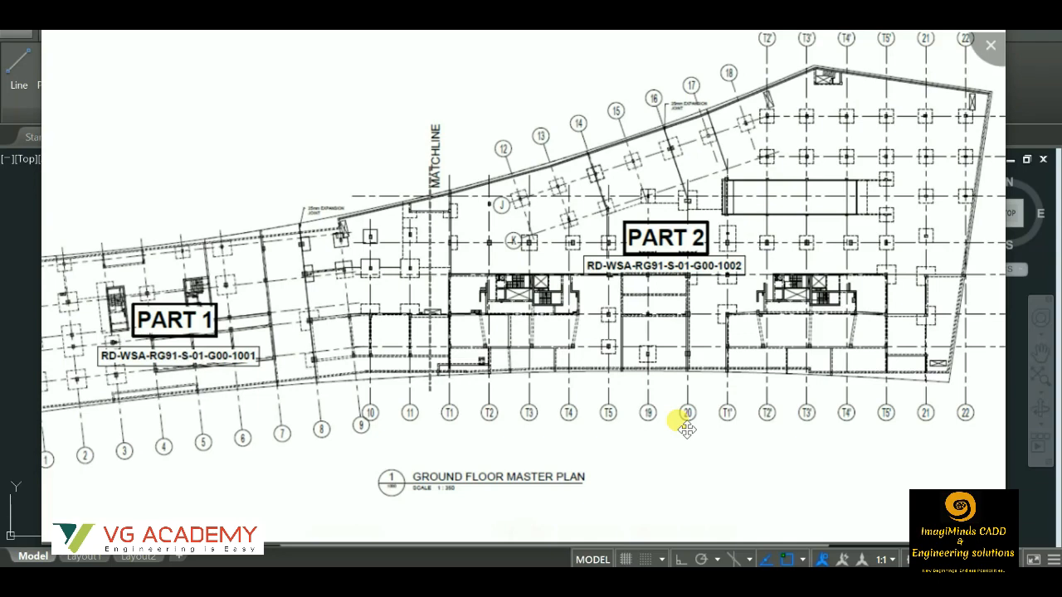
{"action": "mouse_move", "coordinate": [755, 361]}
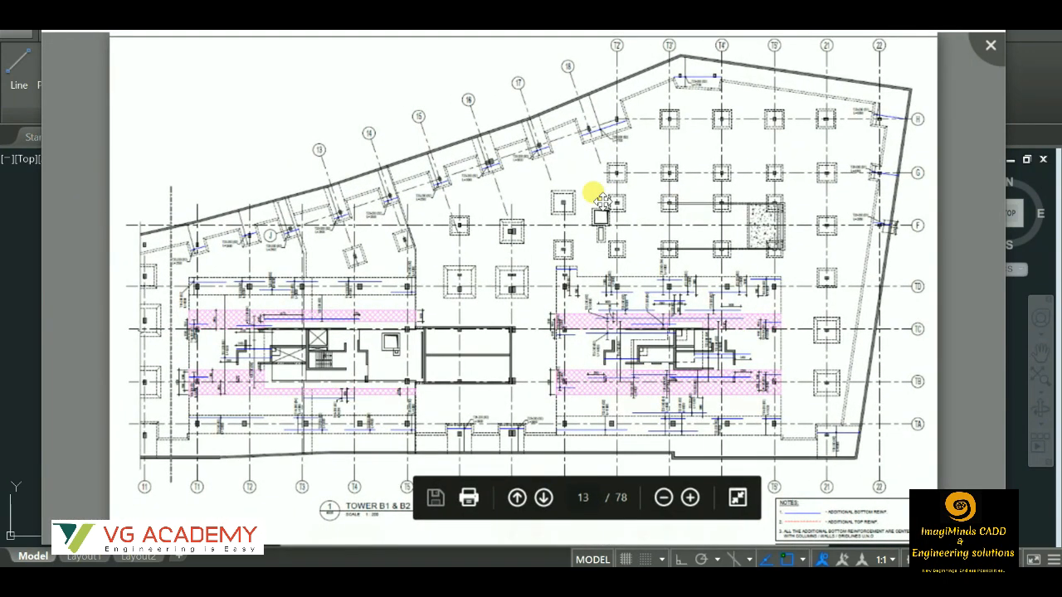
Go from the ground floor master plan to page 13, the Tower B1 & B2 sheet
{"action": "left_click", "coordinate": [544, 498]}
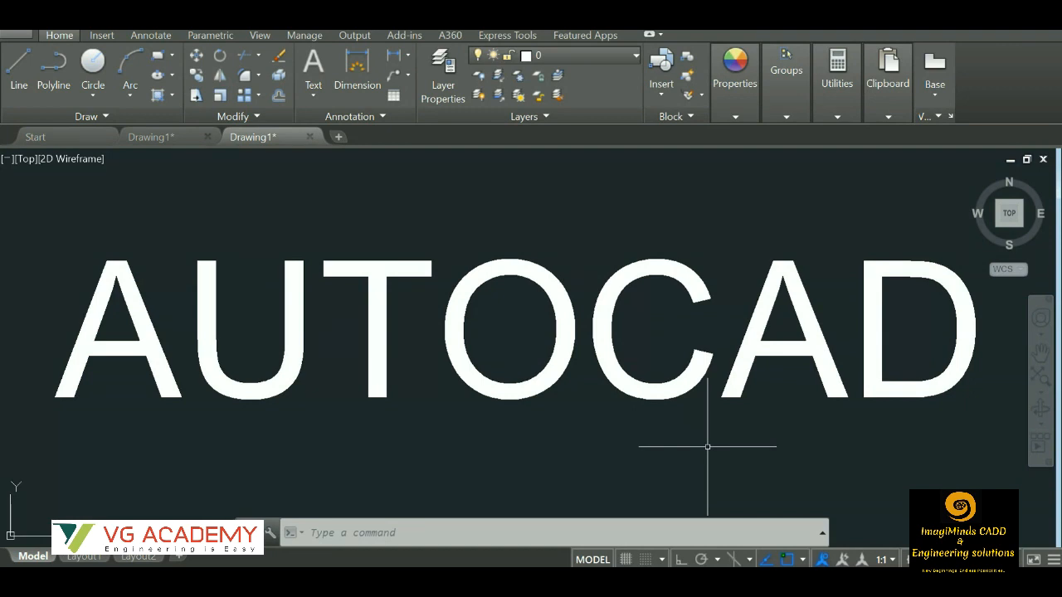
{"action": "mouse_move", "coordinate": [667, 497]}
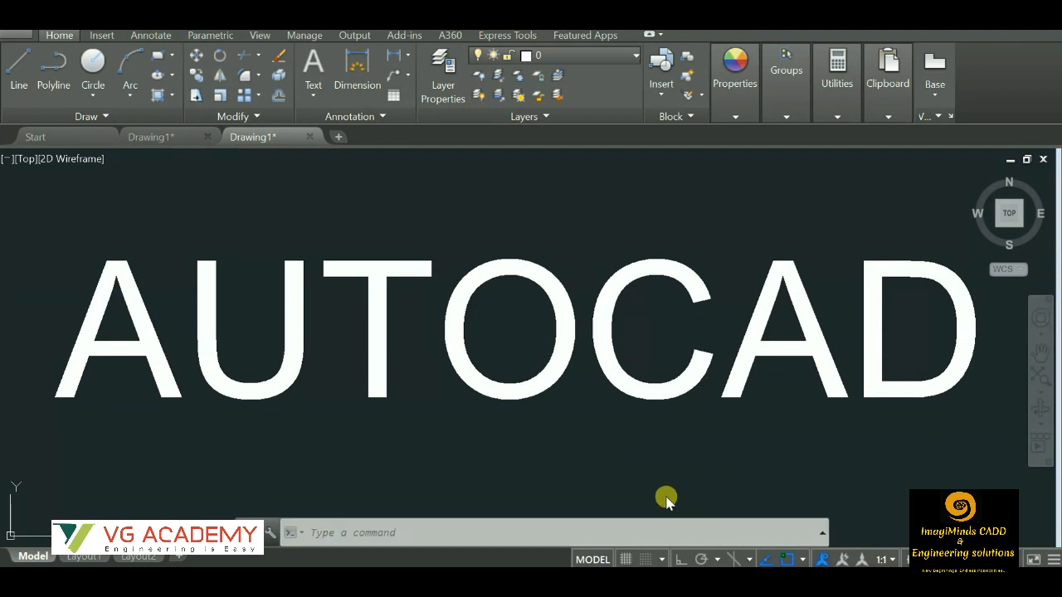
{"action": "mouse_move", "coordinate": [660, 405]}
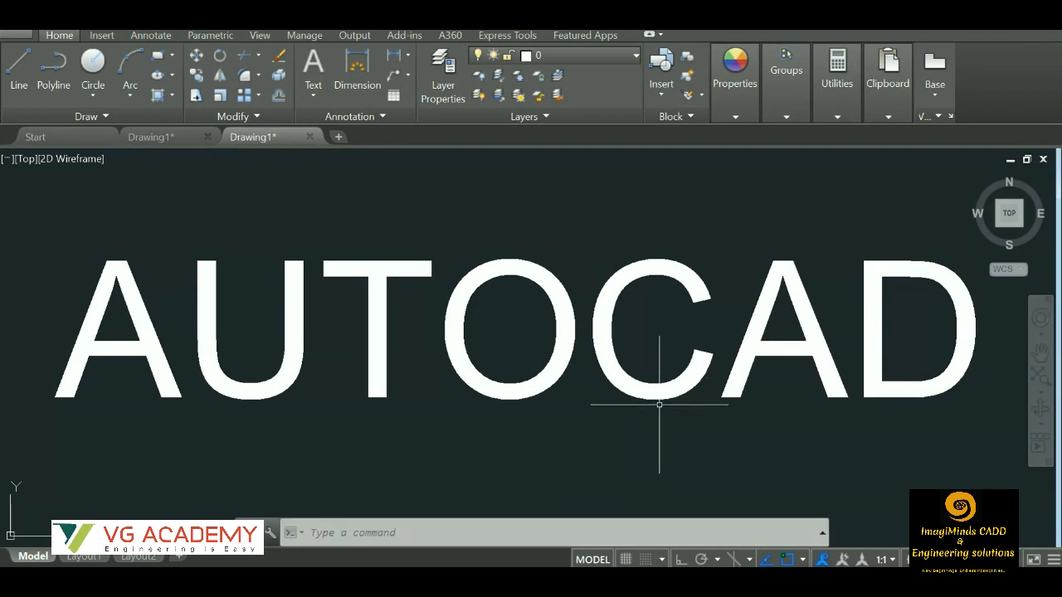
{"action": "mouse_move", "coordinate": [263, 219]}
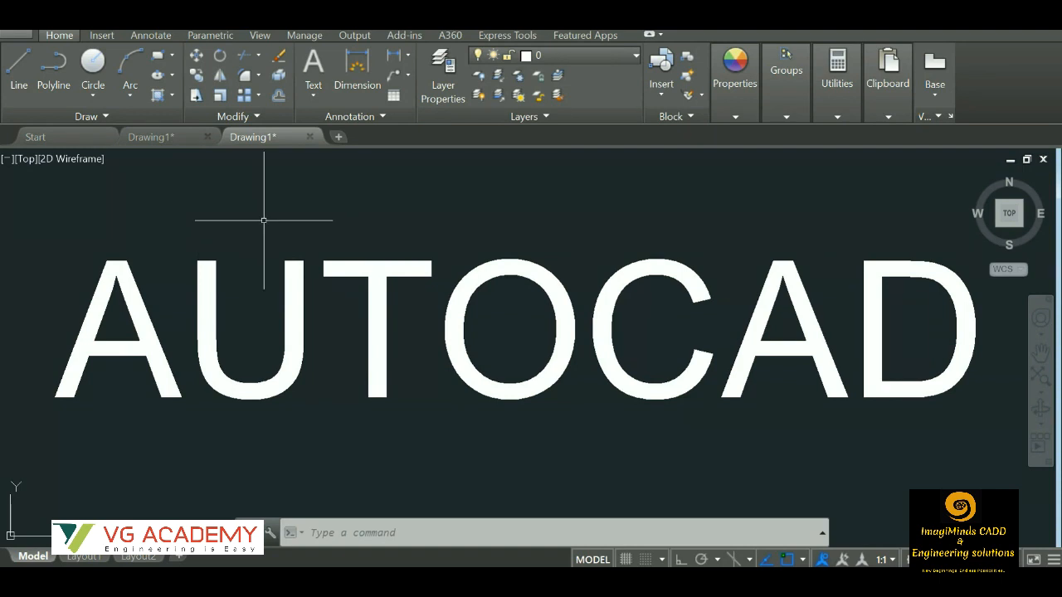
{"action": "mouse_move", "coordinate": [395, 239]}
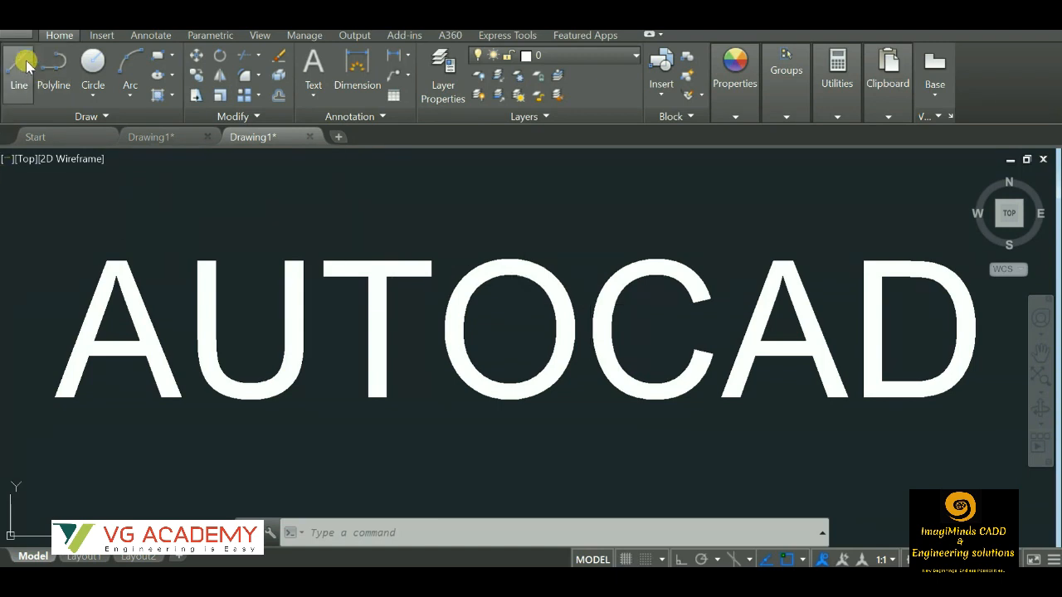
{"action": "mouse_move", "coordinate": [75, 99]}
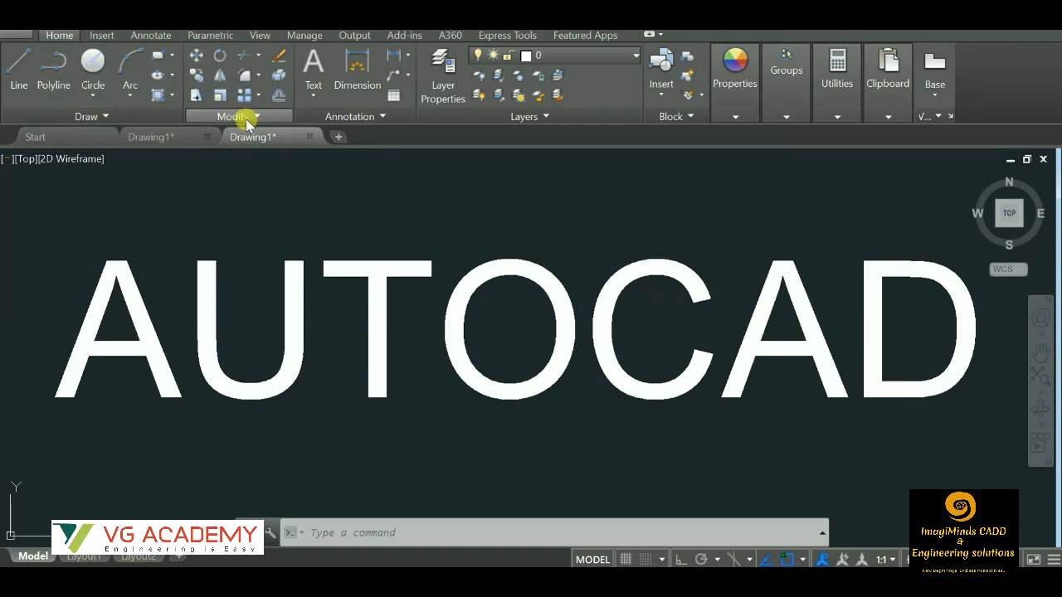
{"action": "mouse_move", "coordinate": [504, 124]}
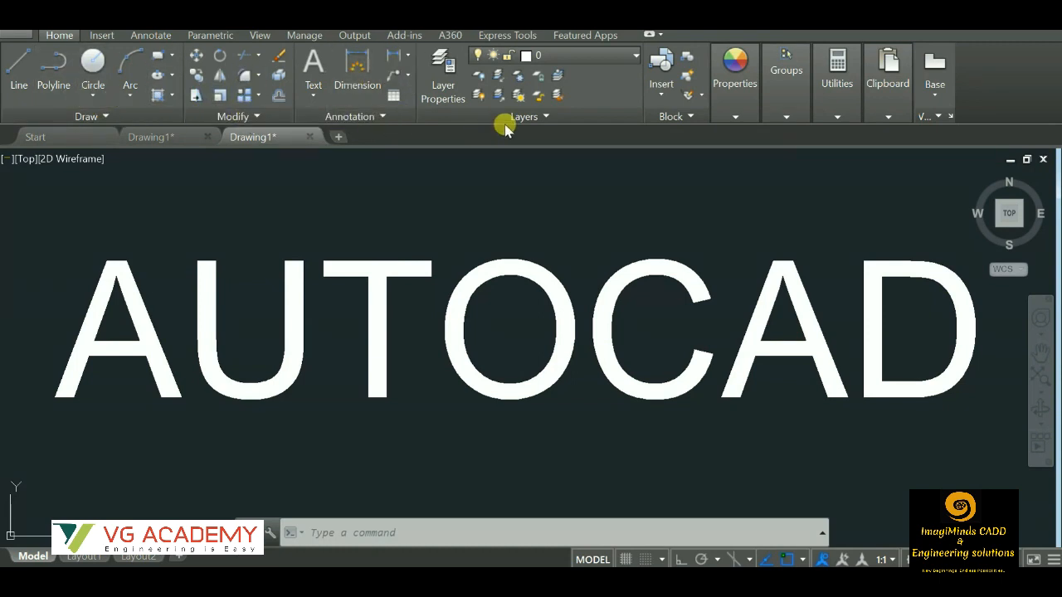
{"action": "mouse_move", "coordinate": [418, 136]}
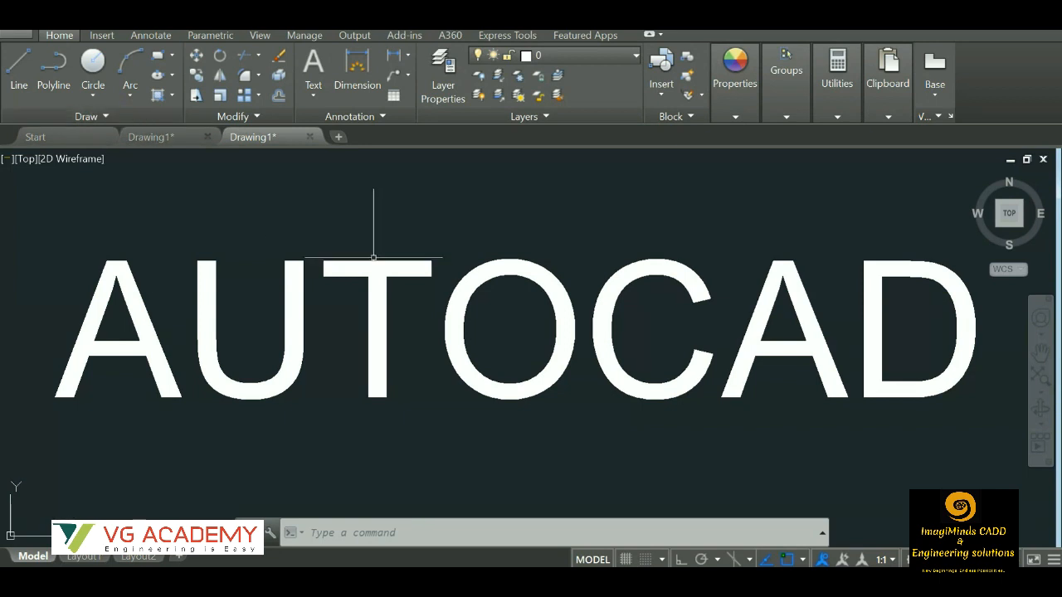
{"action": "mouse_move", "coordinate": [341, 245]}
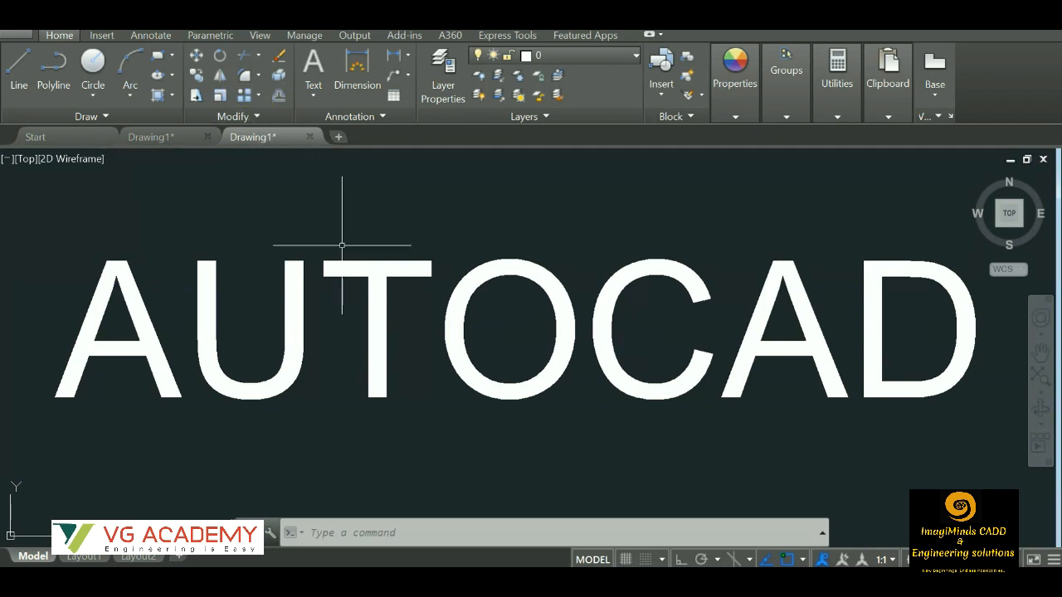
{"action": "mouse_move", "coordinate": [378, 212]}
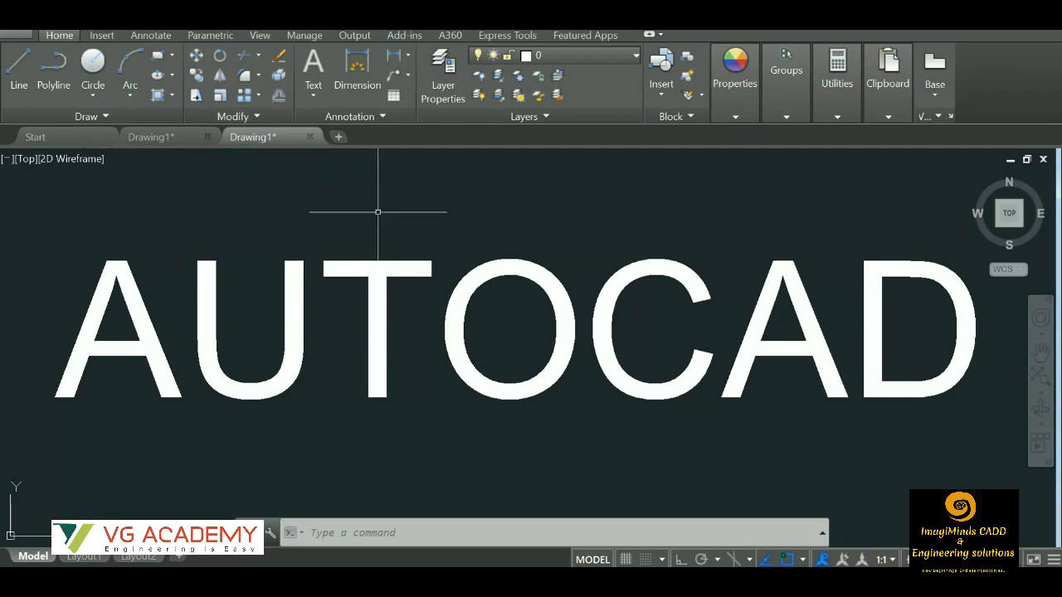
{"action": "mouse_move", "coordinate": [369, 216]}
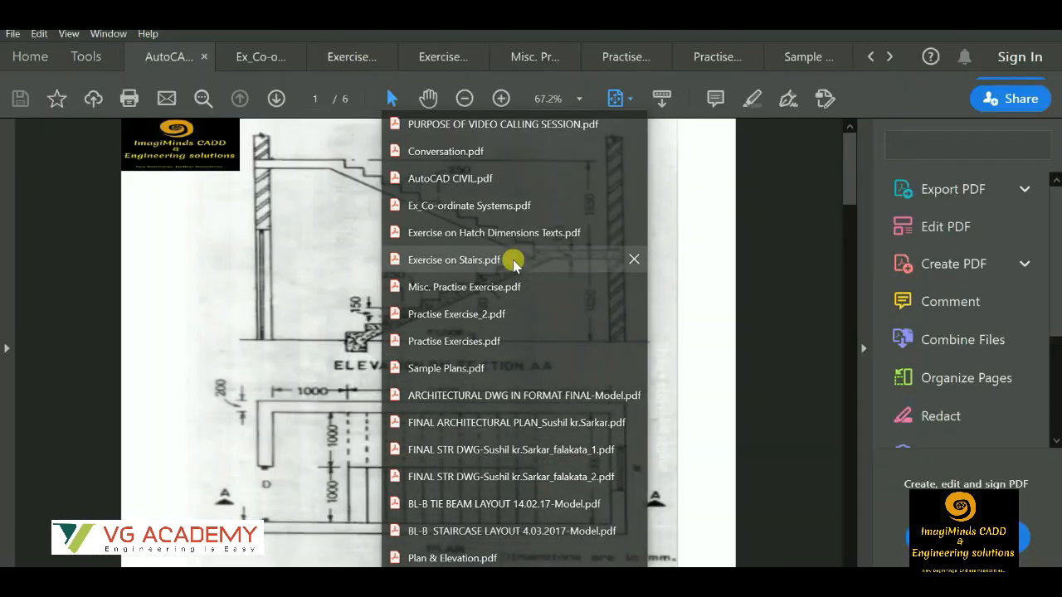
Bring up the AutoCAD (Civil) Event Calendar document and scroll through its sessions
{"action": "left_click", "coordinate": [454, 258]}
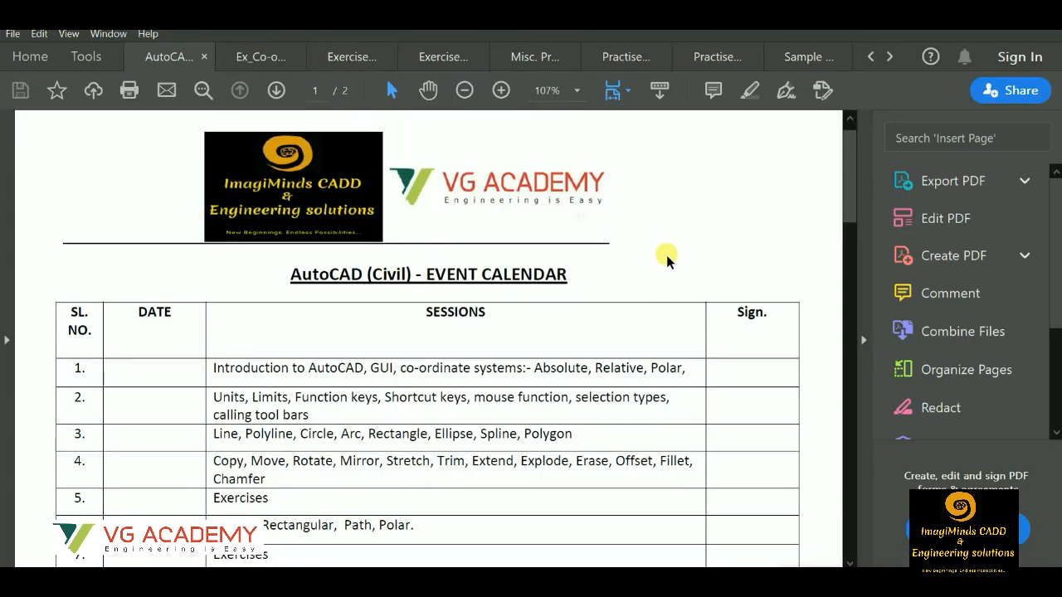
{"action": "mouse_move", "coordinate": [610, 292]}
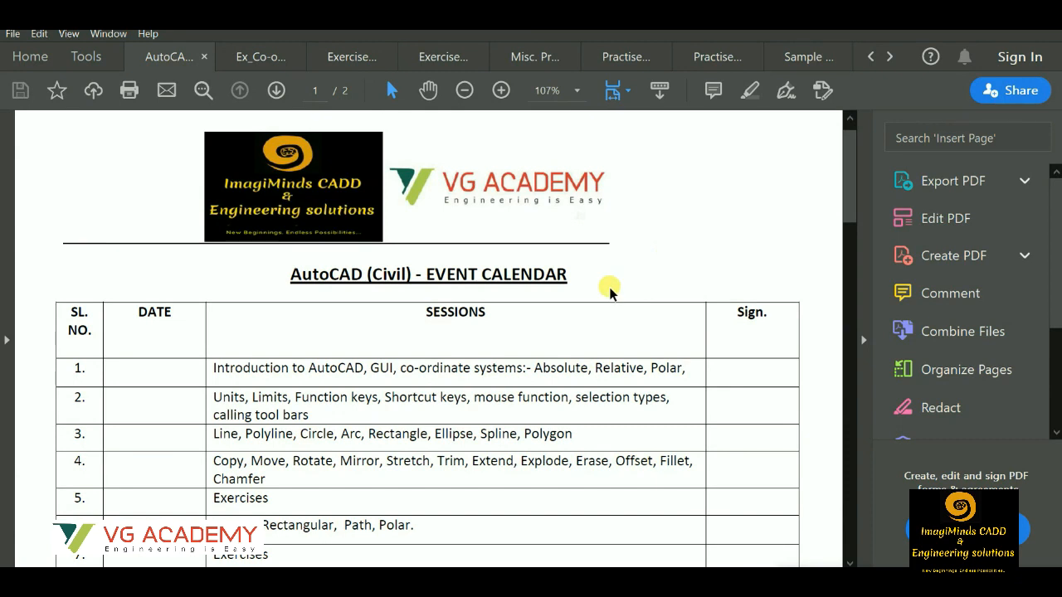
{"action": "scroll", "scroll_direction": "down", "scroll_amount": 3}
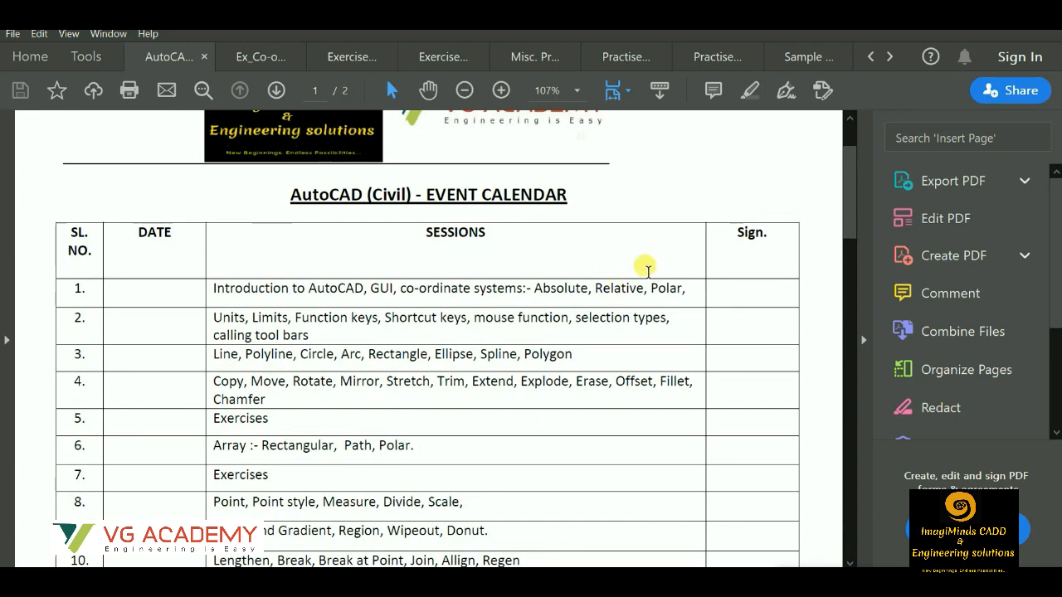
{"action": "scroll", "scroll_direction": "down", "scroll_amount": 3}
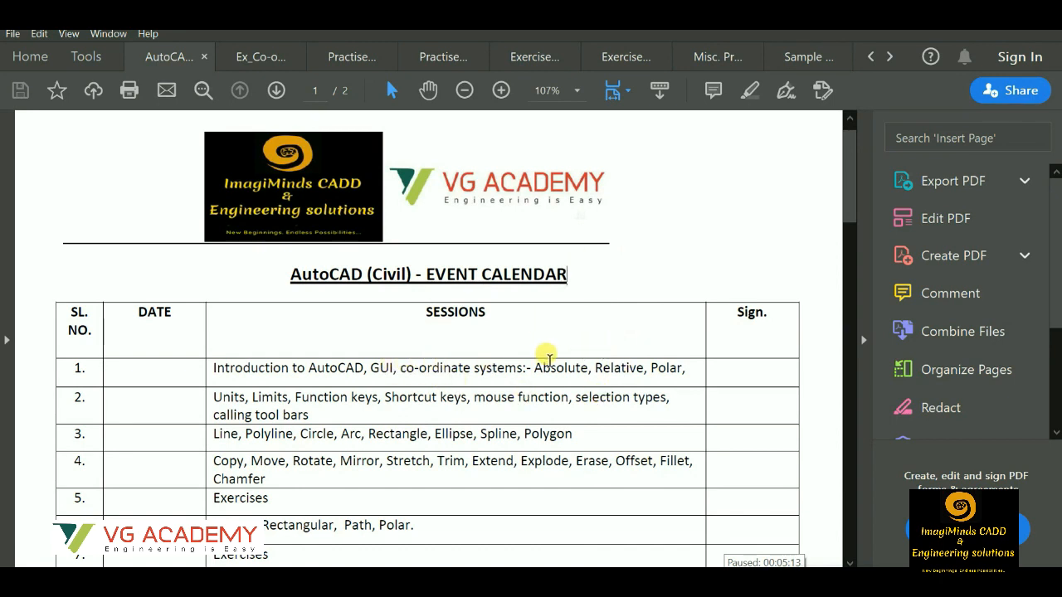
{"action": "mouse_move", "coordinate": [689, 363]}
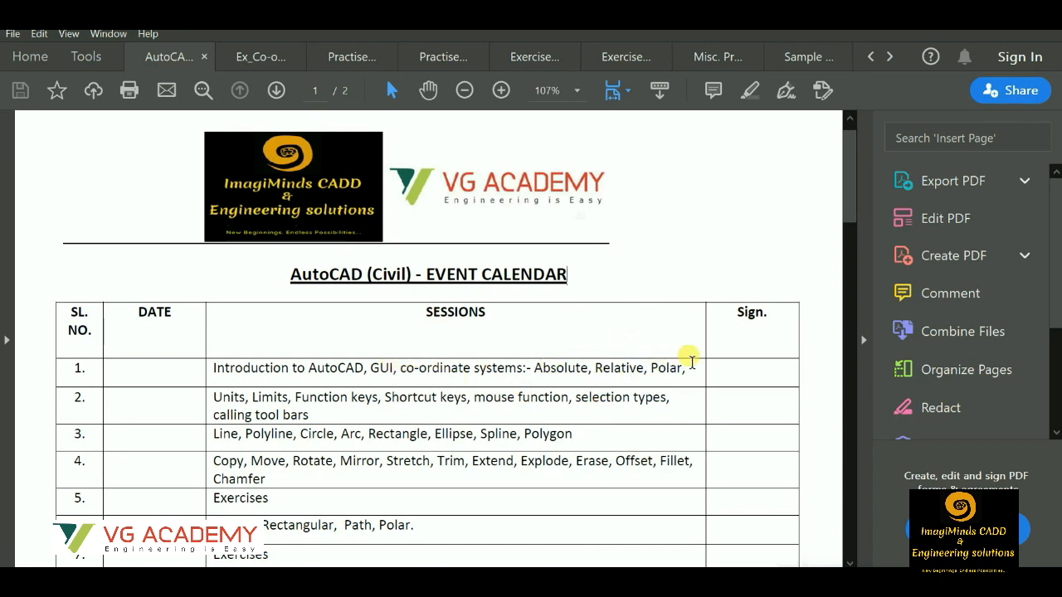
Glance through the two coordinate-systems exercise pages, then return to the event calendar
{"action": "left_click", "coordinate": [259, 57]}
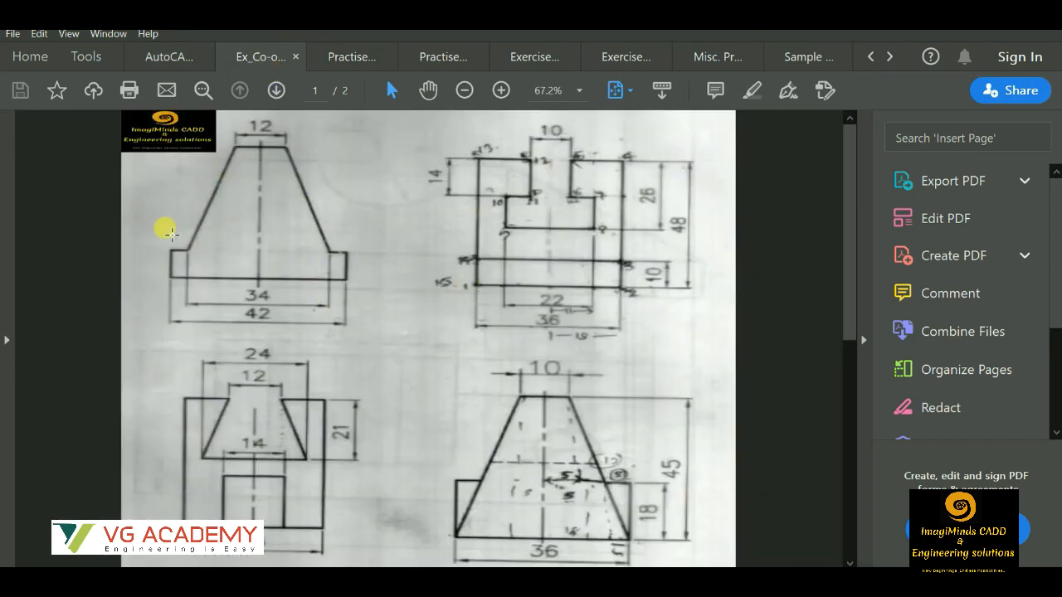
{"action": "left_click", "coordinate": [275, 89]}
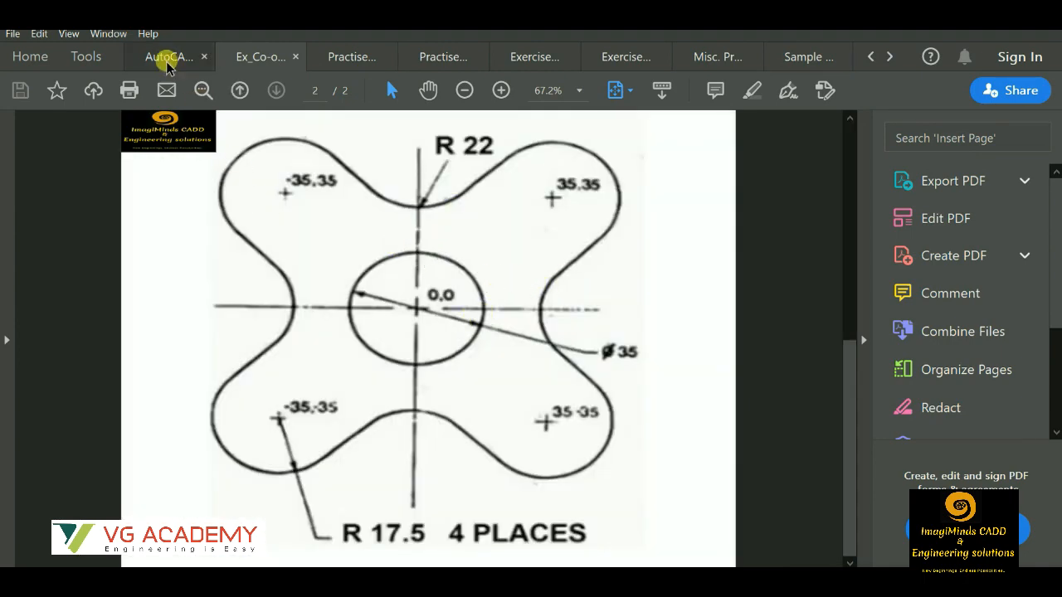
{"action": "left_click", "coordinate": [169, 56]}
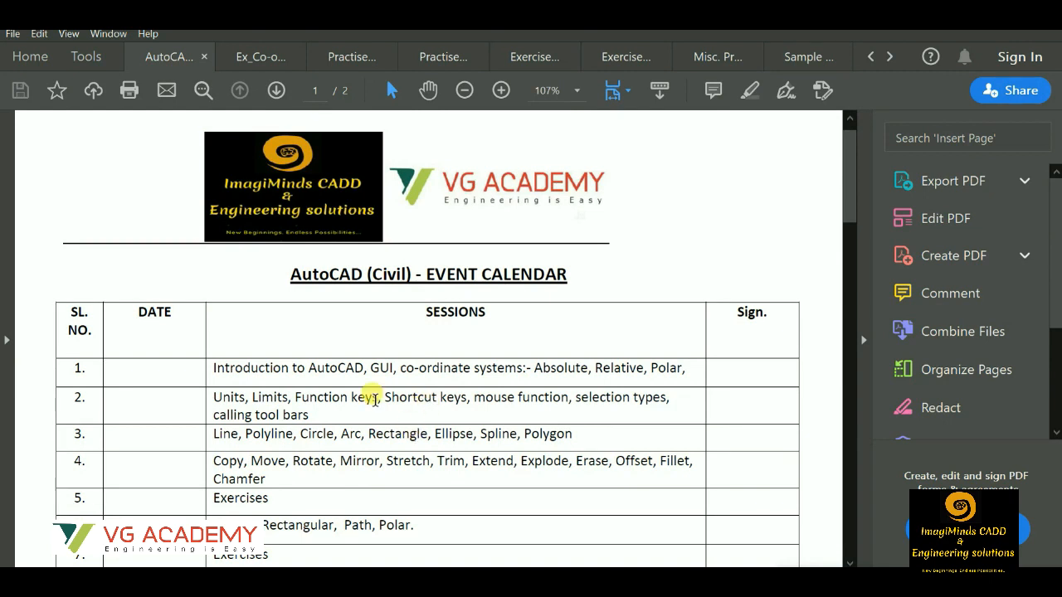
{"action": "mouse_move", "coordinate": [463, 433]}
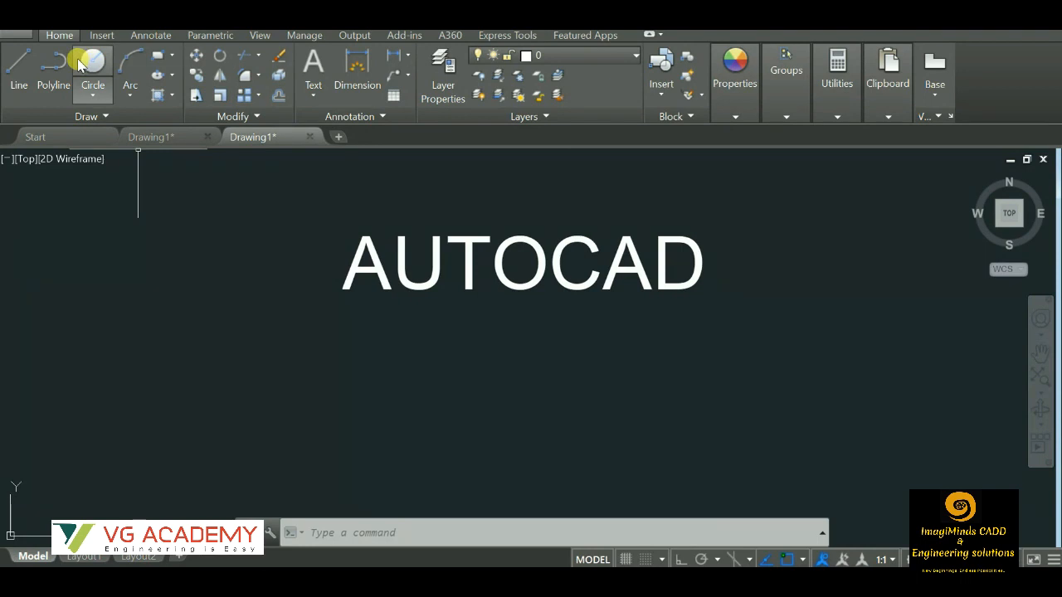
{"action": "mouse_move", "coordinate": [93, 65]}
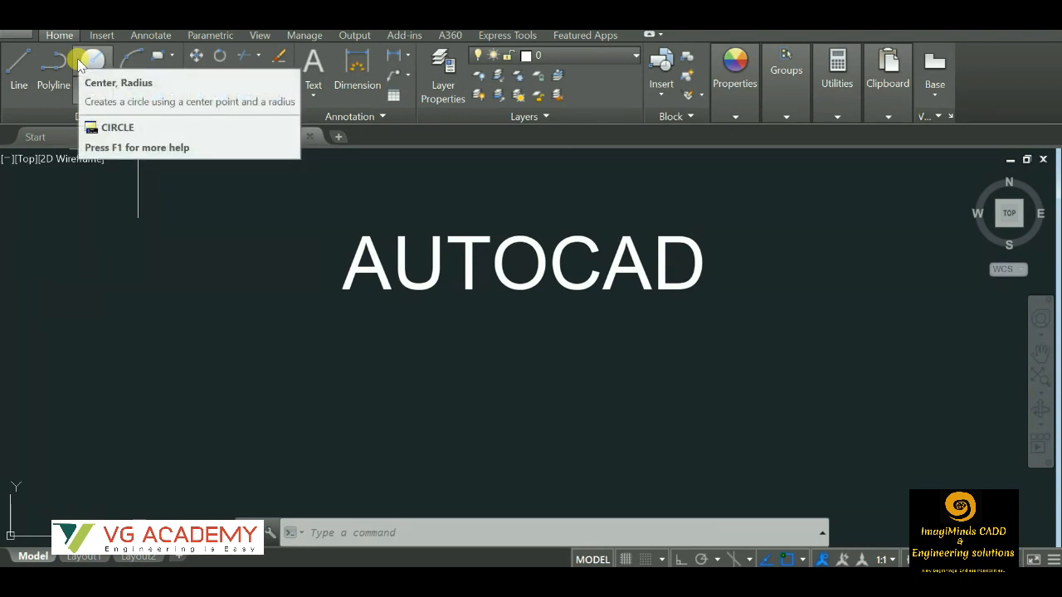
{"action": "mouse_move", "coordinate": [91, 64]}
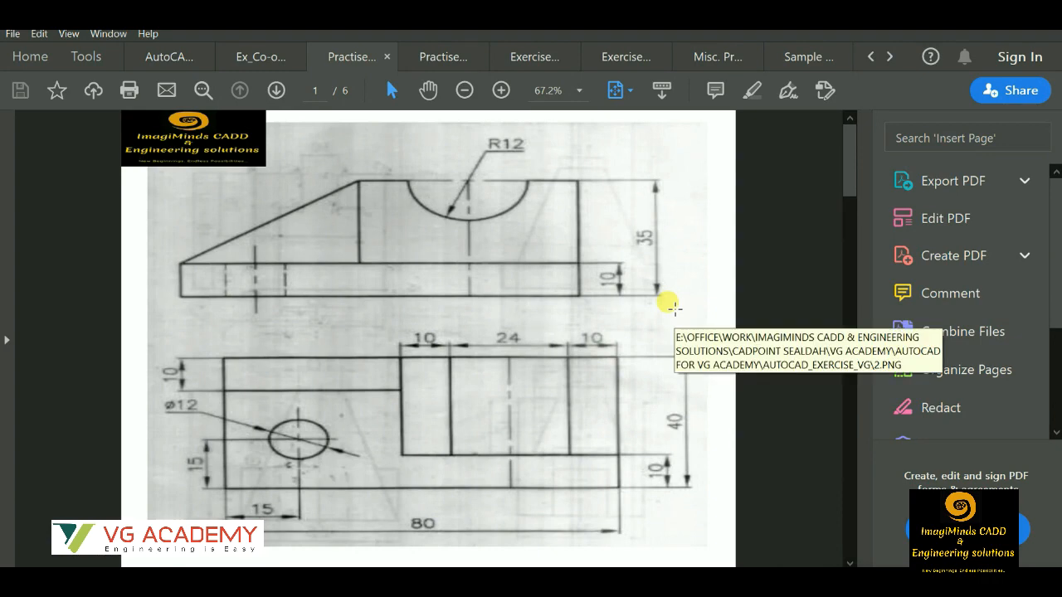
{"action": "mouse_move", "coordinate": [667, 313]}
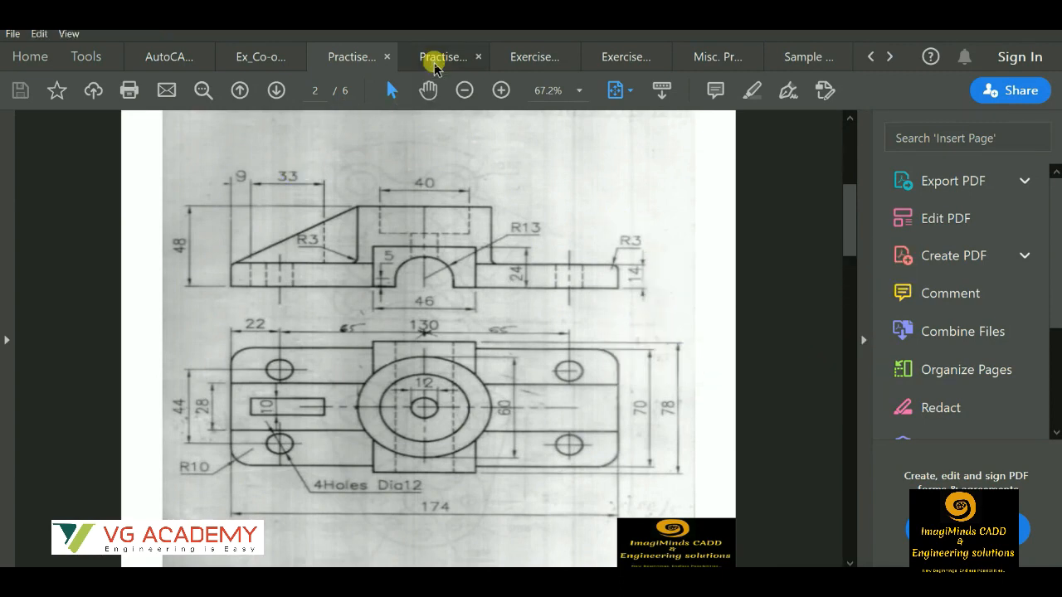
Switch to the second Practise exercises document and go to its page 2
{"action": "left_click", "coordinate": [443, 56]}
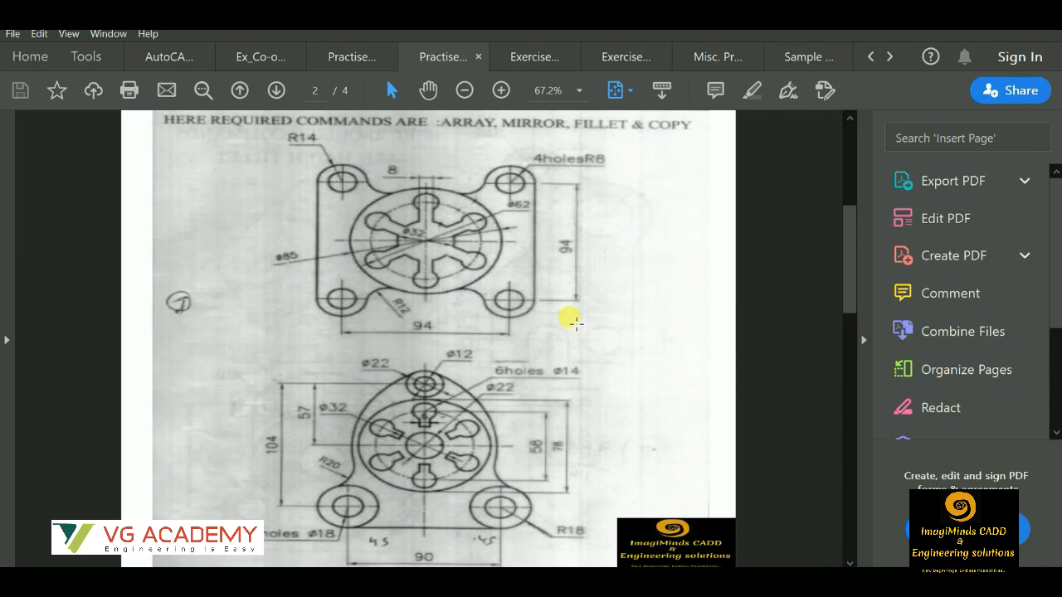
{"action": "left_click", "coordinate": [275, 90]}
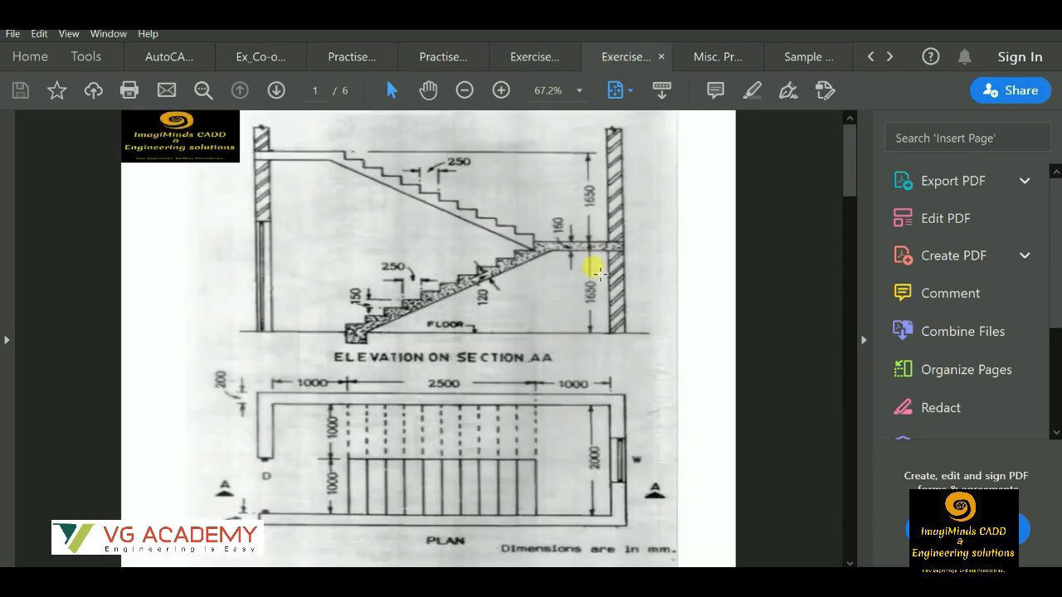
{"action": "mouse_move", "coordinate": [539, 302]}
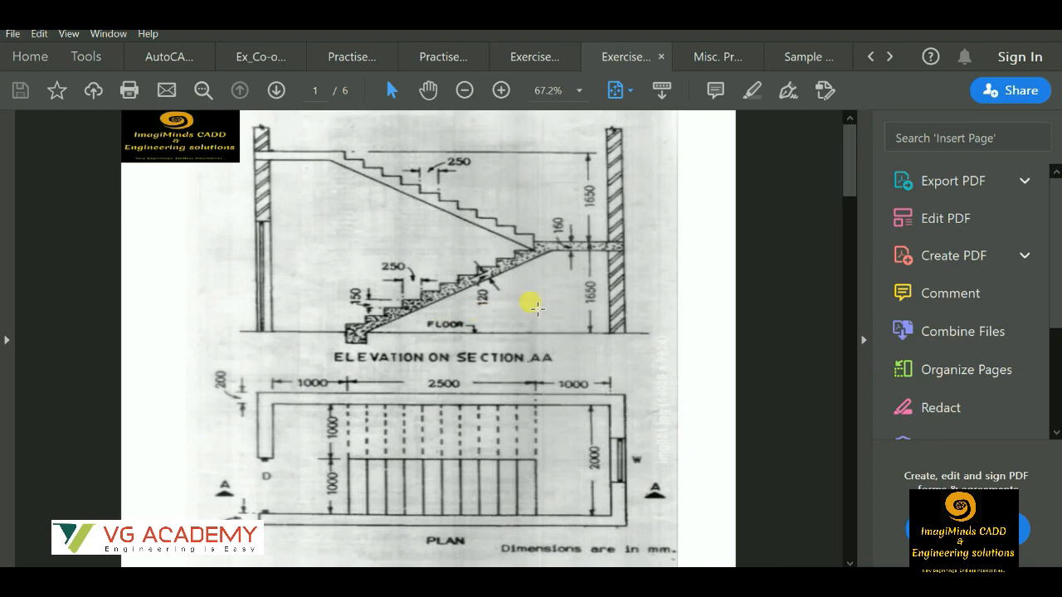
Scroll the stair exercises to the steel spiral stair, then switch to Misc. Practise Exercise
{"action": "scroll", "scroll_direction": "down", "scroll_amount": 3}
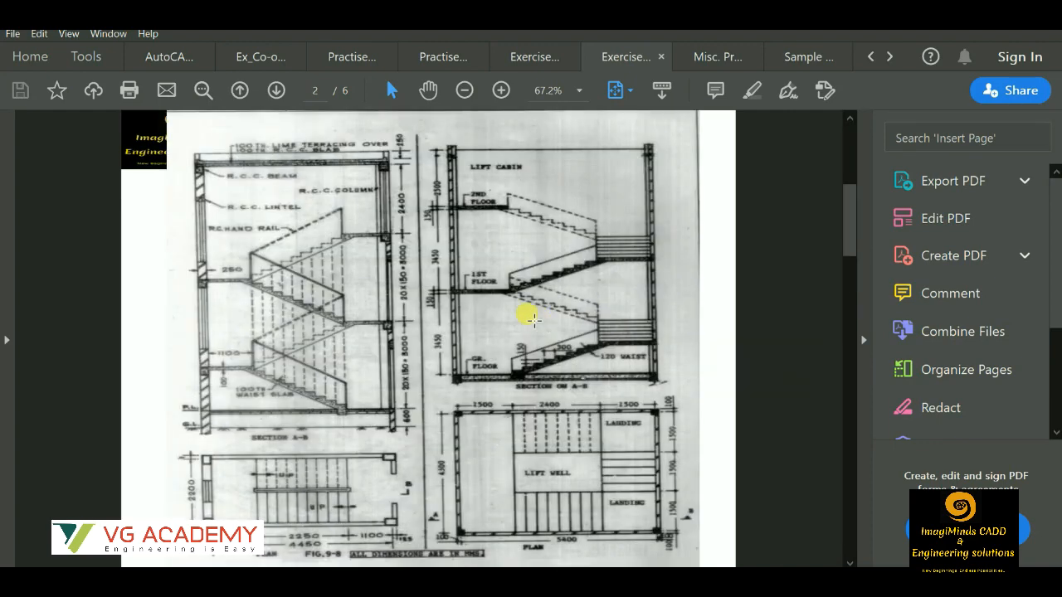
{"action": "mouse_move", "coordinate": [547, 406]}
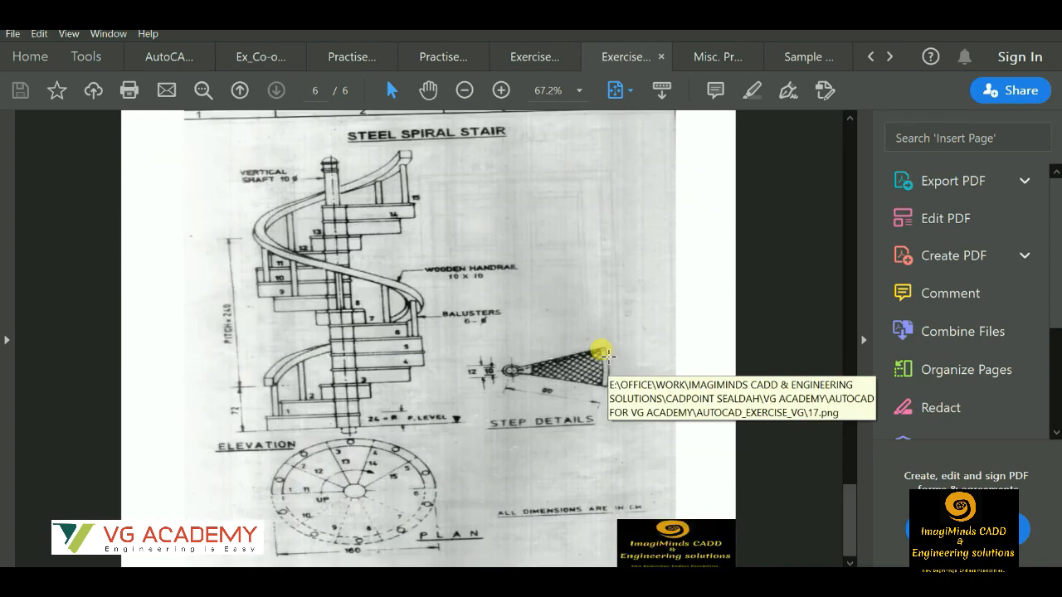
{"action": "left_click", "coordinate": [717, 57]}
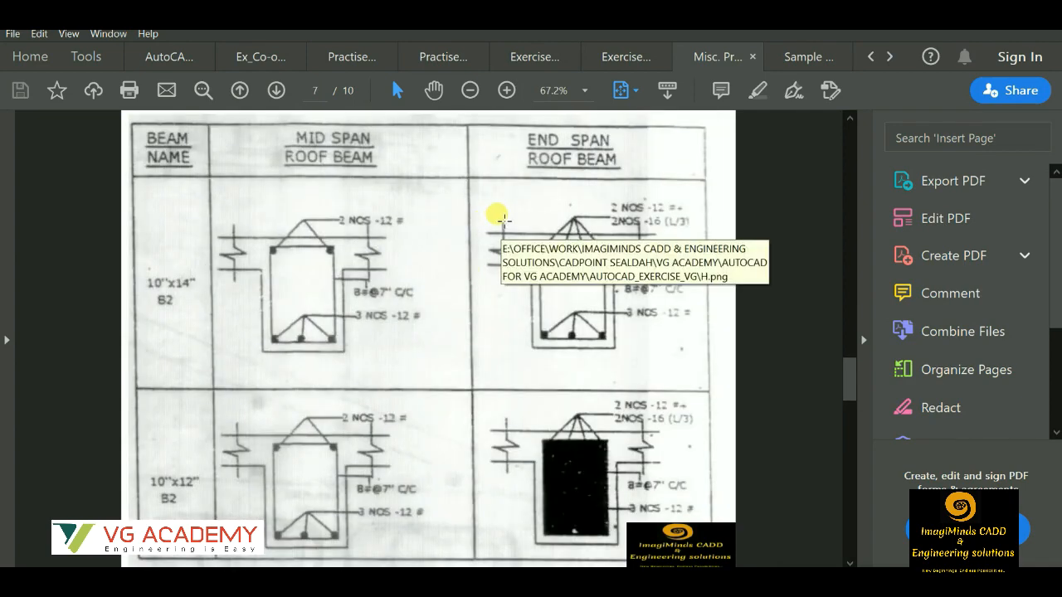
Step back through the septic tank, water tank and slab culvert pages
{"action": "left_click", "coordinate": [239, 90]}
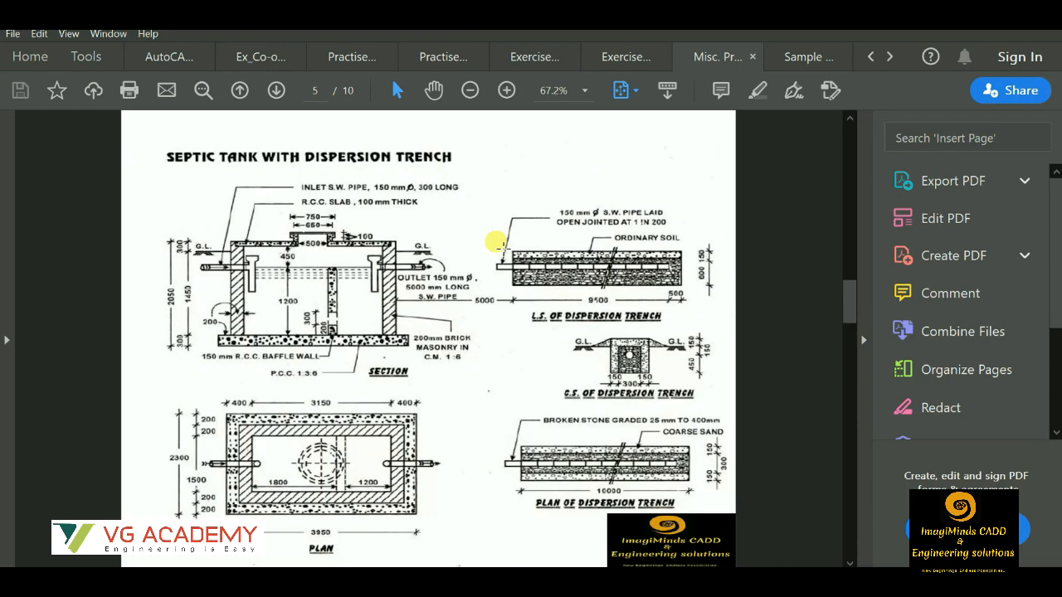
{"action": "left_click", "coordinate": [239, 90]}
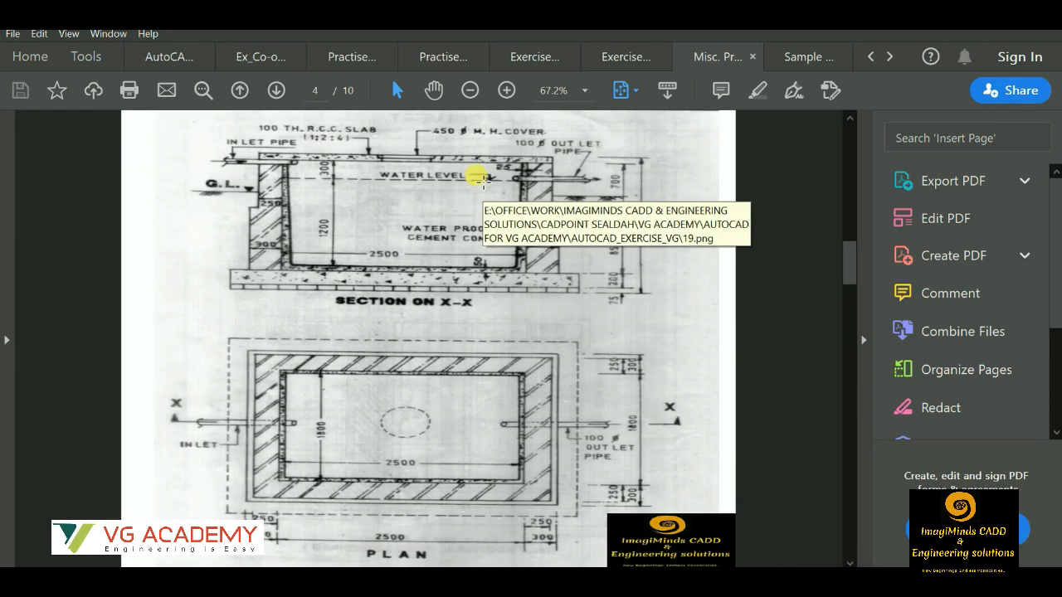
{"action": "left_click", "coordinate": [239, 90]}
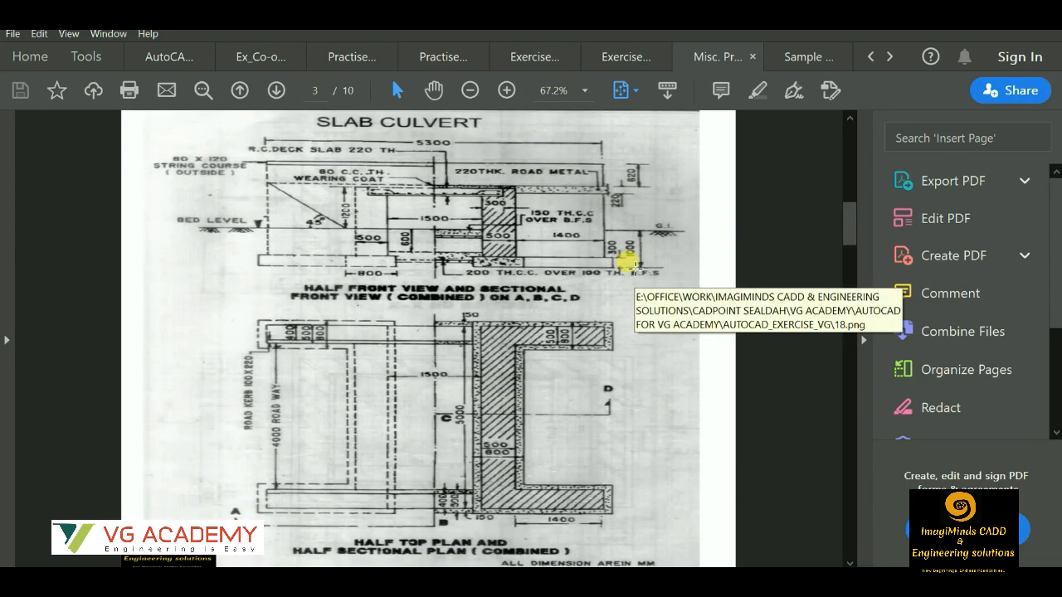
{"action": "left_click", "coordinate": [276, 90]}
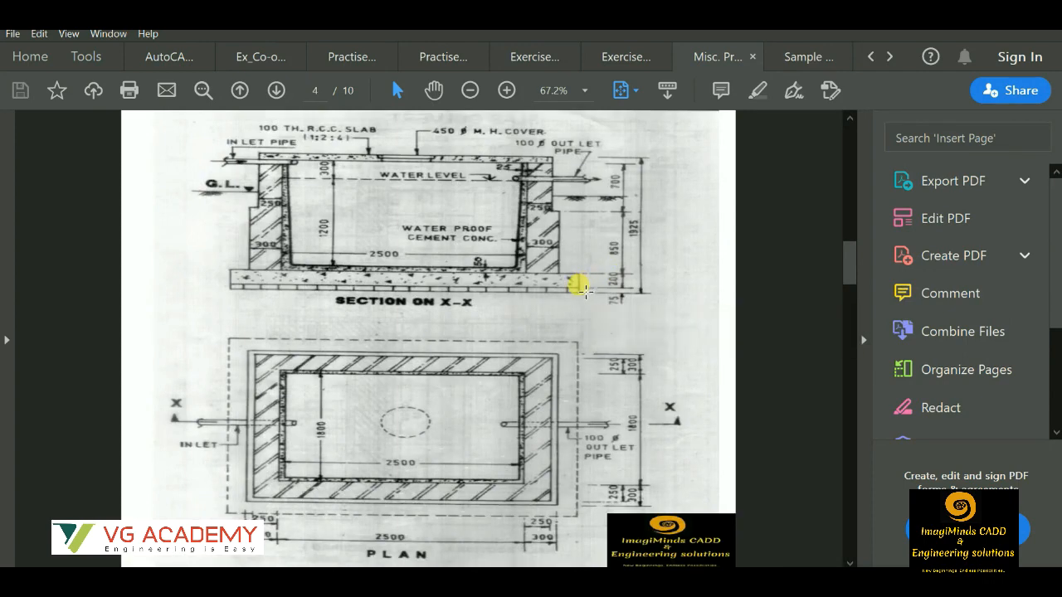
{"action": "mouse_move", "coordinate": [514, 216]}
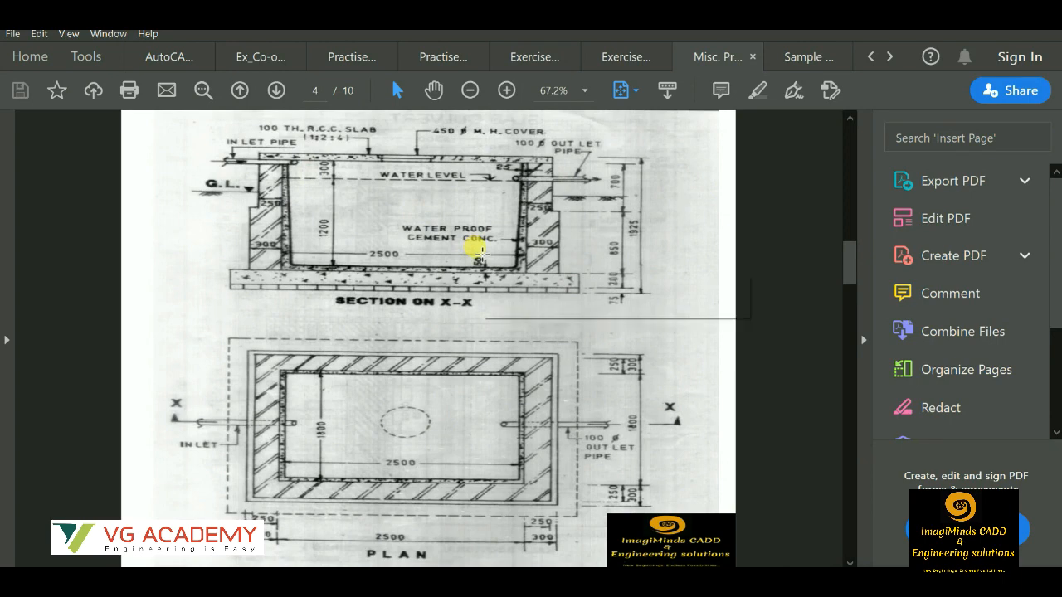
{"action": "mouse_move", "coordinate": [224, 219]}
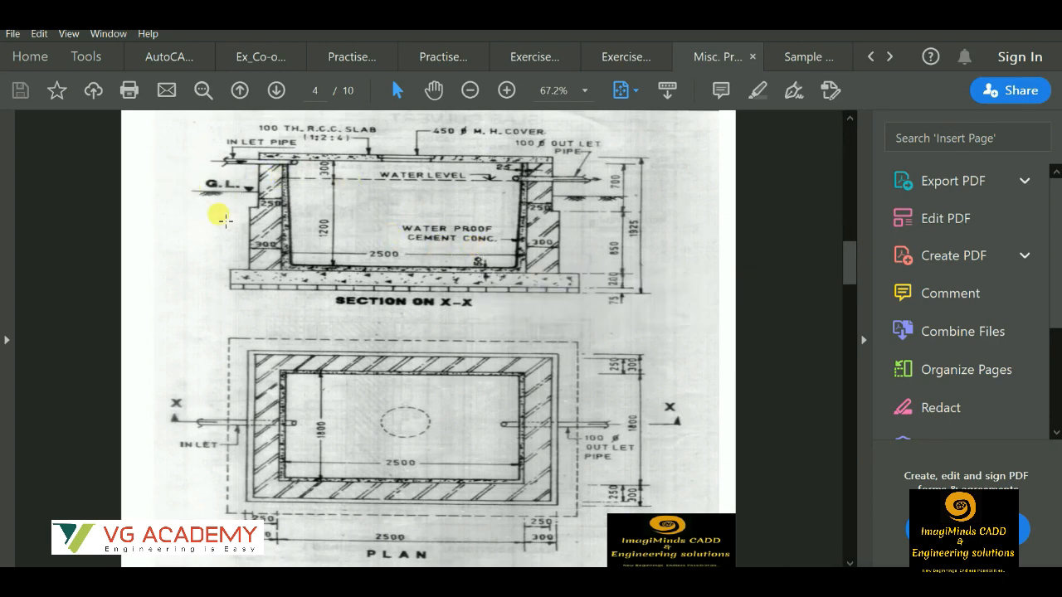
{"action": "mouse_move", "coordinate": [514, 252]}
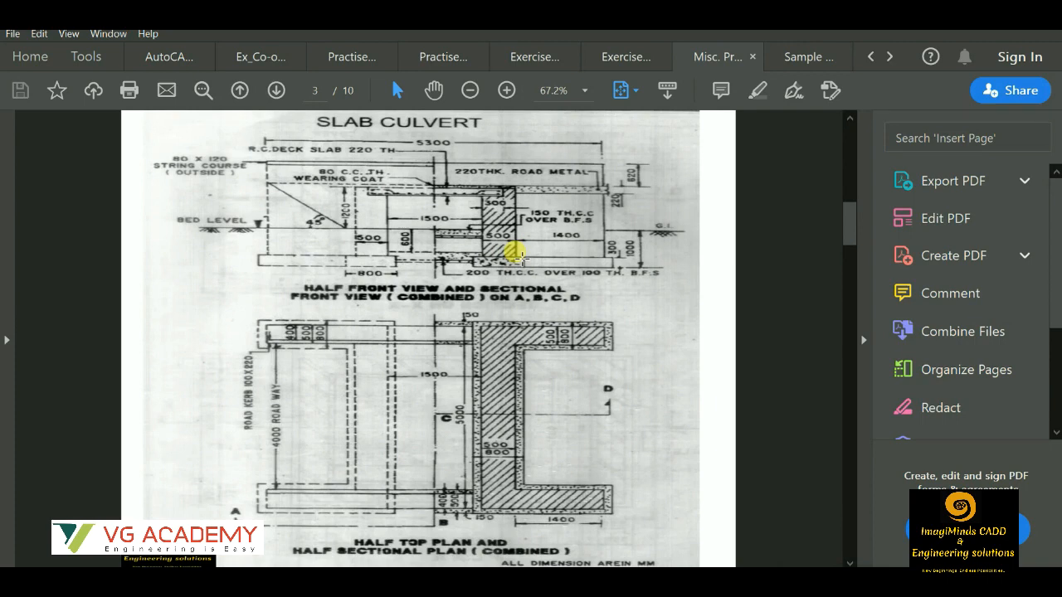
{"action": "mouse_move", "coordinate": [380, 314]}
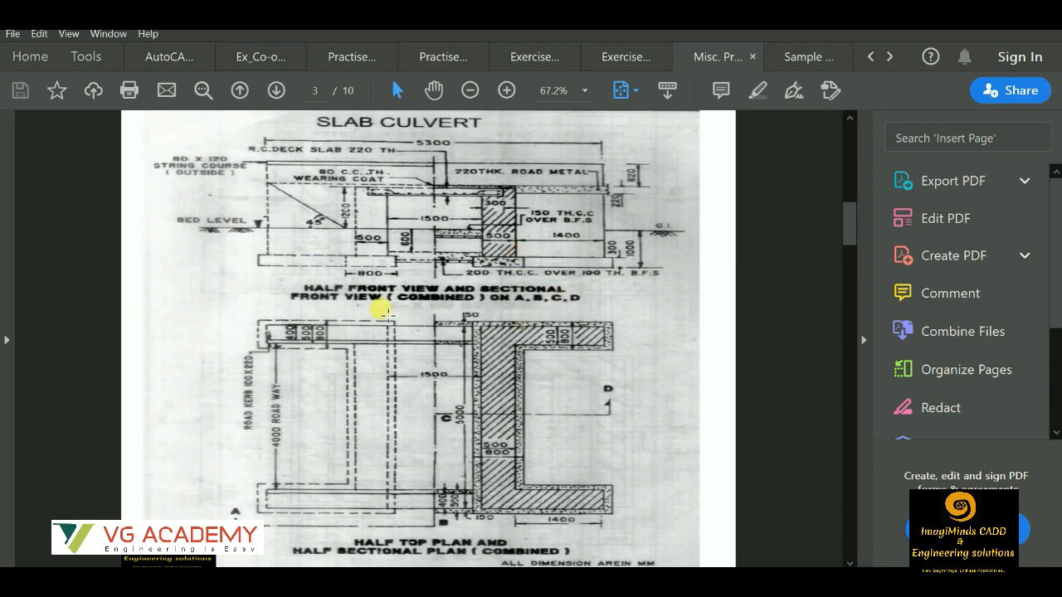
Step back to the steel column base sheet and show the list of open documents
{"action": "left_click", "coordinate": [239, 89]}
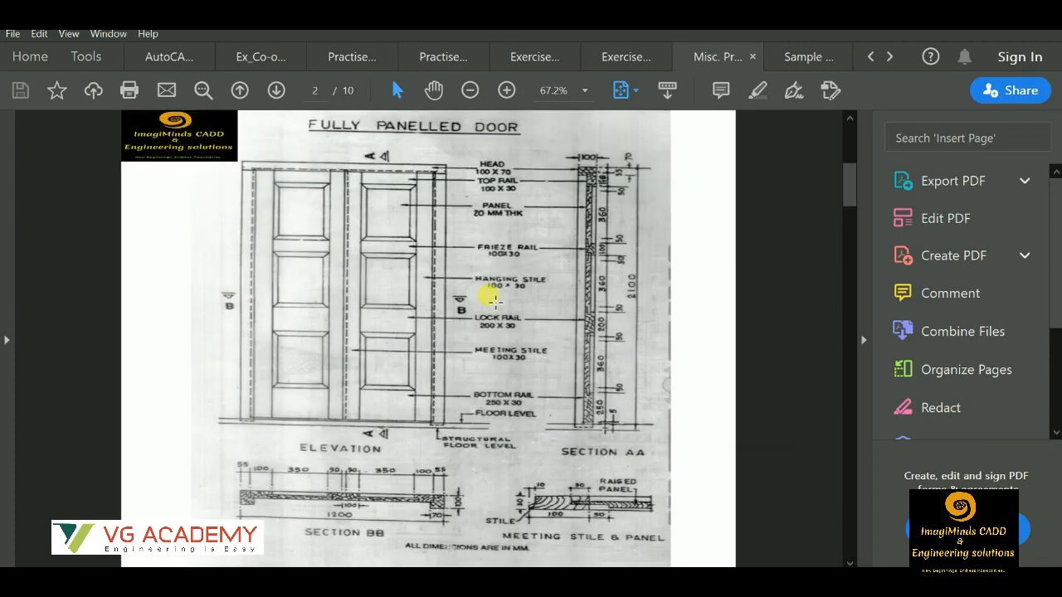
{"action": "mouse_move", "coordinate": [495, 301]}
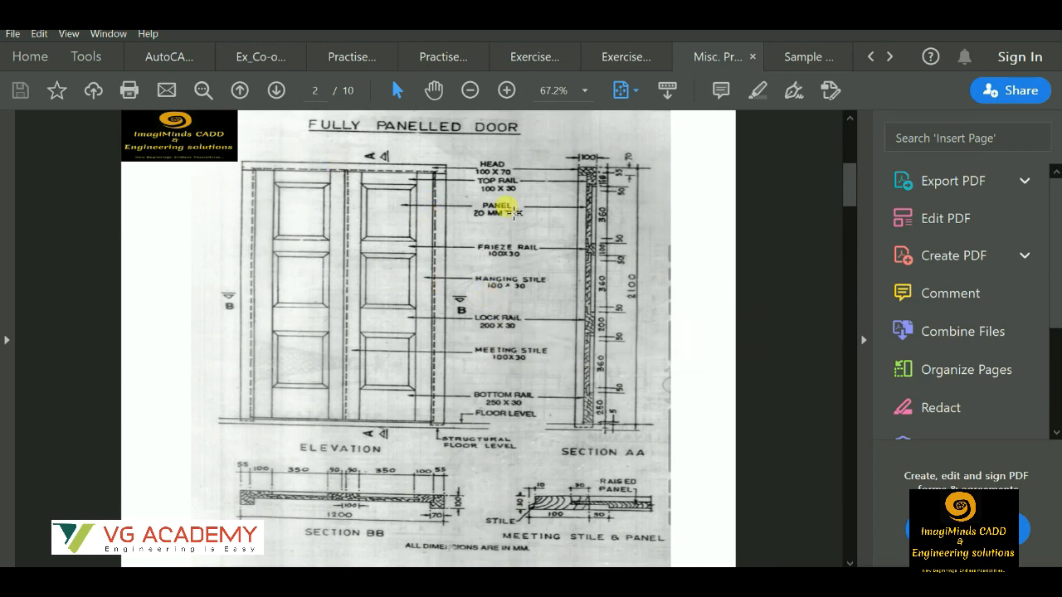
{"action": "left_click", "coordinate": [239, 90]}
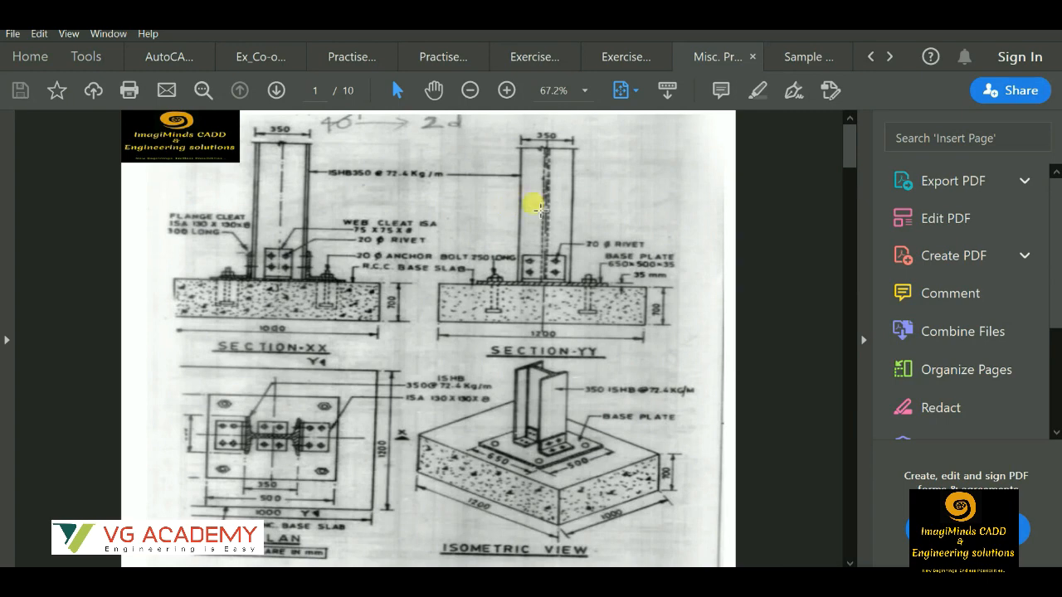
{"action": "left_click", "coordinate": [804, 56]}
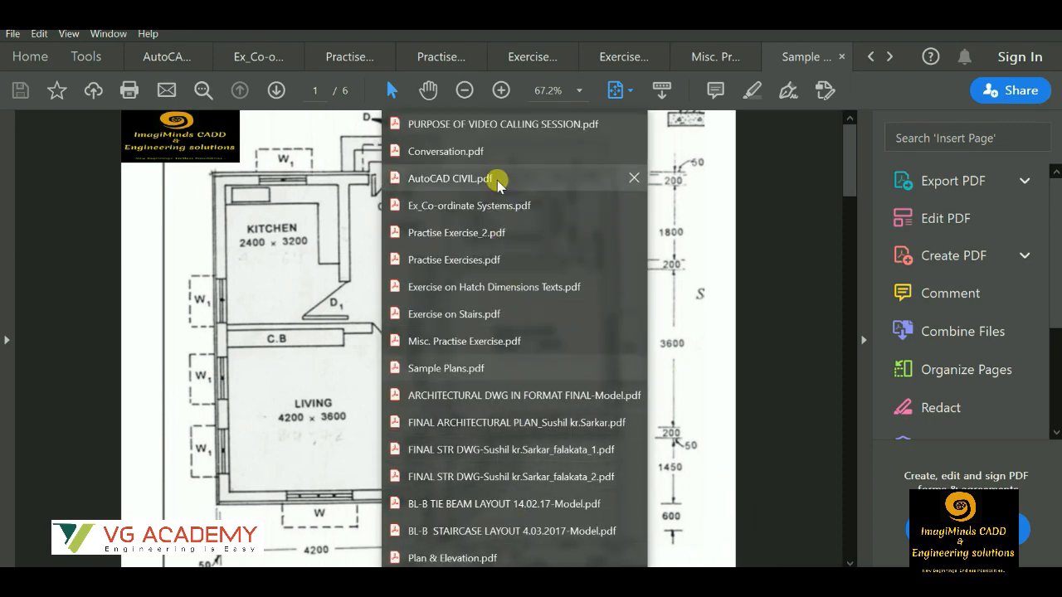
Open AutoCAD CIVIL.pdf from the tab list and scroll through the first calendar page
{"action": "left_click", "coordinate": [448, 180]}
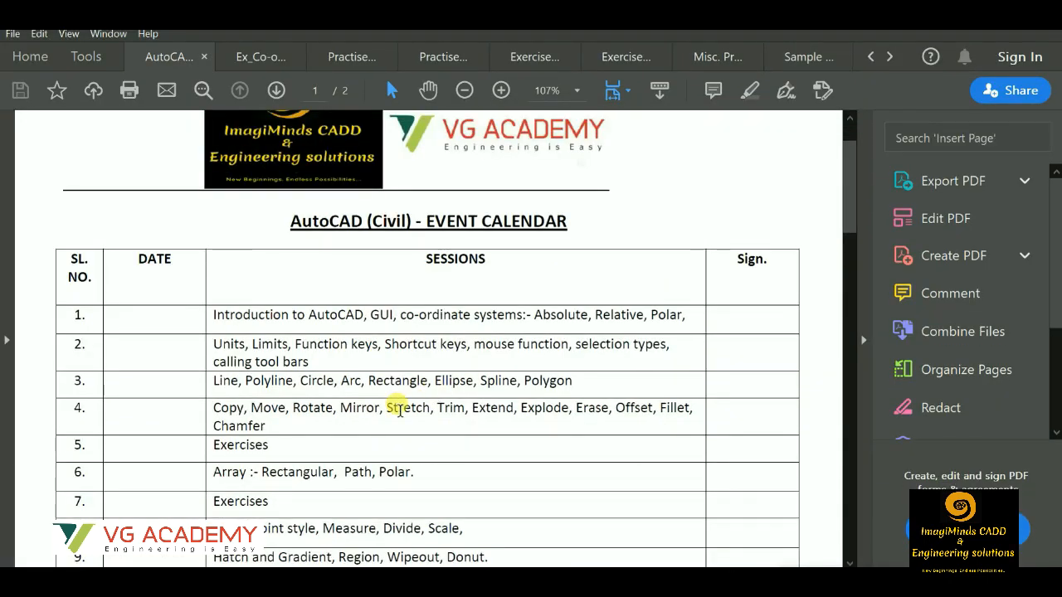
{"action": "scroll", "scroll_direction": "down", "scroll_amount": 3}
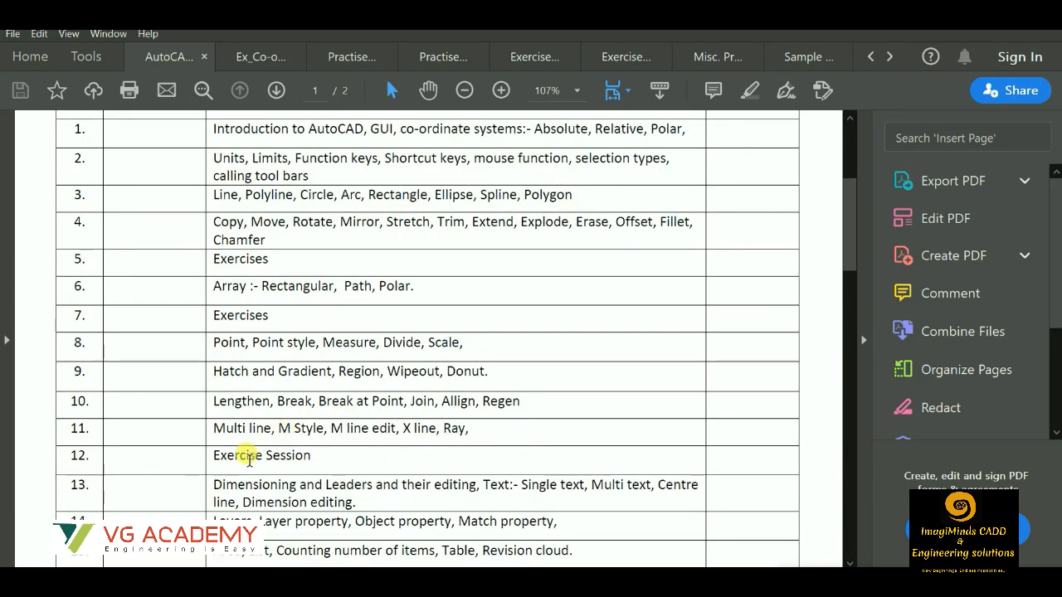
{"action": "scroll", "scroll_direction": "down", "scroll_amount": 3}
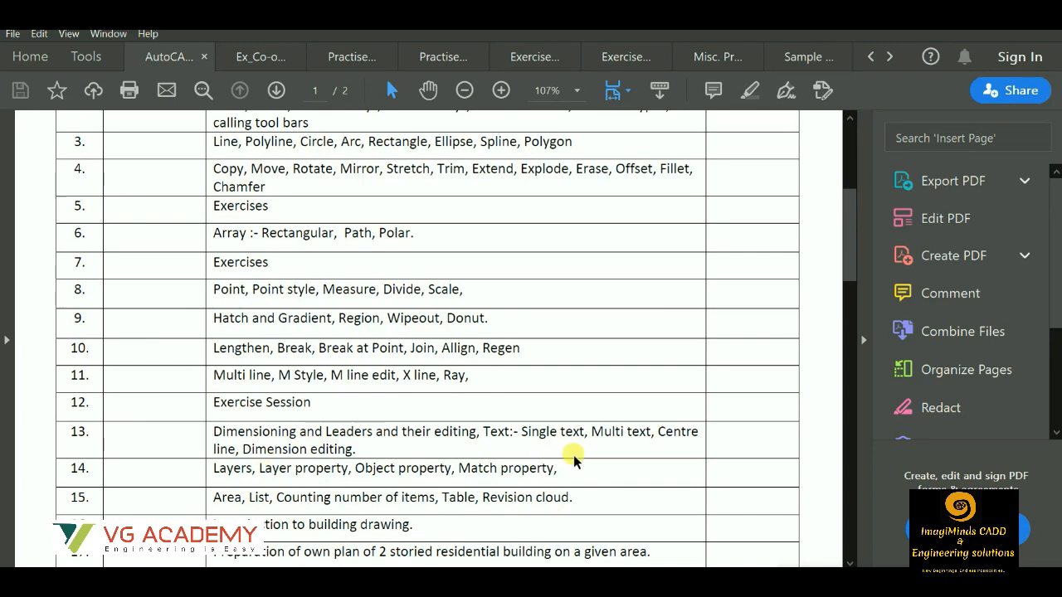
{"action": "scroll", "scroll_direction": "down", "scroll_amount": 3}
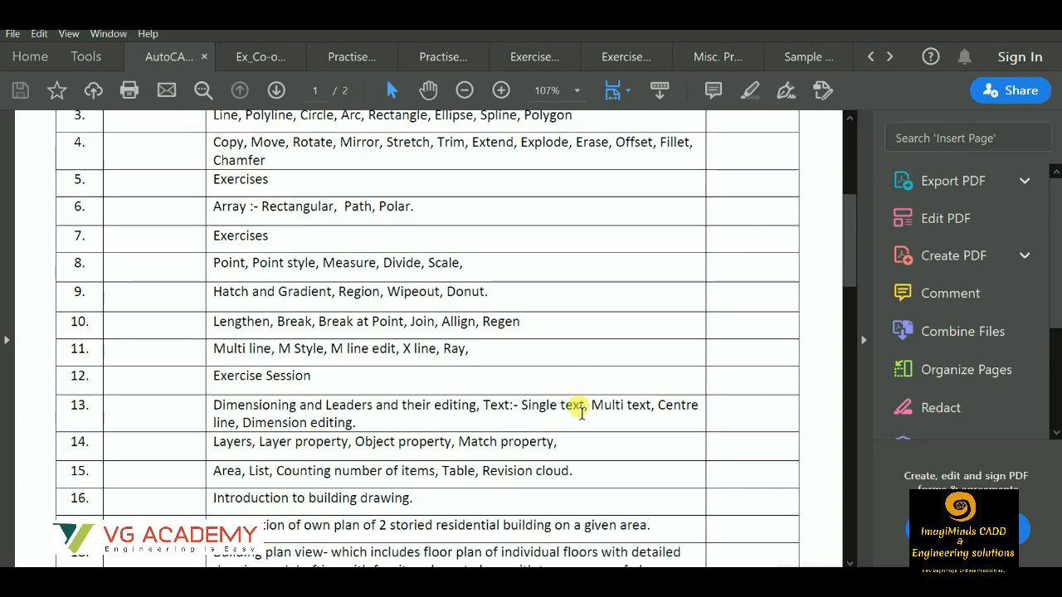
{"action": "scroll", "scroll_direction": "down", "scroll_amount": 3}
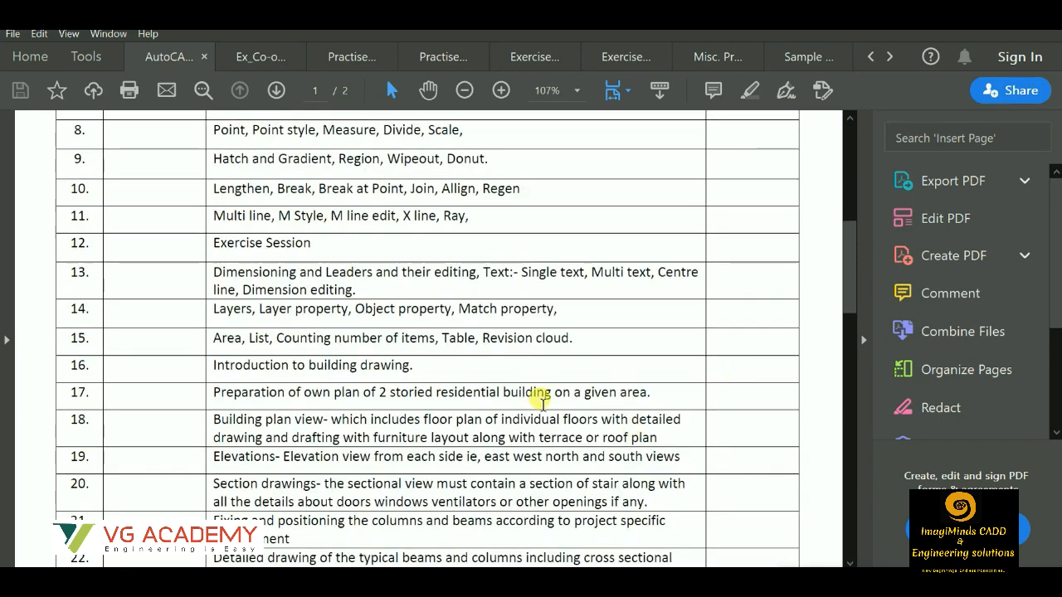
{"action": "mouse_move", "coordinate": [329, 390]}
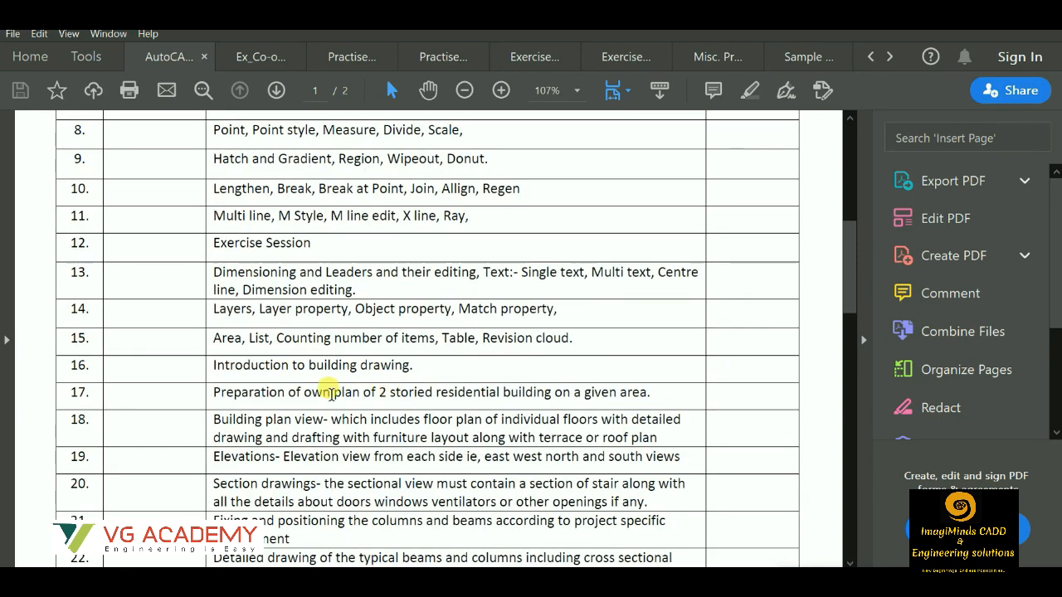
Scroll on to the second calendar page through Exercises & Live Projects
{"action": "scroll", "scroll_direction": "down", "scroll_amount": 3}
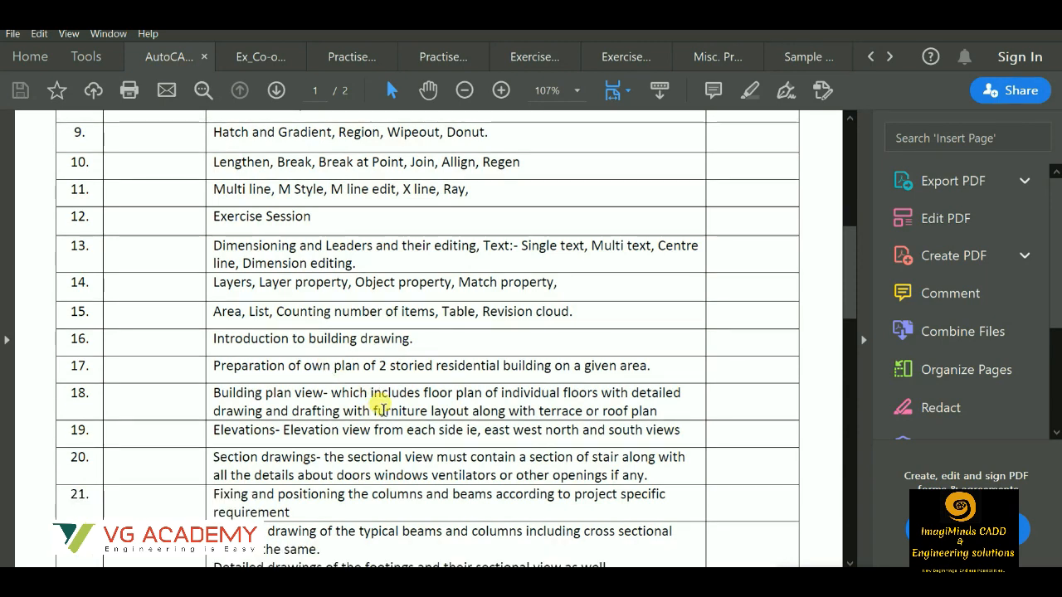
{"action": "scroll", "scroll_direction": "down", "scroll_amount": 3}
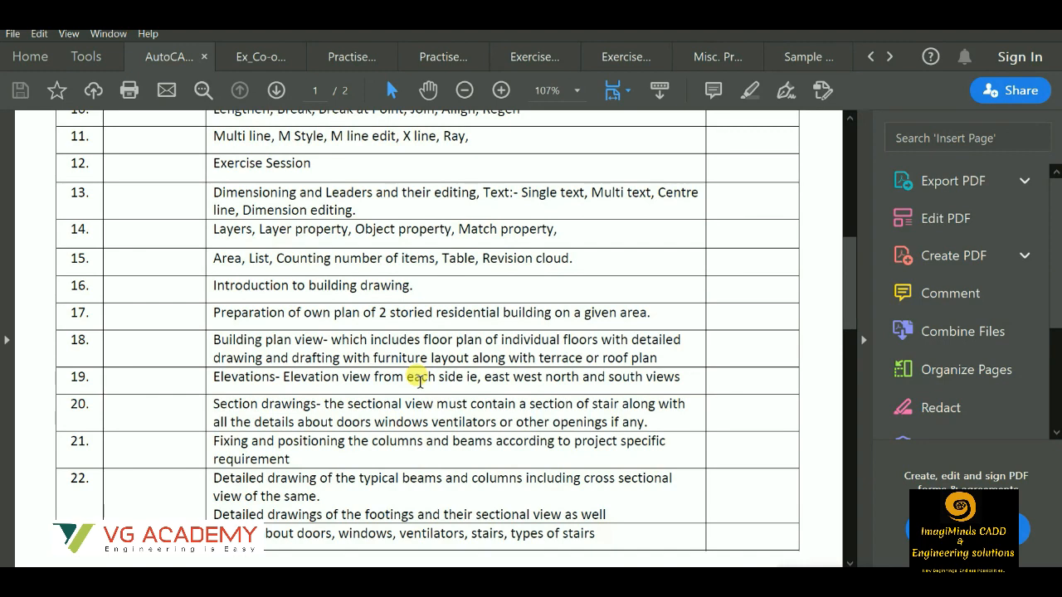
{"action": "scroll", "scroll_direction": "down", "scroll_amount": 3}
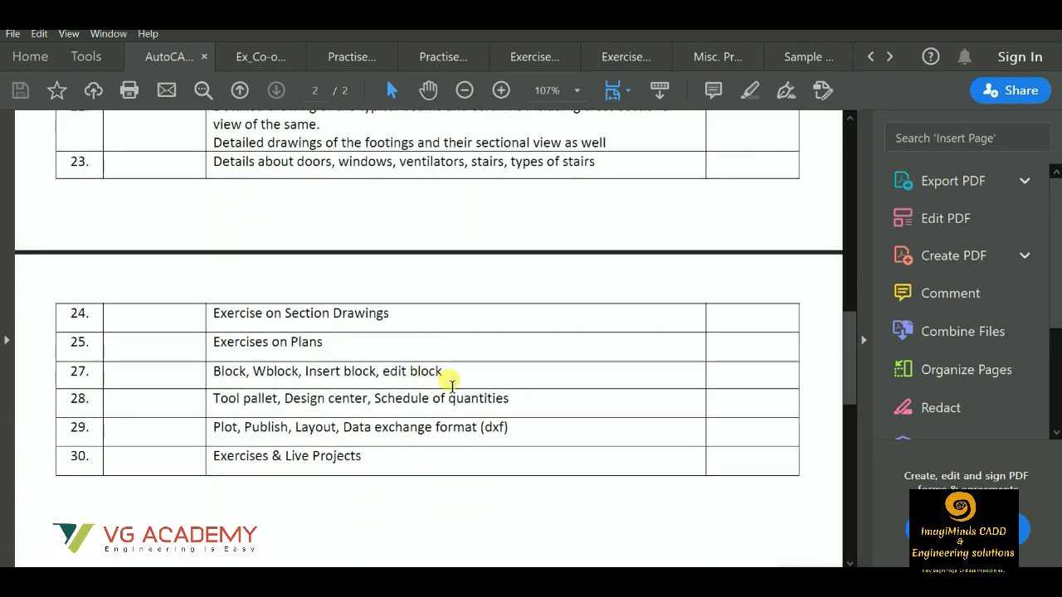
{"action": "mouse_move", "coordinate": [286, 388]}
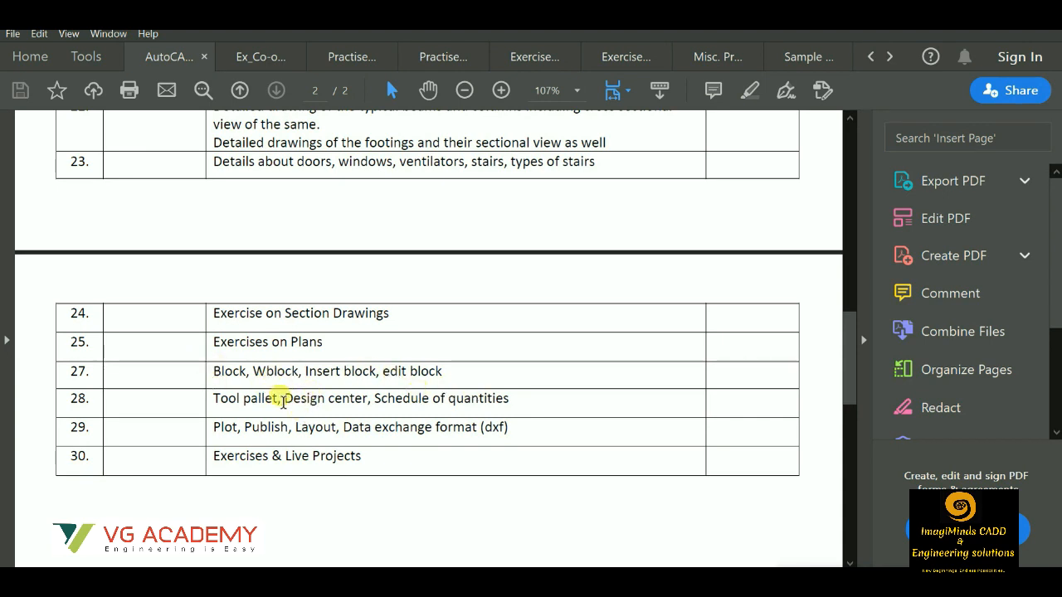
{"action": "mouse_move", "coordinate": [541, 405]}
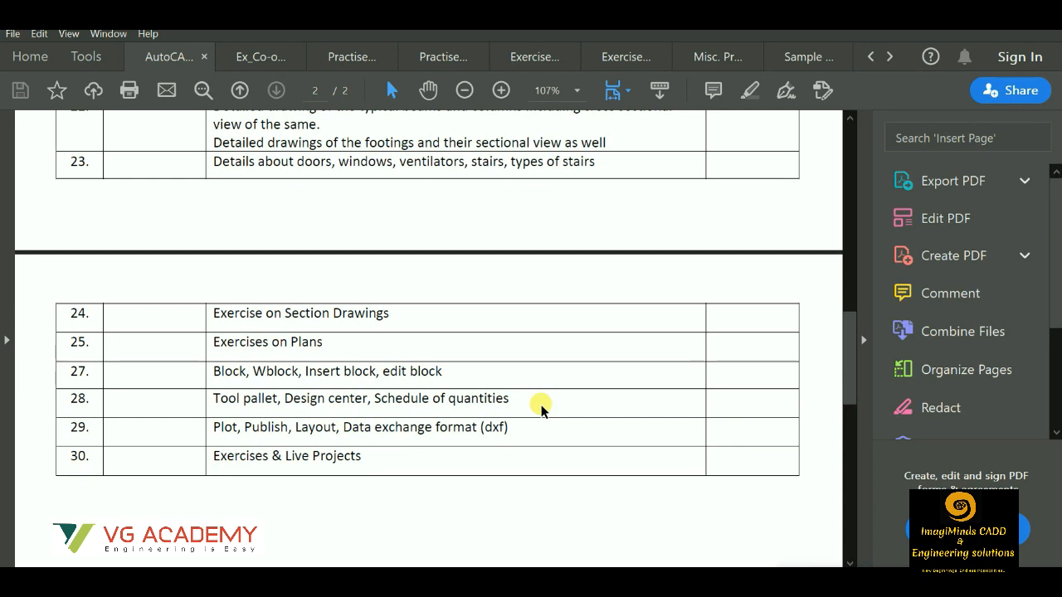
{"action": "mouse_move", "coordinate": [668, 441]}
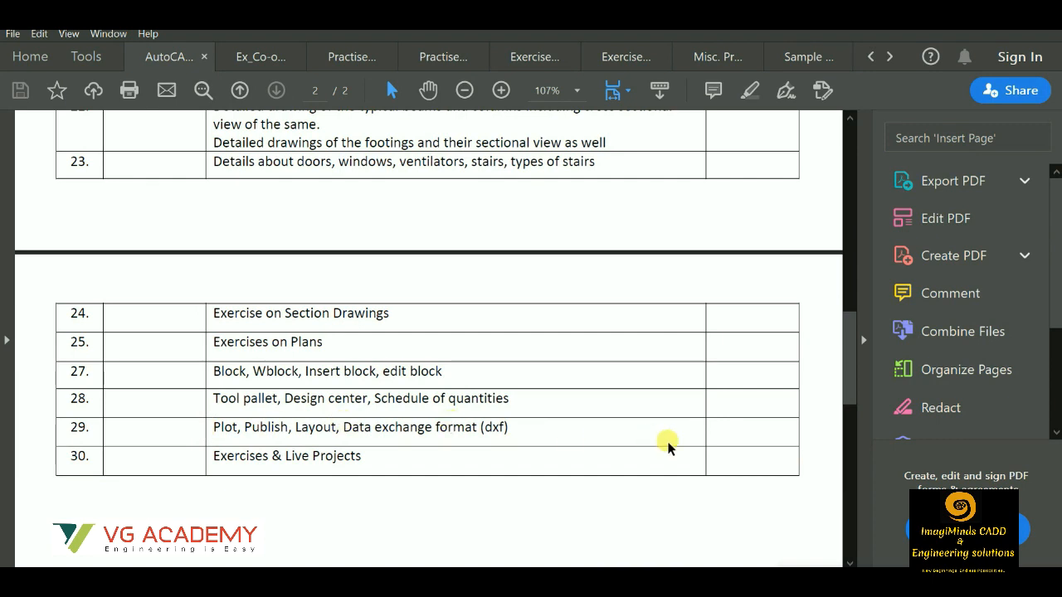
{"action": "mouse_move", "coordinate": [279, 80]}
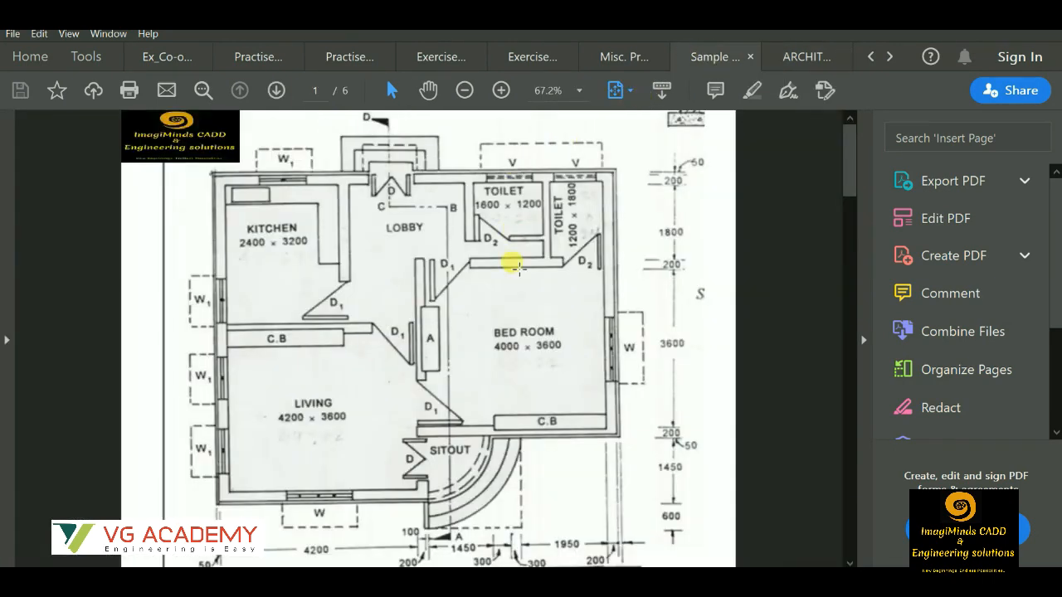
{"action": "mouse_move", "coordinate": [518, 269]}
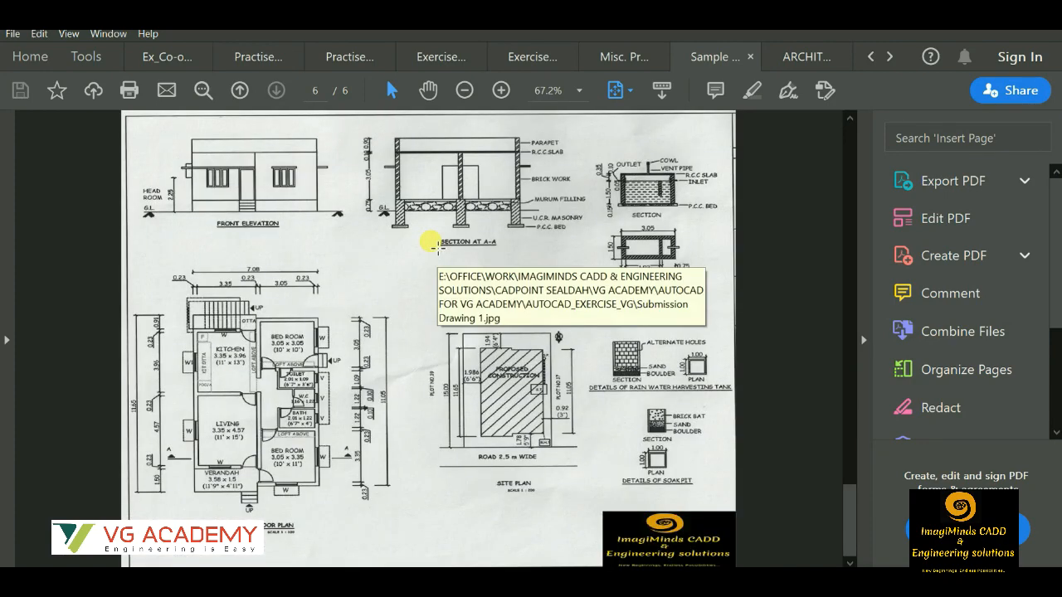
Switch from the Sample house drawing to the ARCHIT... roof beam layout plan tab
{"action": "left_click", "coordinate": [804, 56]}
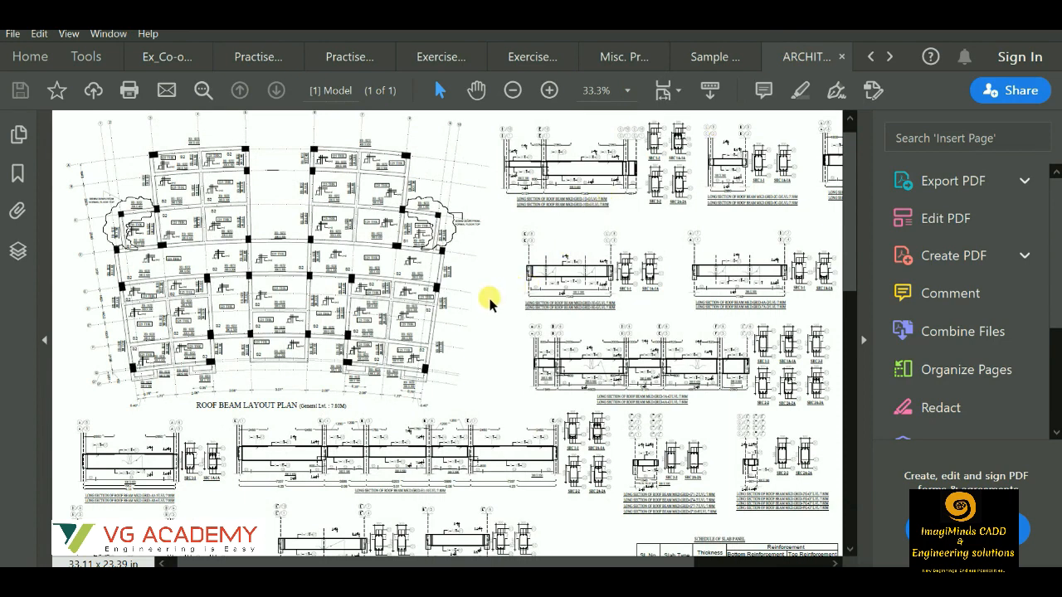
{"action": "mouse_move", "coordinate": [120, 216]}
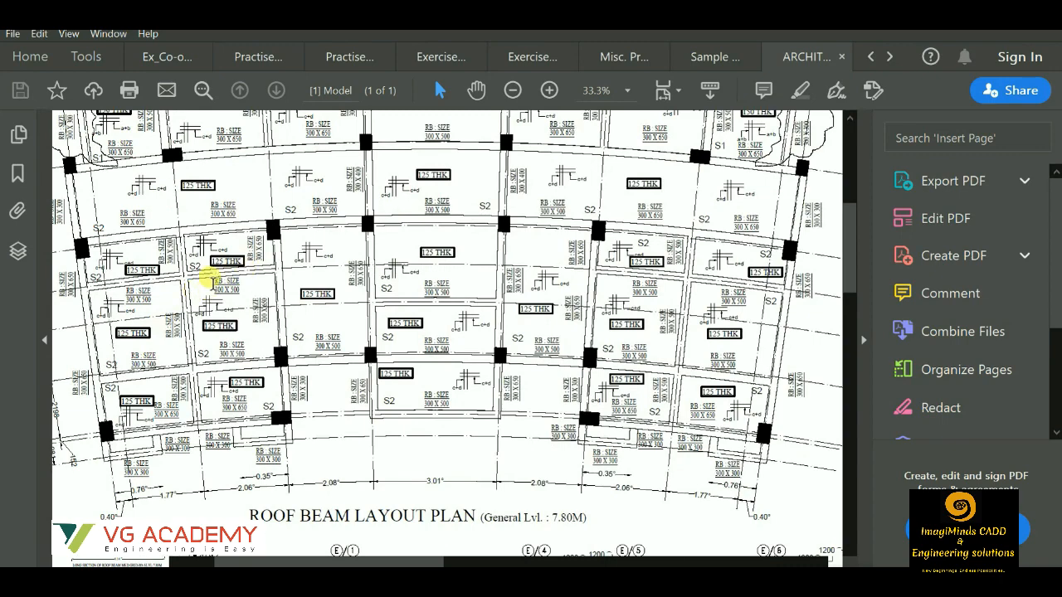
Scroll the roof beam layout down to the beam sizes and long sections of roof beams
{"action": "scroll", "scroll_direction": "down", "scroll_amount": 3}
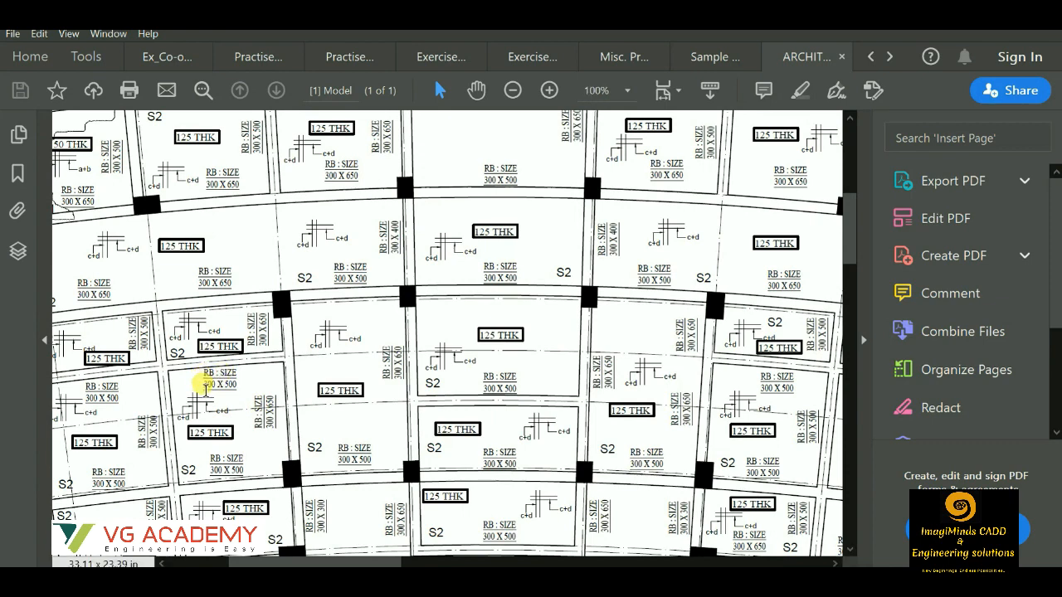
{"action": "mouse_move", "coordinate": [696, 554]}
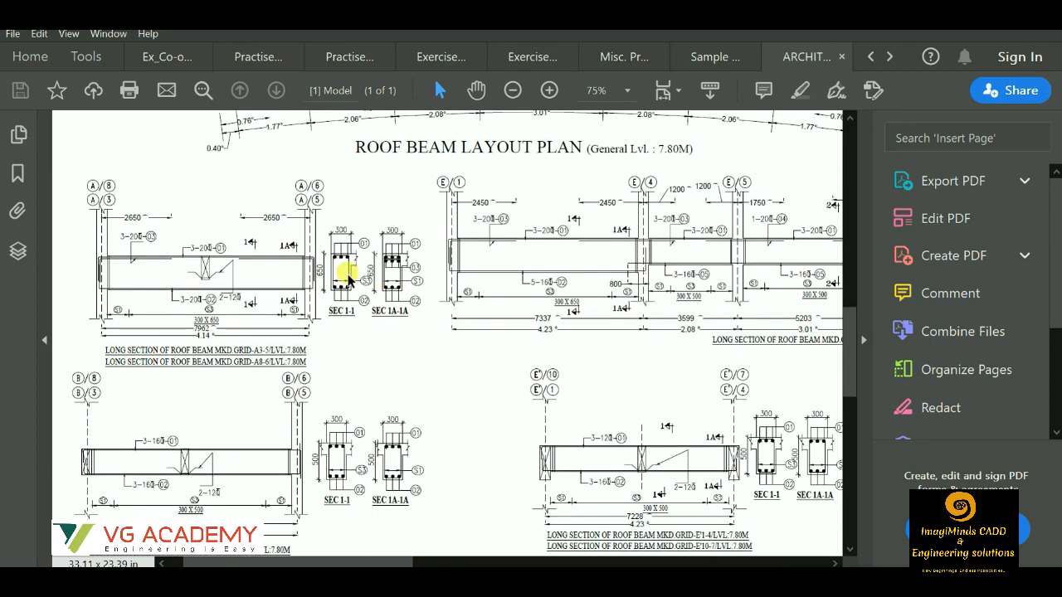
{"action": "scroll", "scroll_direction": "down", "scroll_amount": 3}
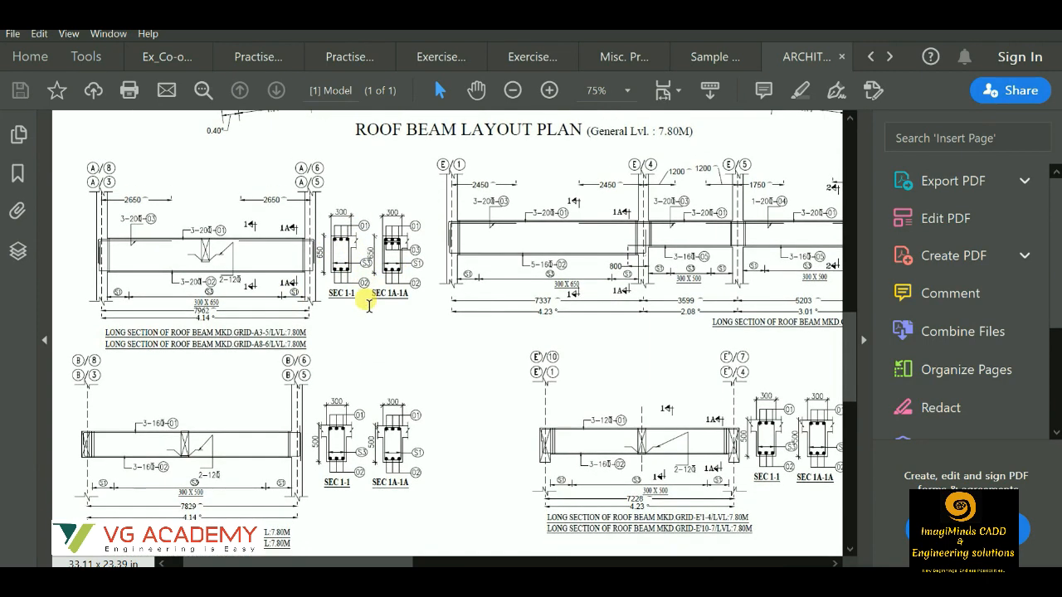
{"action": "scroll", "scroll_direction": "down", "scroll_amount": 3}
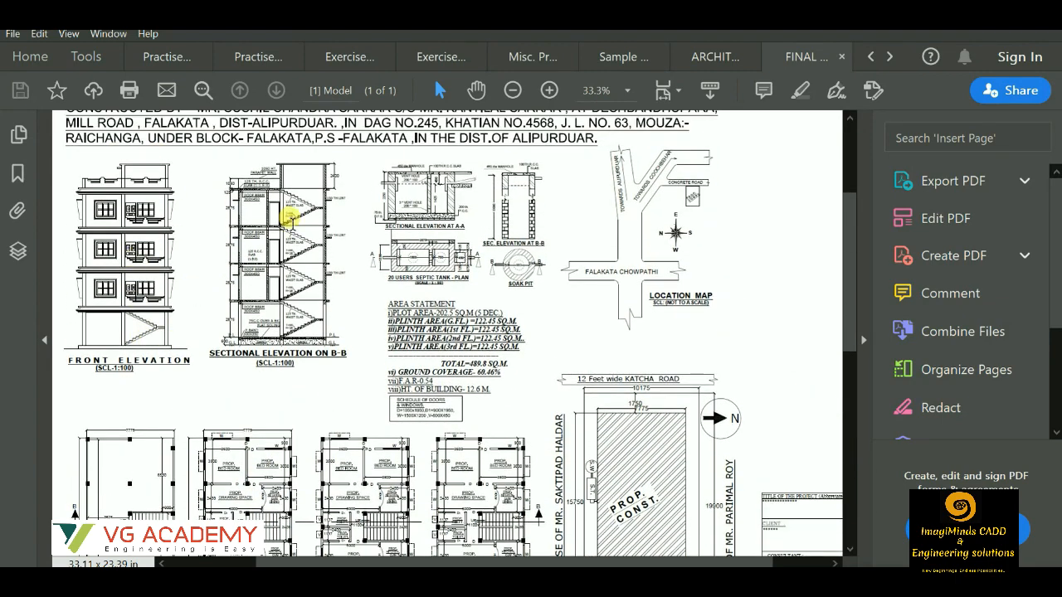
{"action": "mouse_move", "coordinate": [786, 279]}
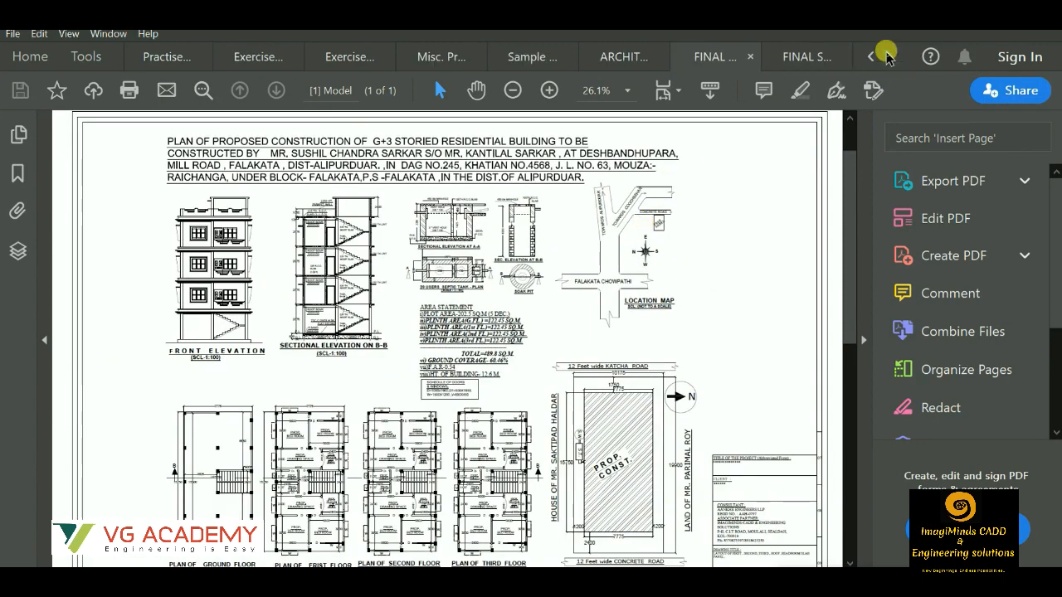
Zoom in on the first floor beam layout and scroll to the beam schedule's stirrup shapes
{"action": "left_click", "coordinate": [806, 56]}
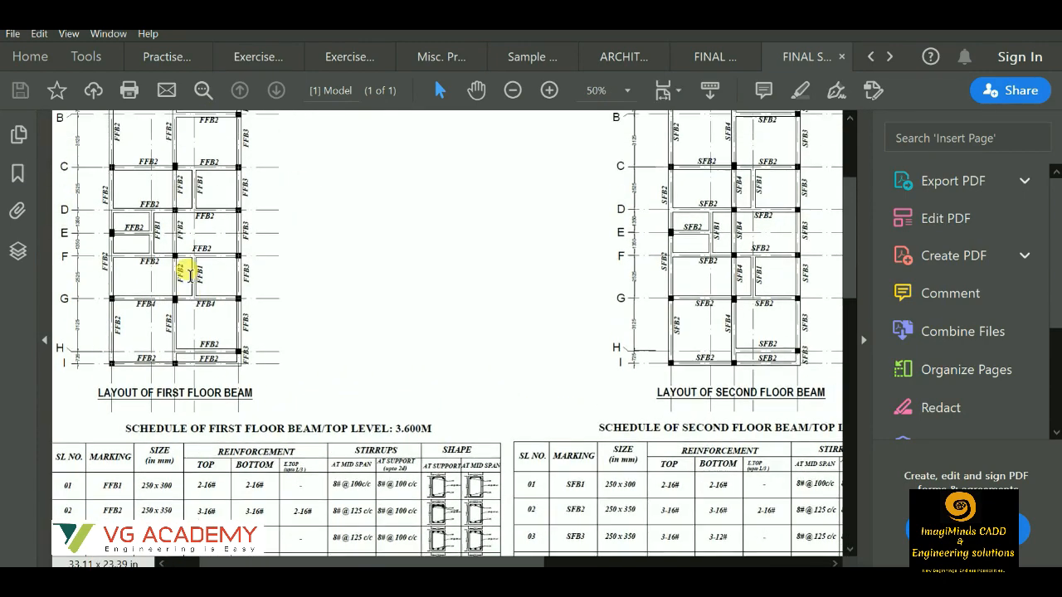
{"action": "left_click", "coordinate": [548, 90]}
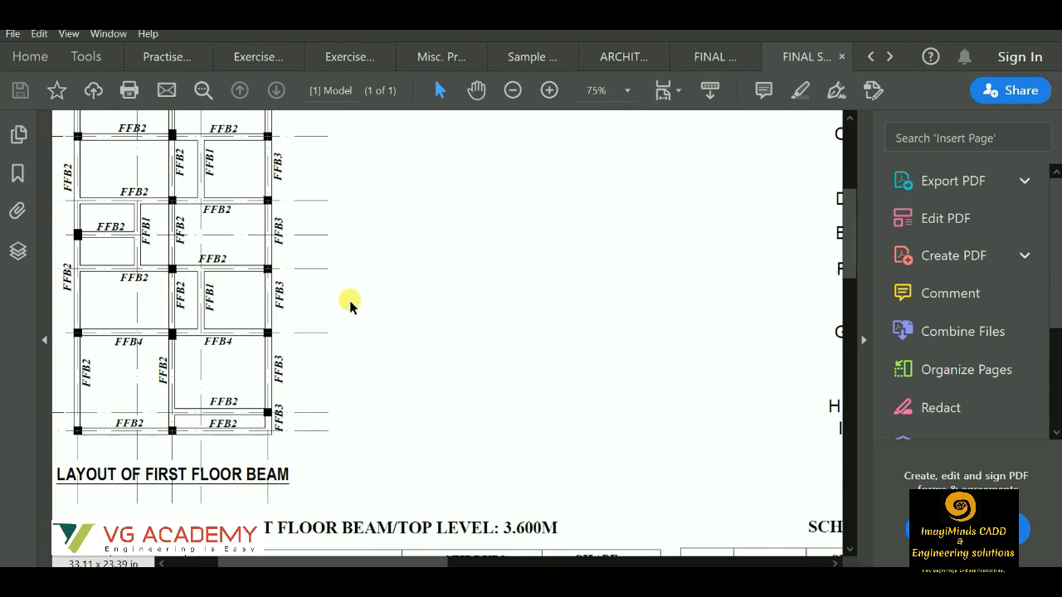
{"action": "scroll", "scroll_direction": "down", "scroll_amount": 3}
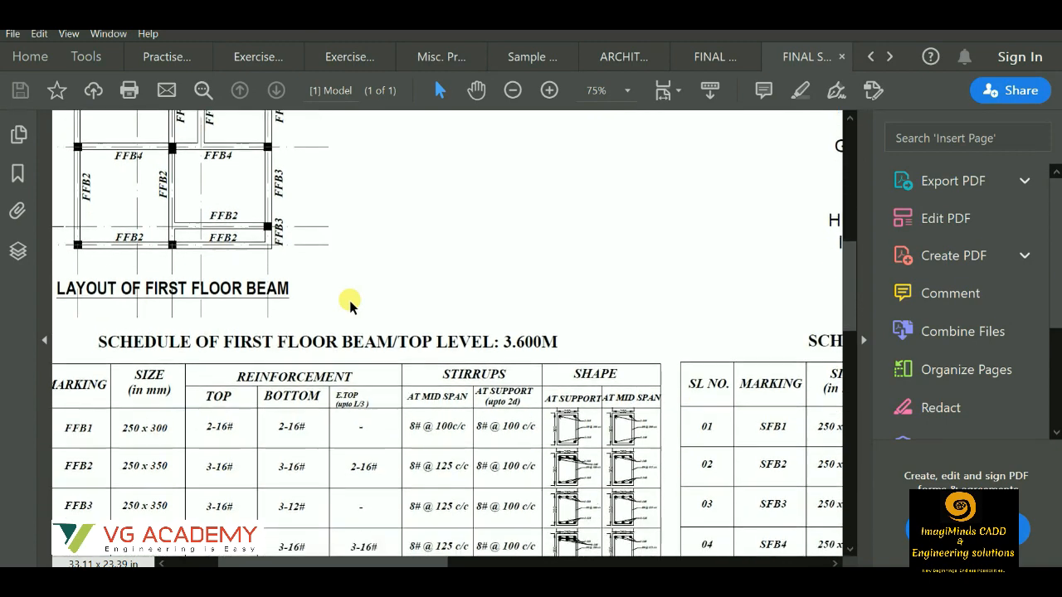
{"action": "scroll", "scroll_direction": "down", "scroll_amount": 3}
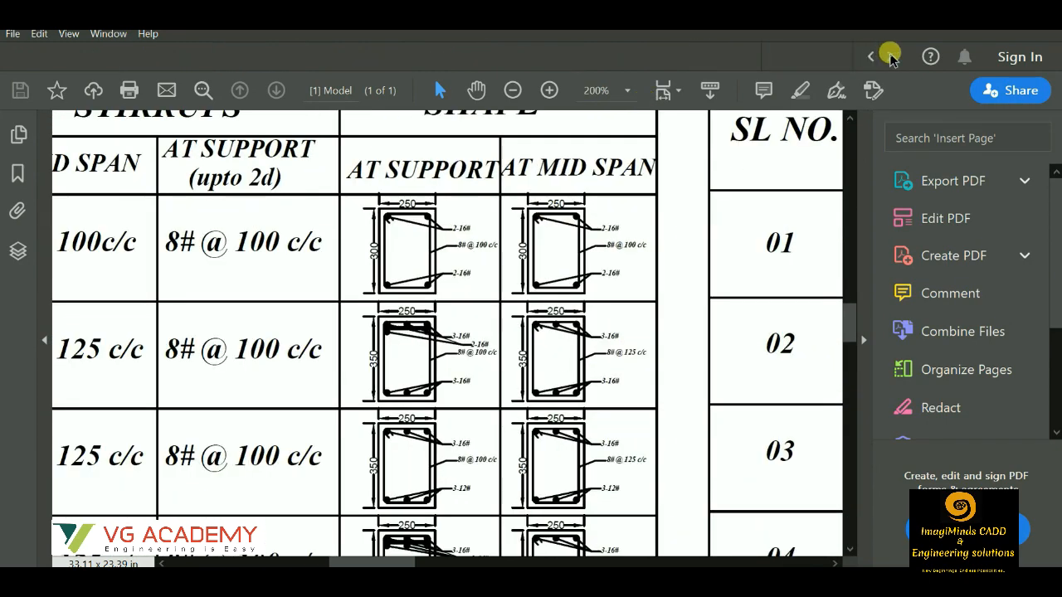
View footing Section Z1-Z1 in the next FINAL S... tab, then open the BL-B footing detail sheet
{"action": "left_click", "coordinate": [16, 173]}
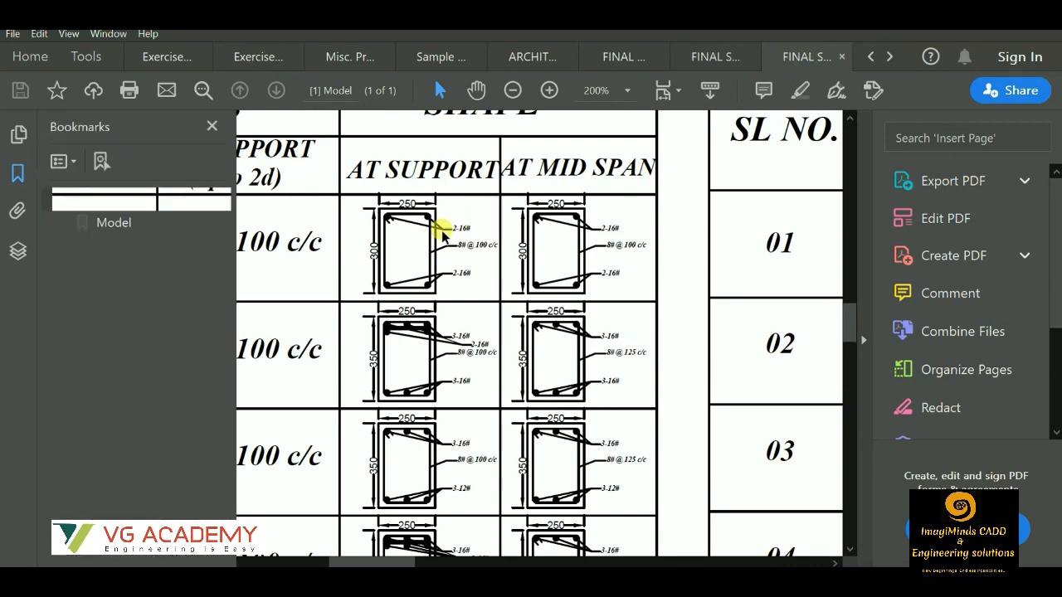
{"action": "left_click", "coordinate": [510, 90]}
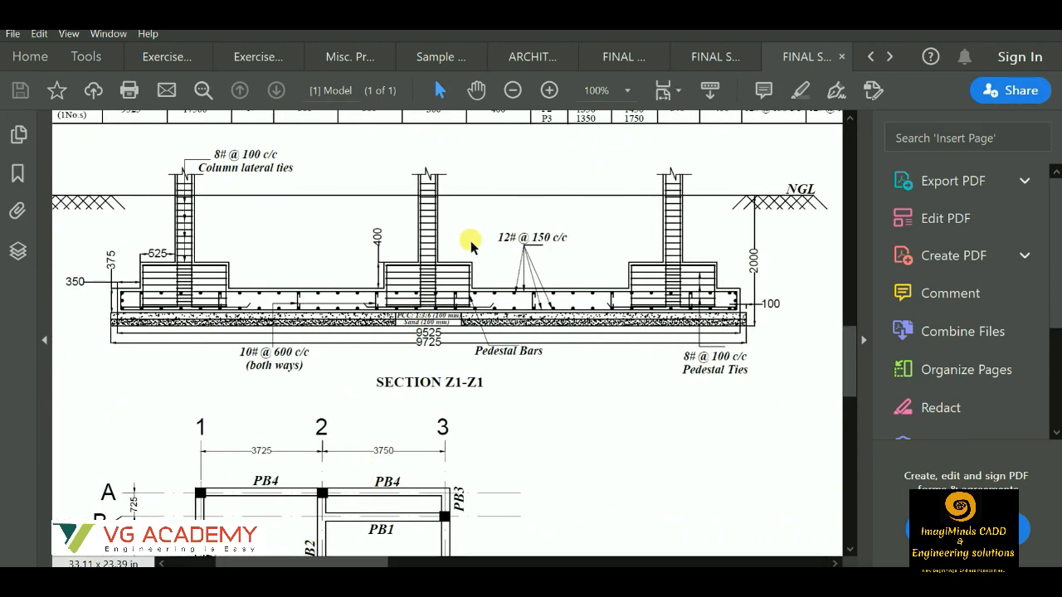
{"action": "left_click", "coordinate": [805, 56]}
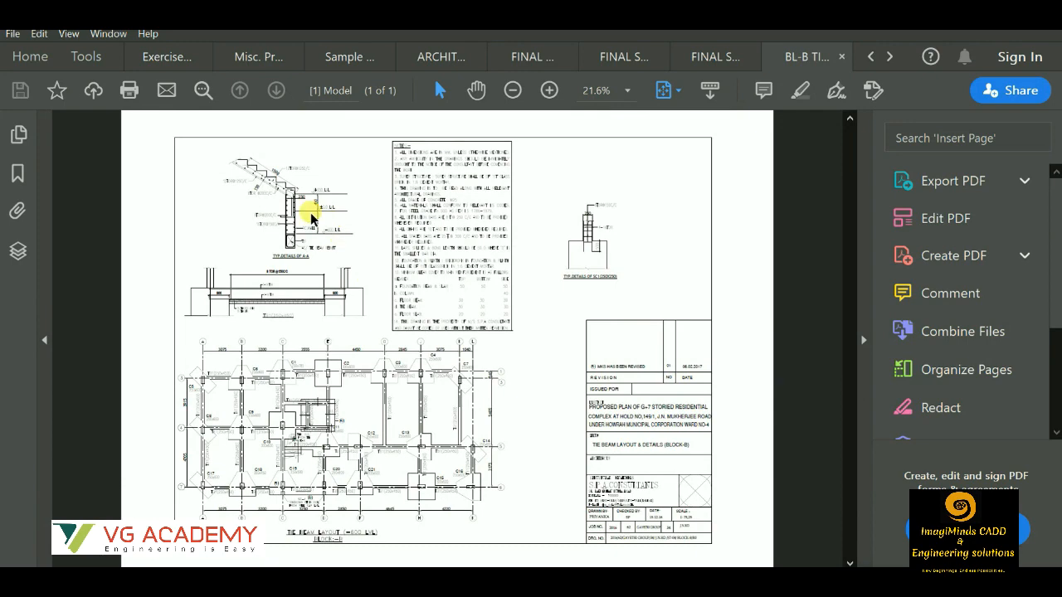
View the BL-B staircase layout sheet, enlarging sections A-A to D-D to 33.3%, and move on to the floor plan set
{"action": "left_click", "coordinate": [804, 57]}
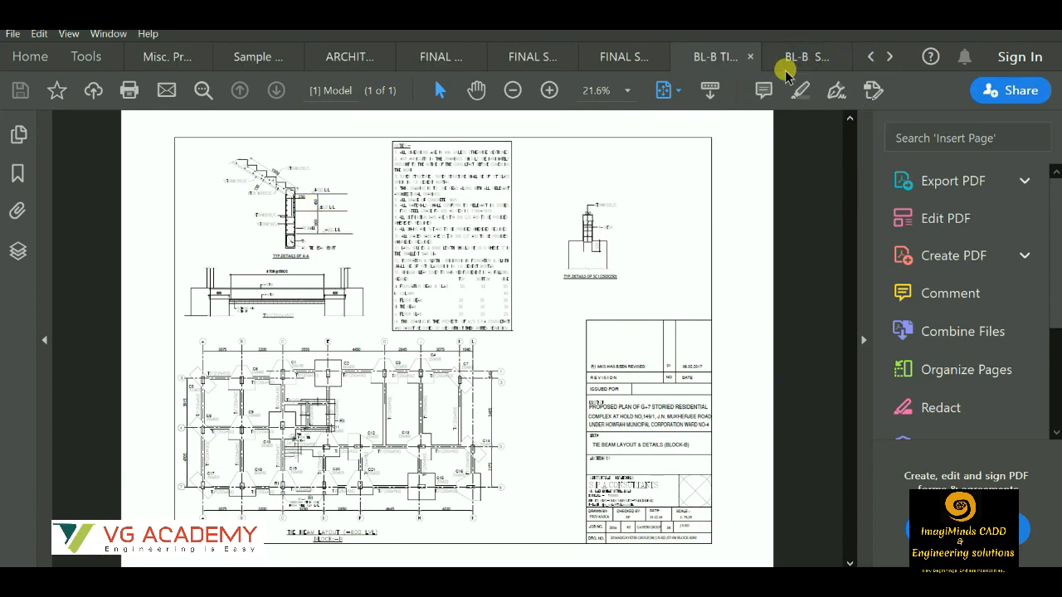
{"action": "left_click", "coordinate": [804, 57]}
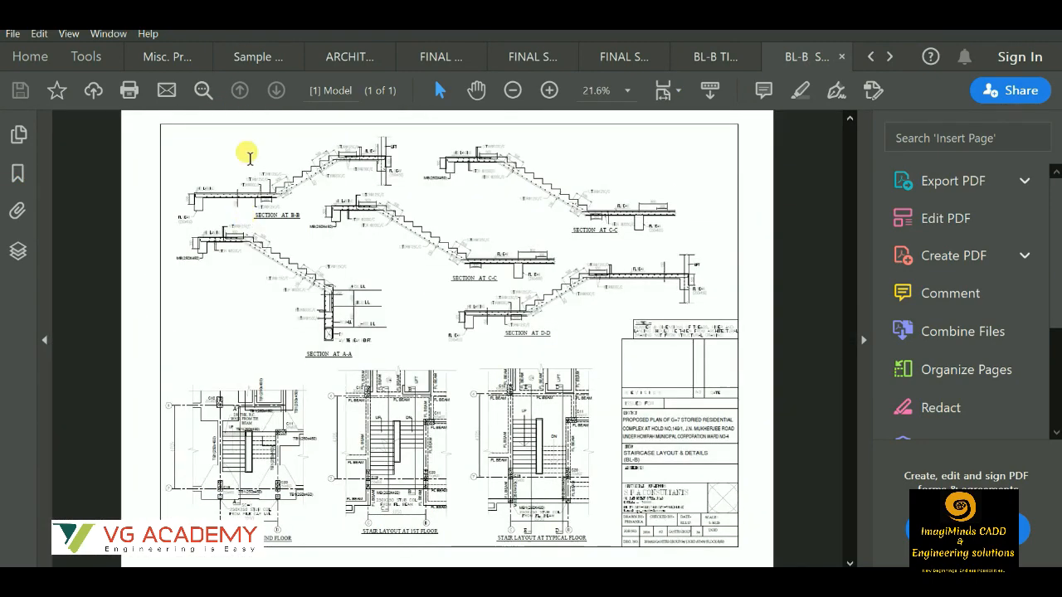
{"action": "left_click", "coordinate": [547, 89]}
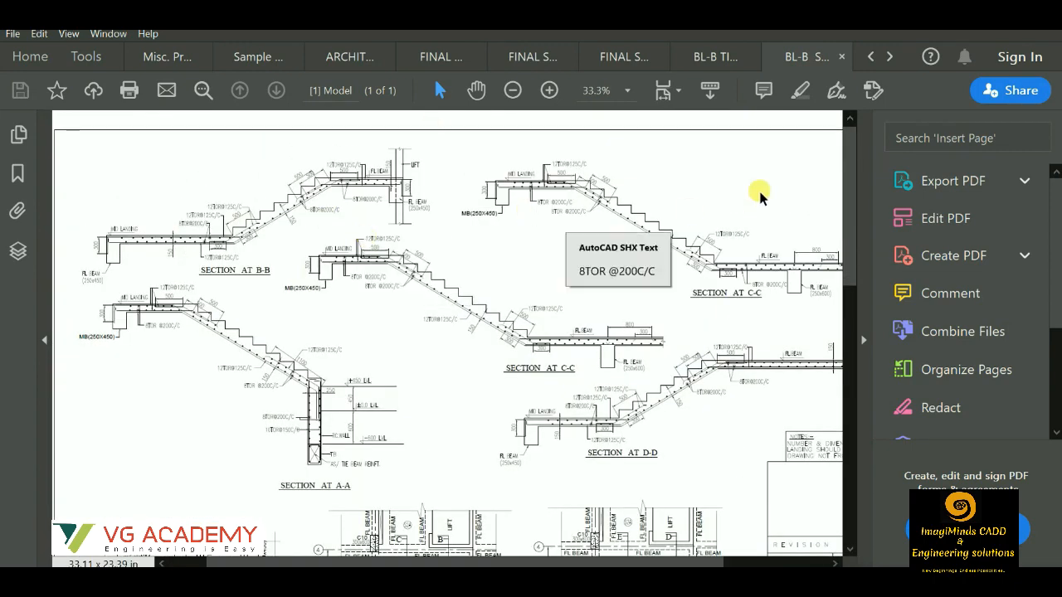
{"action": "left_click", "coordinate": [803, 56]}
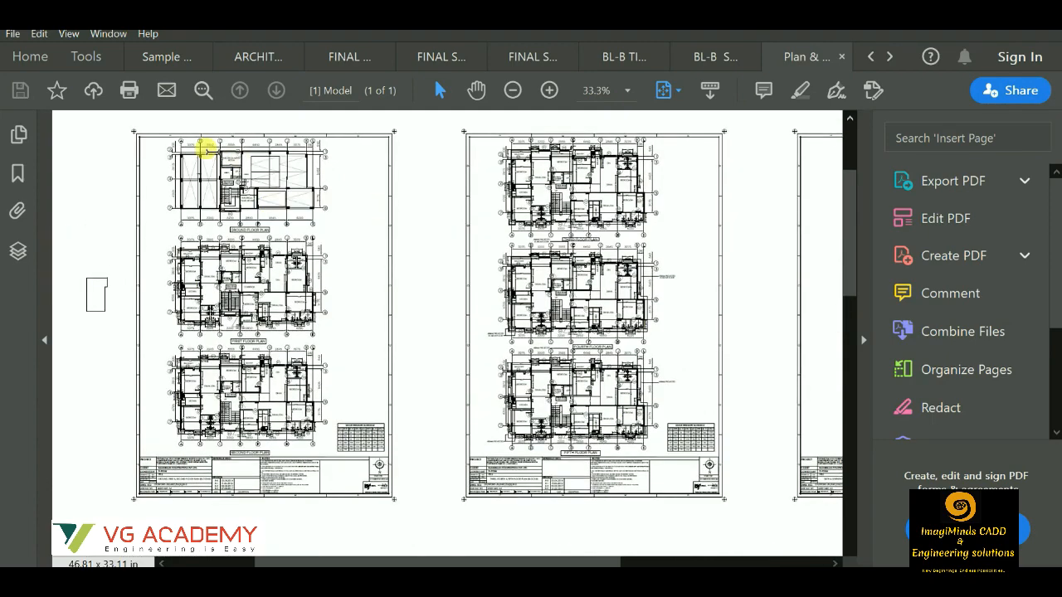
Zoom the Plan & Elevation sheets to 66.7% and 100% on the ground, first and upper floor plans, then back out to 25%
{"action": "left_click", "coordinate": [547, 90]}
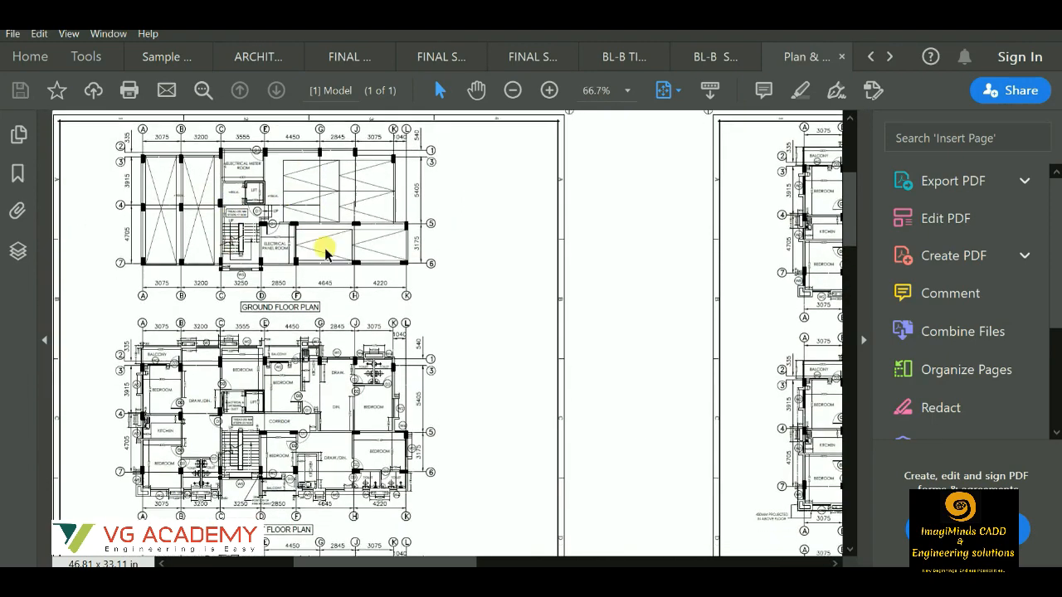
{"action": "scroll", "scroll_direction": "down", "scroll_amount": 3}
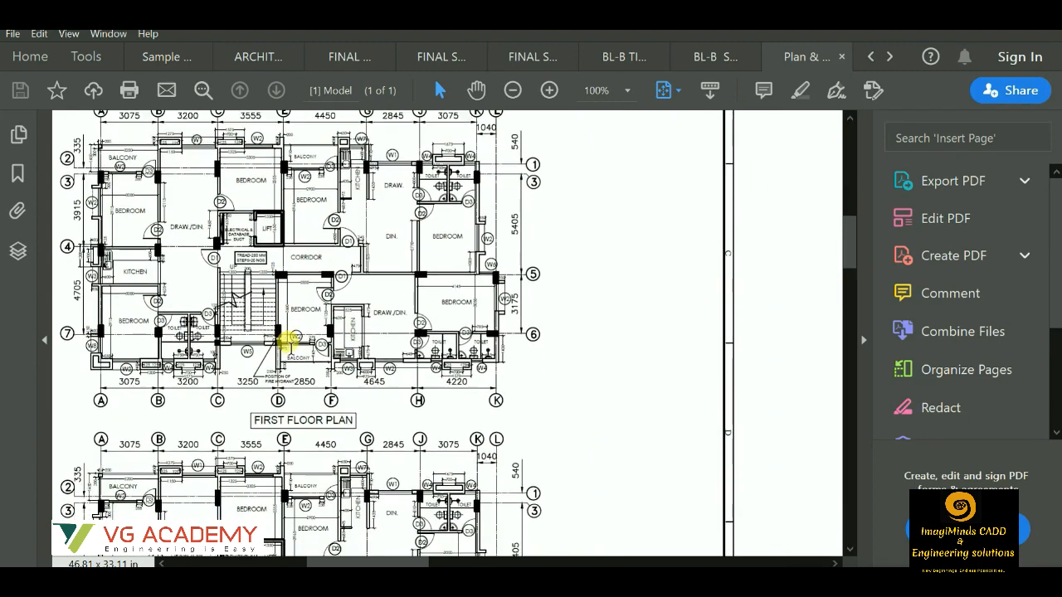
{"action": "scroll", "scroll_direction": "down", "scroll_amount": 3}
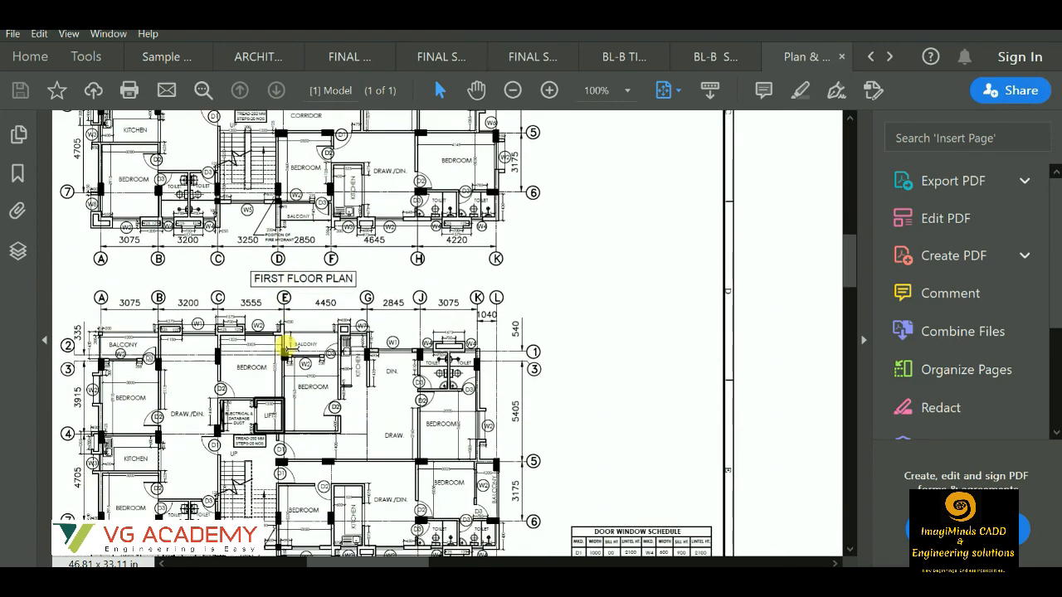
{"action": "scroll", "scroll_direction": "down", "scroll_amount": 3}
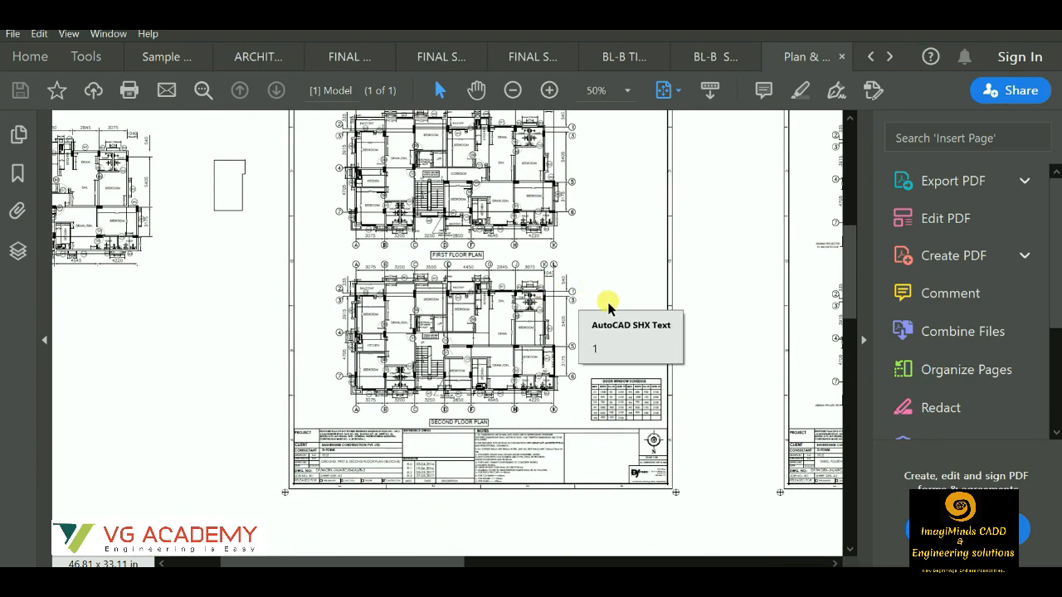
{"action": "scroll", "scroll_direction": "down", "scroll_amount": 3}
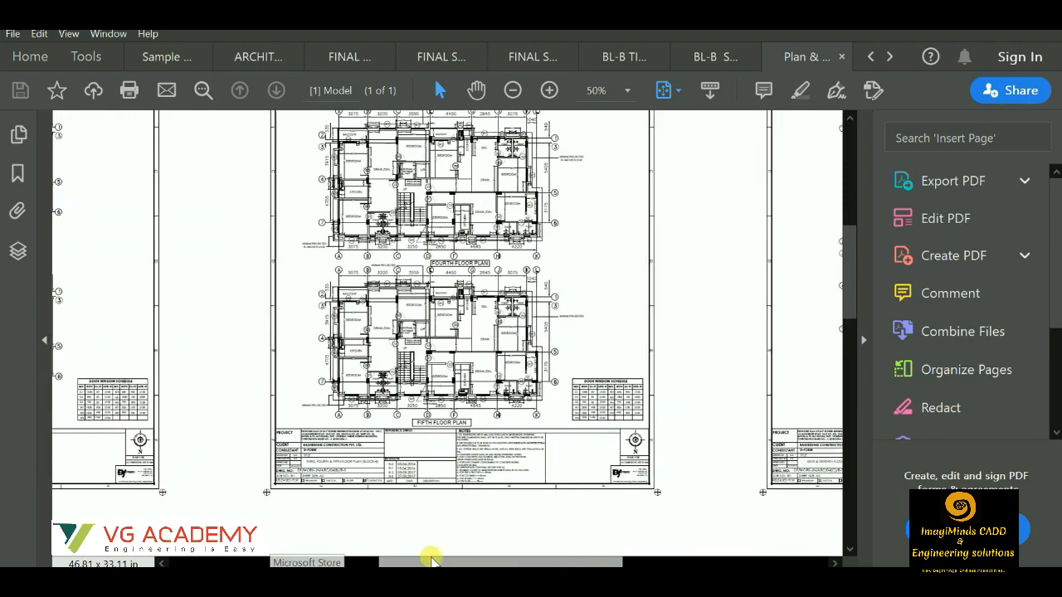
{"action": "left_click", "coordinate": [511, 89]}
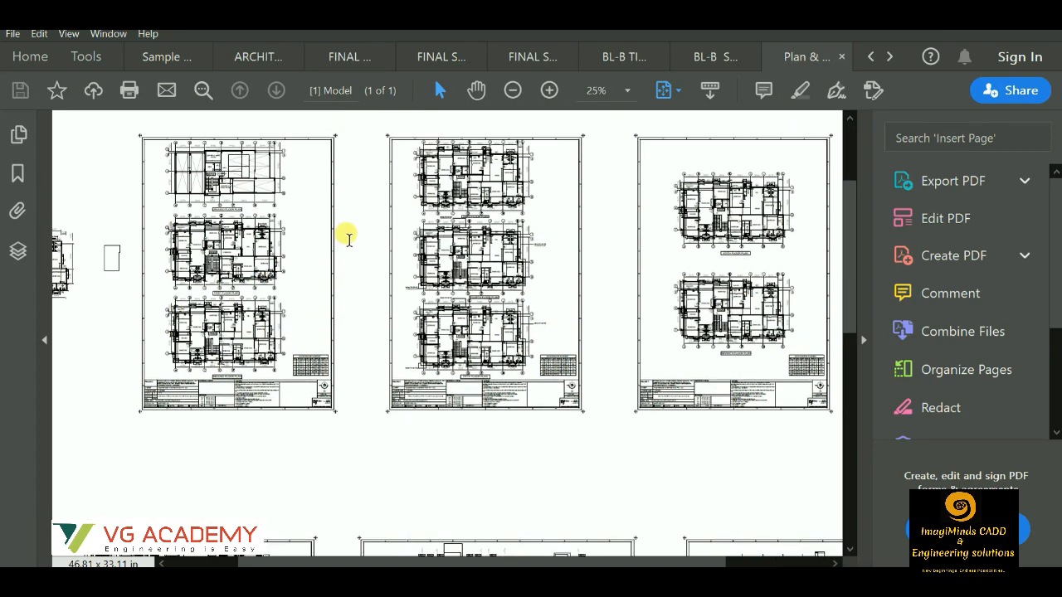
{"action": "scroll", "scroll_direction": "down", "scroll_amount": 3}
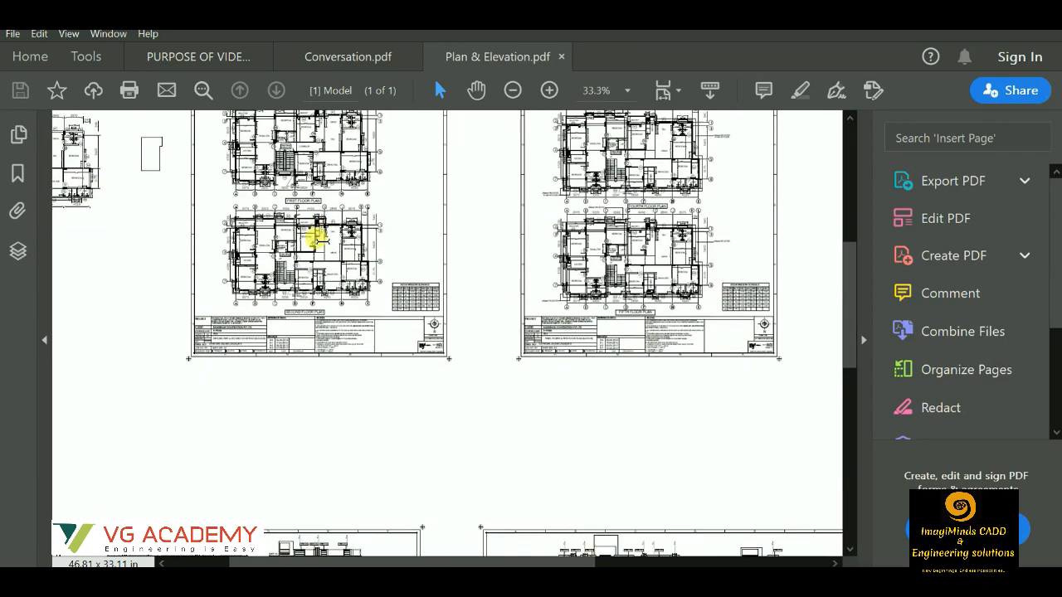
Scroll past the floor plans to the building elevation sheets and zoom in on them
{"action": "scroll", "scroll_direction": "down", "scroll_amount": 3}
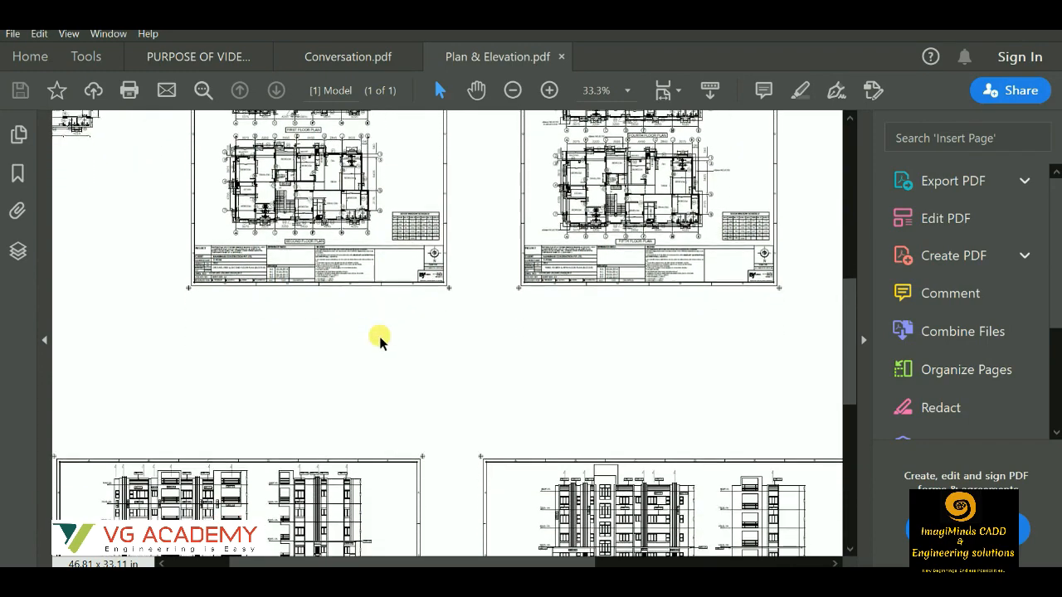
{"action": "scroll", "scroll_direction": "down", "scroll_amount": 3}
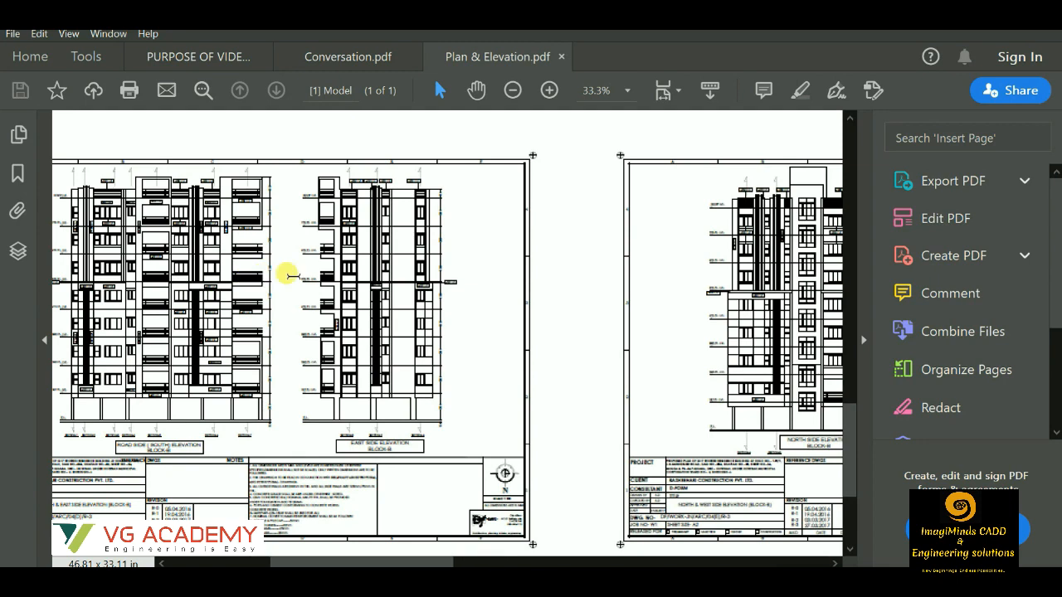
{"action": "left_click", "coordinate": [547, 90]}
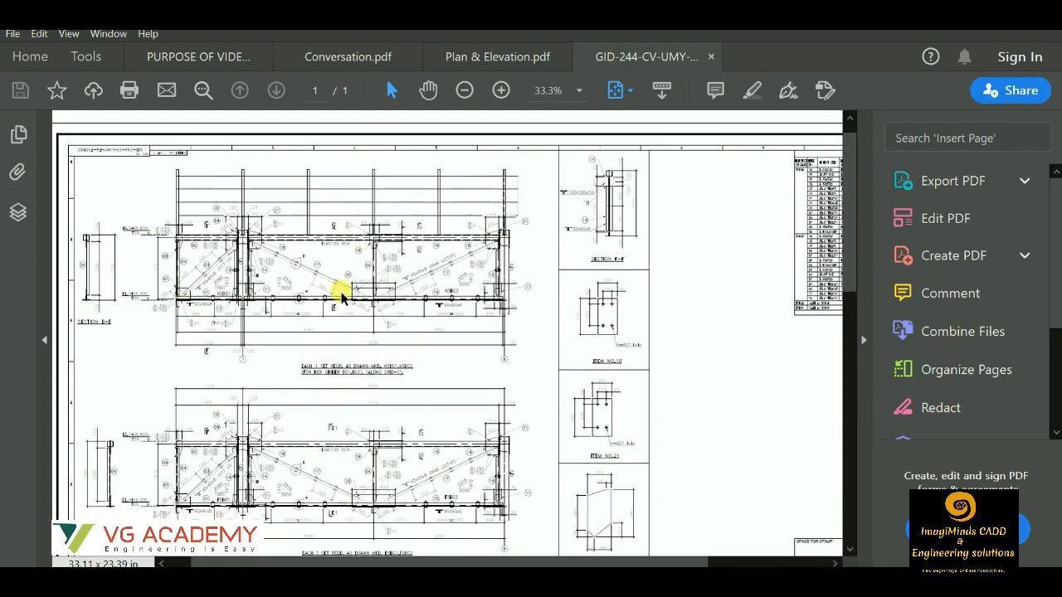
Scroll the GID-244 sheet to the steel girder truss detail at 125%, then zoom out to 66.7% to see its member sizes
{"action": "scroll", "scroll_direction": "down", "scroll_amount": 3}
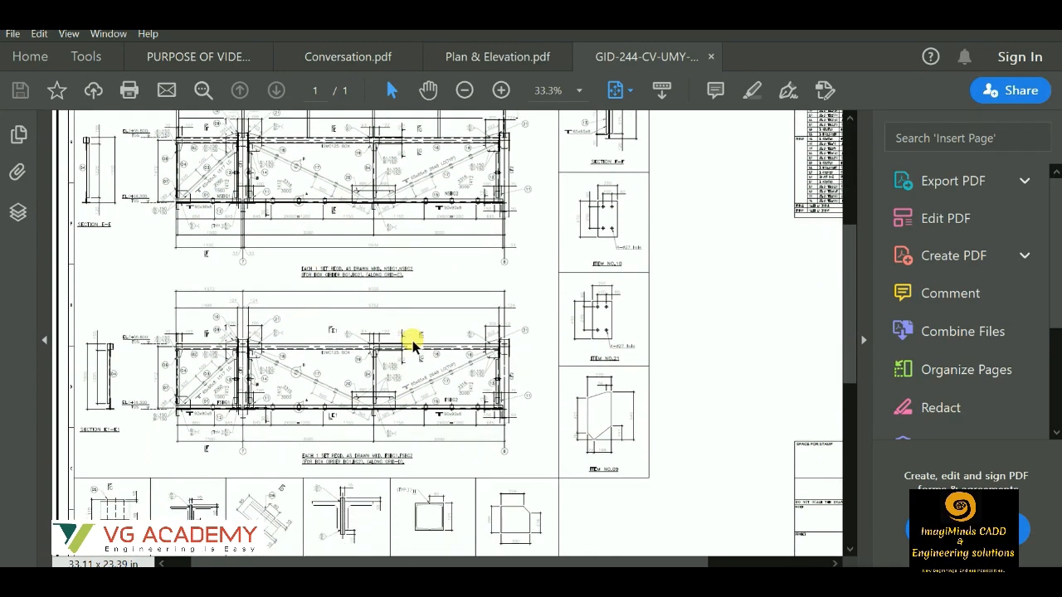
{"action": "scroll", "scroll_direction": "down", "scroll_amount": 3}
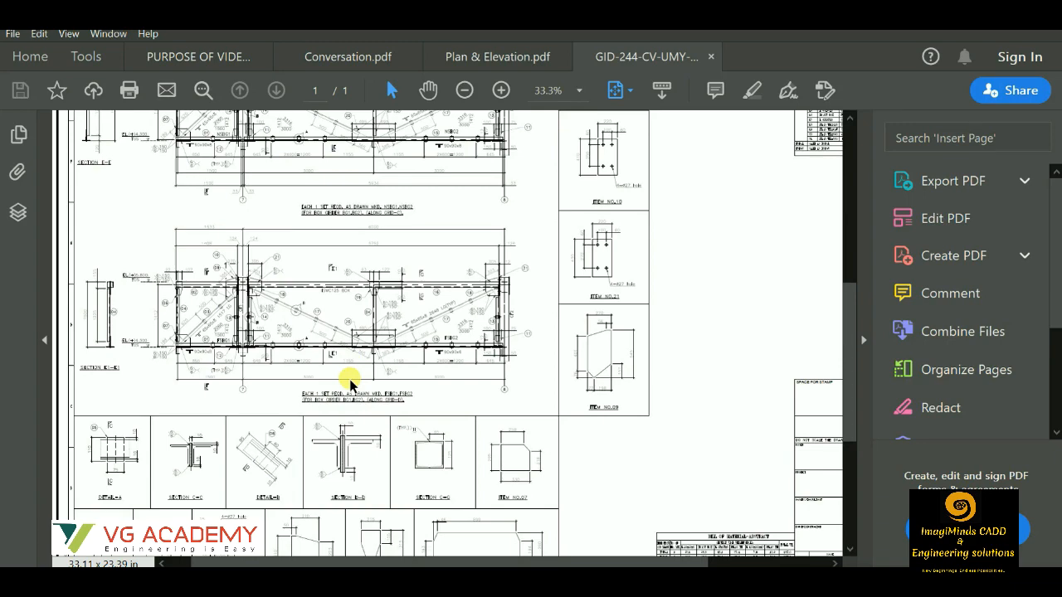
{"action": "mouse_move", "coordinate": [279, 385]}
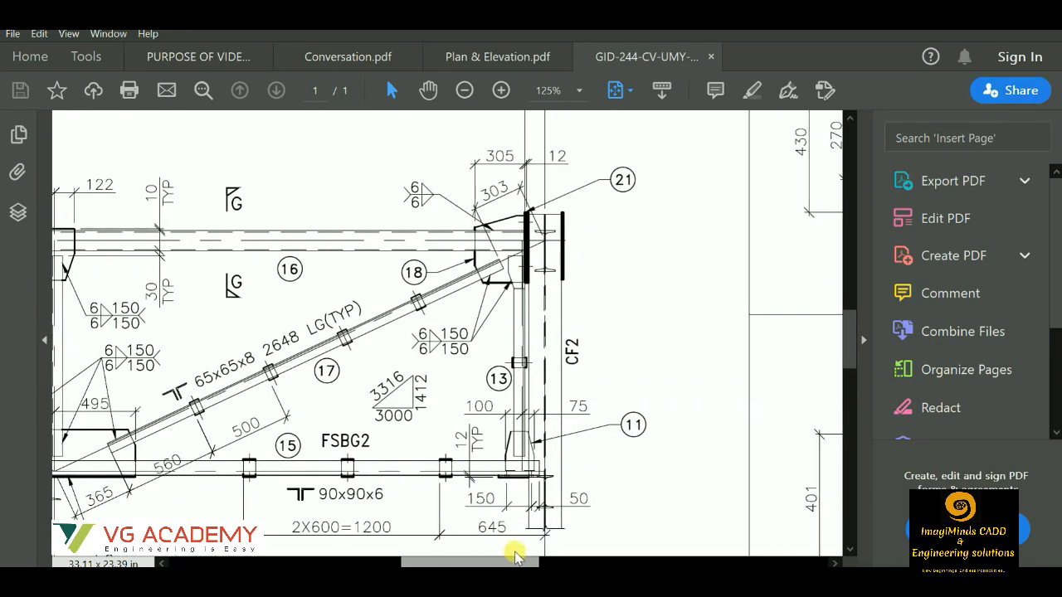
{"action": "left_click", "coordinate": [464, 89]}
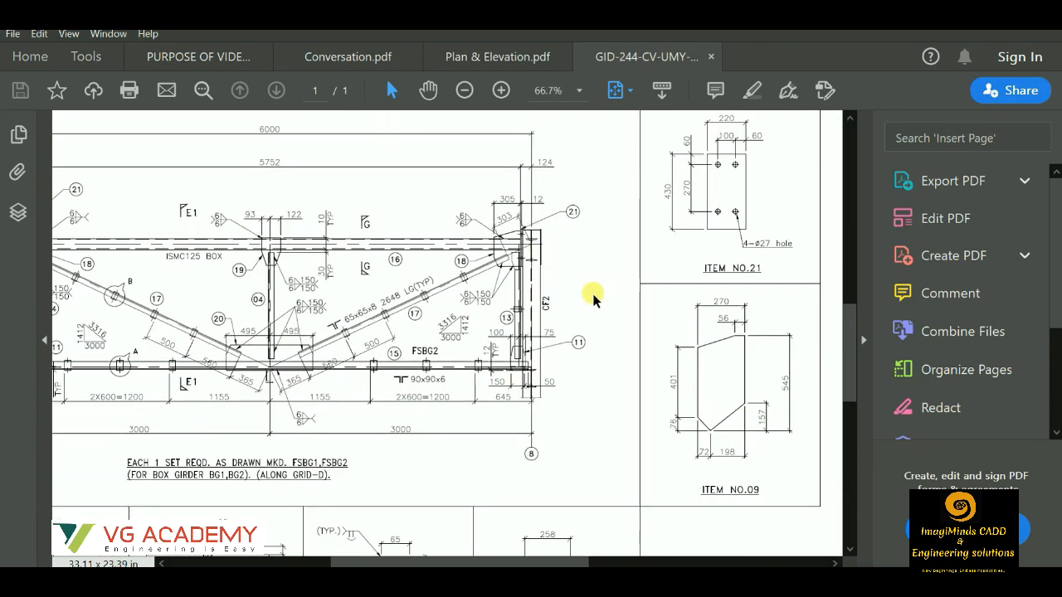
{"action": "mouse_move", "coordinate": [617, 274]}
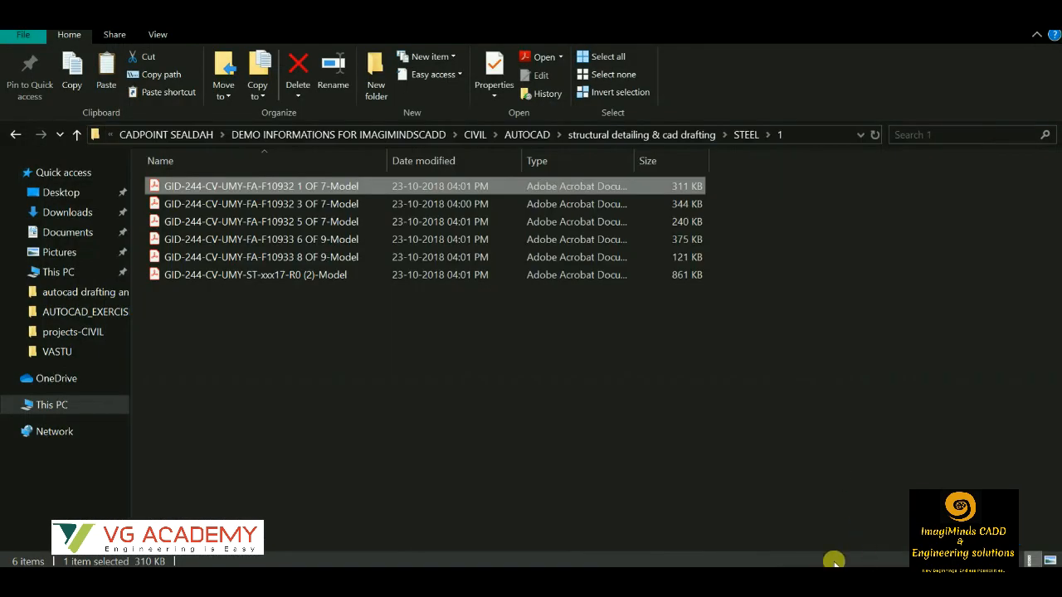
Open GID-244-CV-UMY-FA-F10932 1 OF 7-Model from the STEEL\1 folder and scroll its column section elevations
{"action": "double_click", "coordinate": [262, 186]}
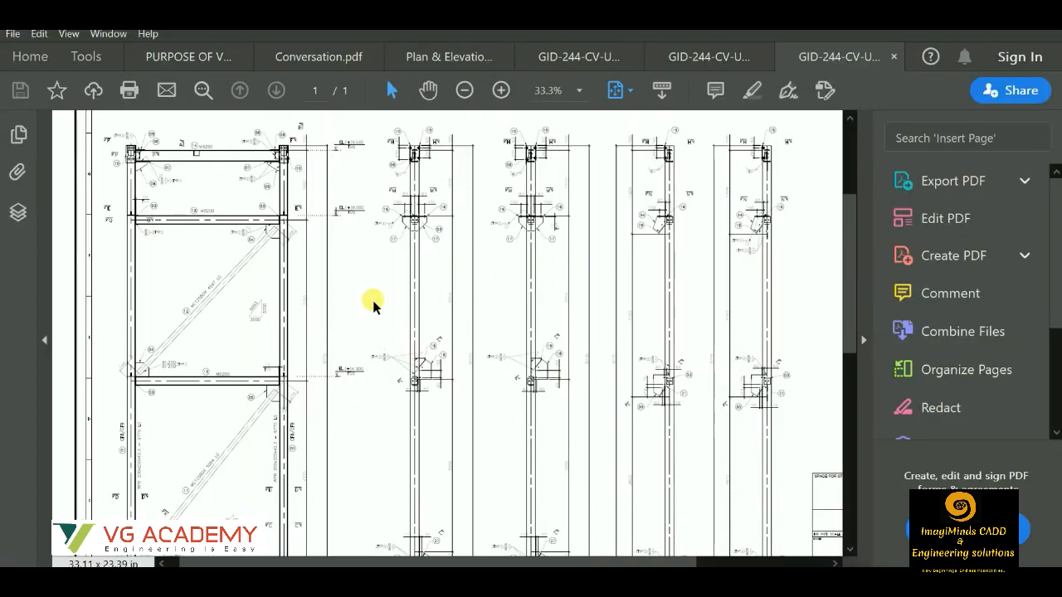
{"action": "mouse_move", "coordinate": [788, 252]}
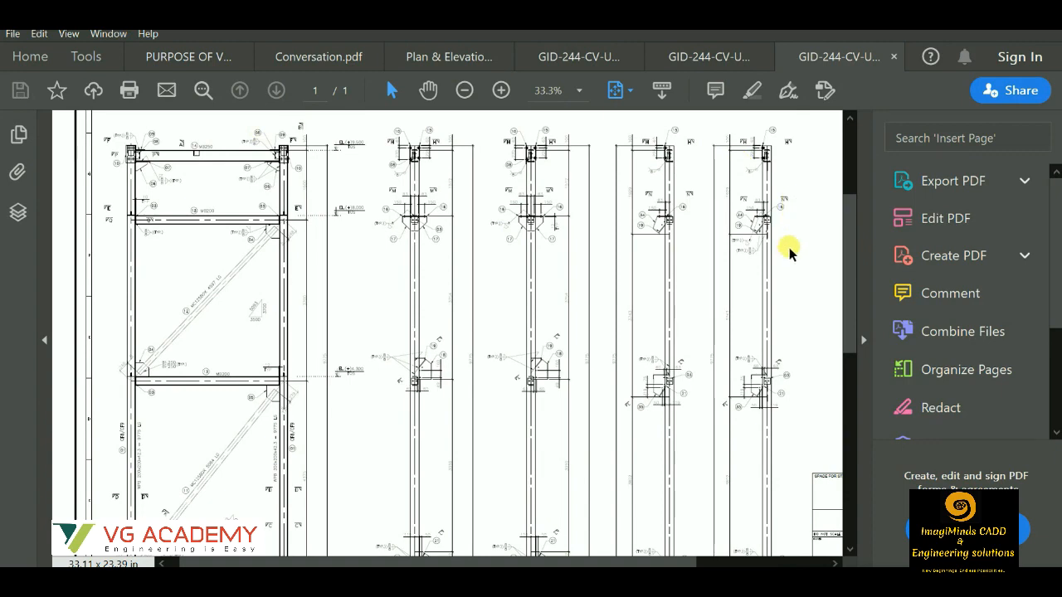
{"action": "scroll", "scroll_direction": "down", "scroll_amount": 3}
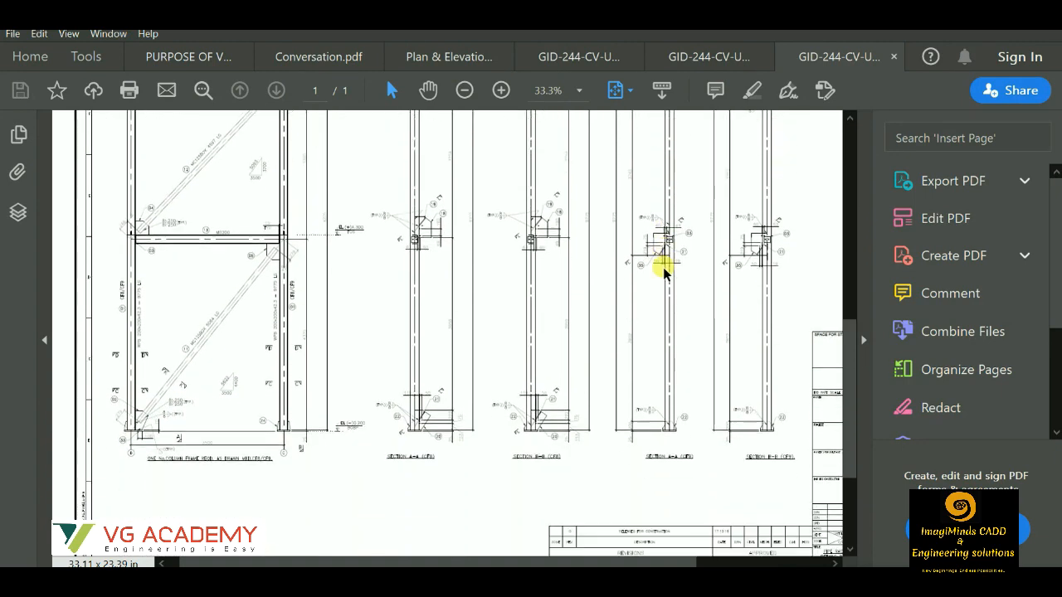
{"action": "scroll", "scroll_direction": "down", "scroll_amount": 3}
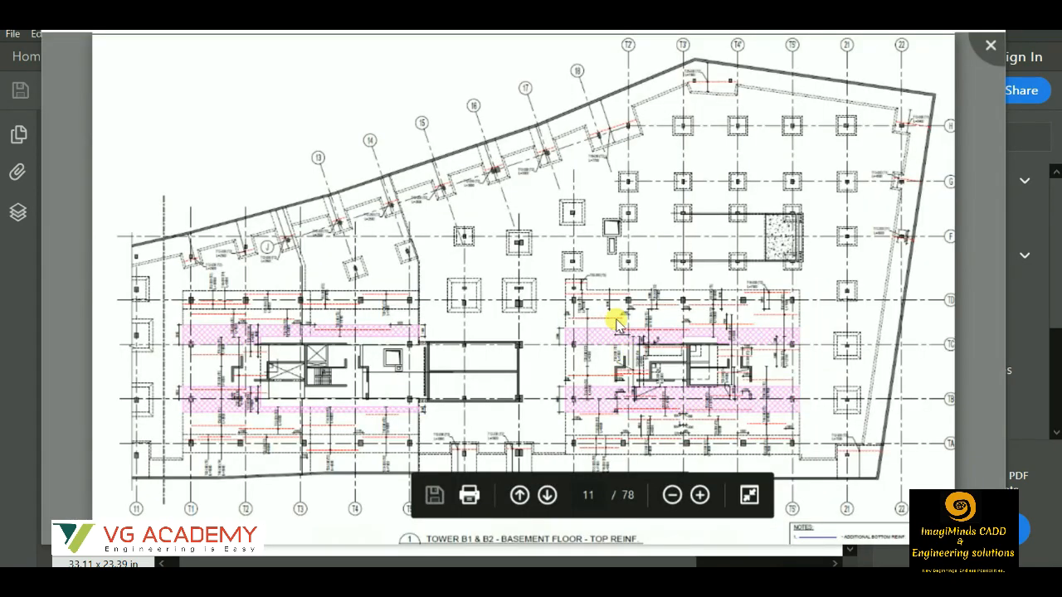
{"action": "mouse_move", "coordinate": [705, 286]}
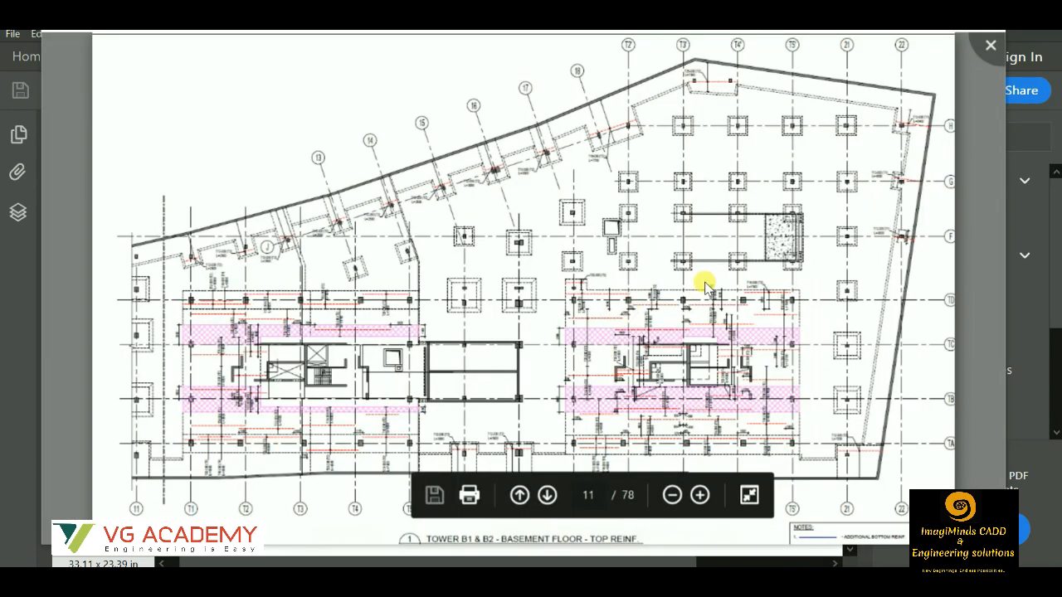
{"action": "mouse_move", "coordinate": [833, 265]}
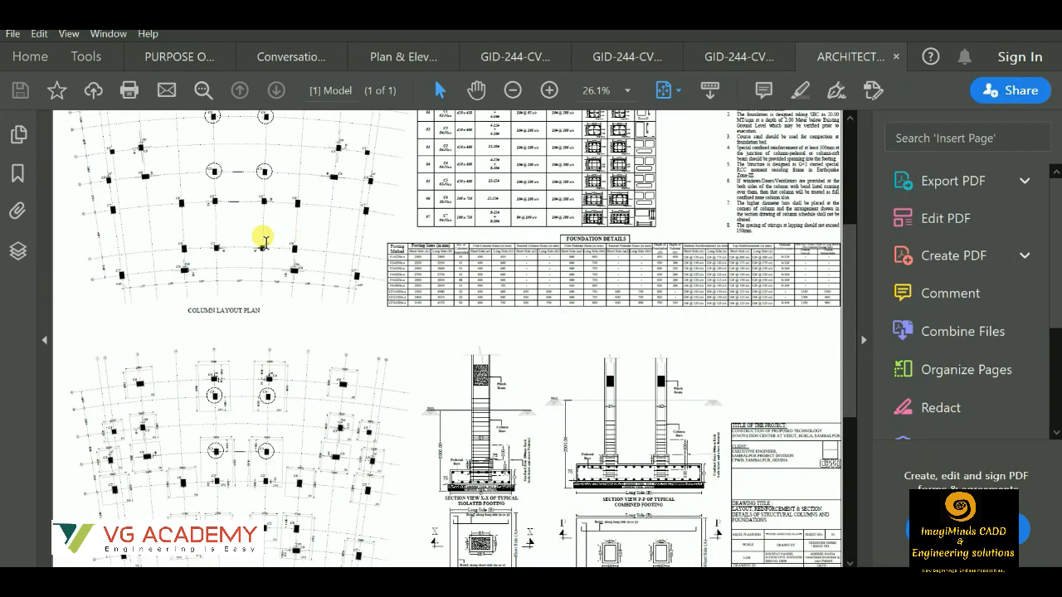
Zoom in on the column layout plan and Schedule of Column, then back out to the whole sheet
{"action": "left_click", "coordinate": [547, 89]}
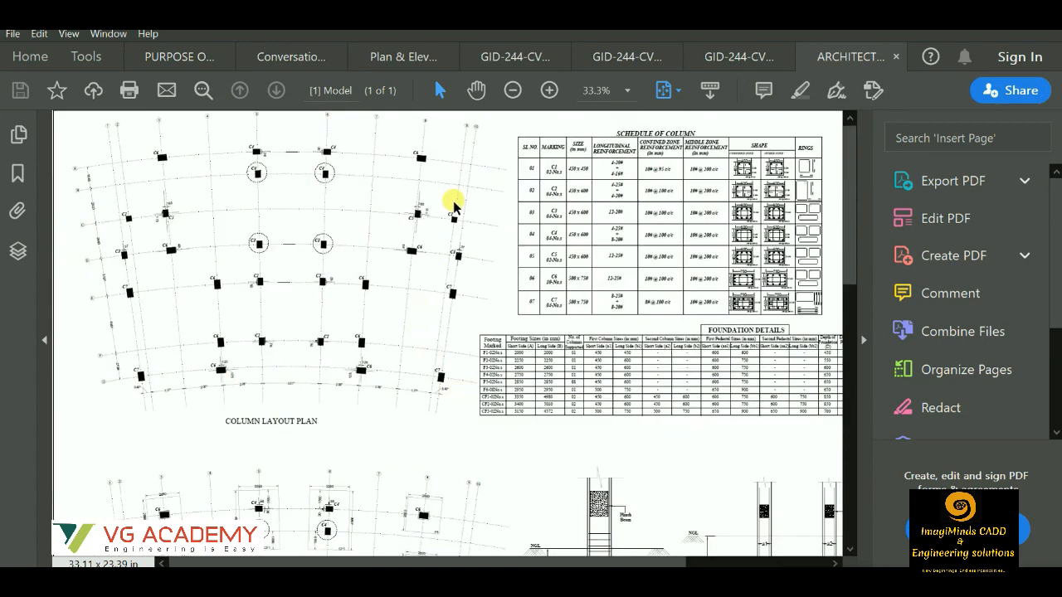
{"action": "mouse_move", "coordinate": [331, 369]}
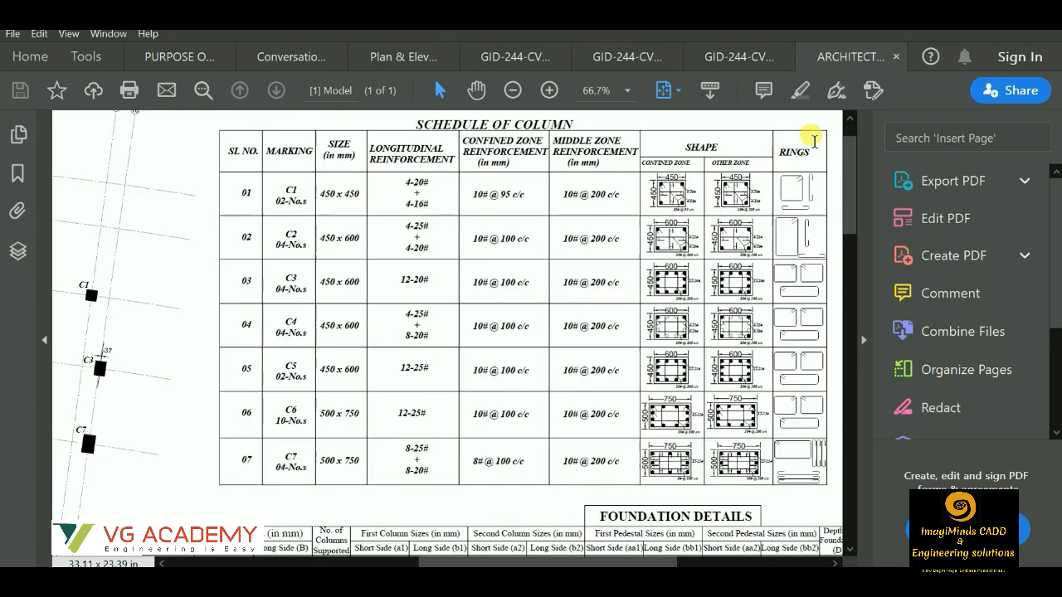
{"action": "scroll", "scroll_direction": "down", "scroll_amount": 3}
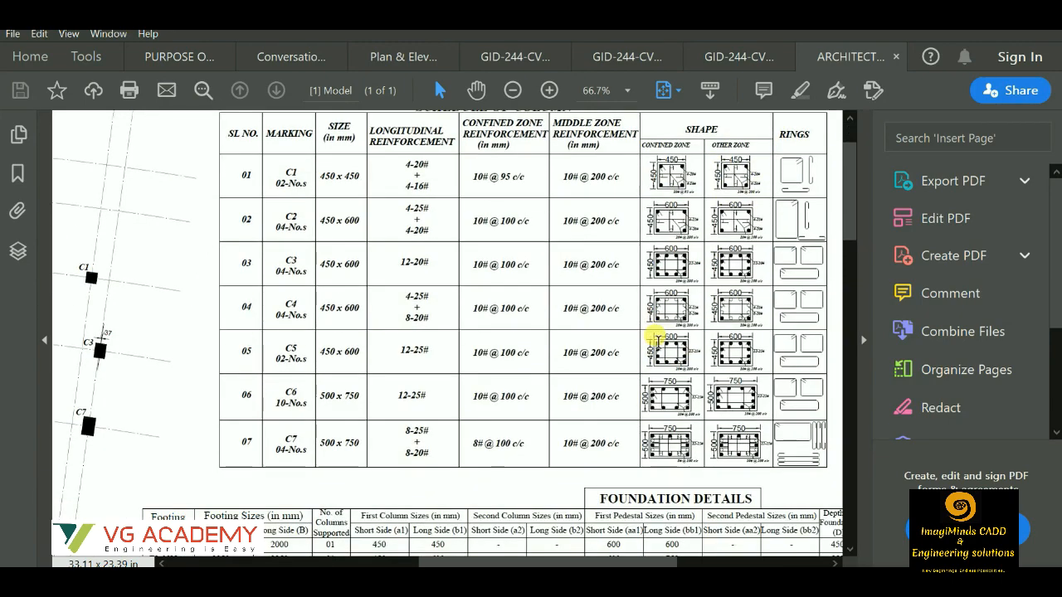
{"action": "left_click", "coordinate": [512, 90]}
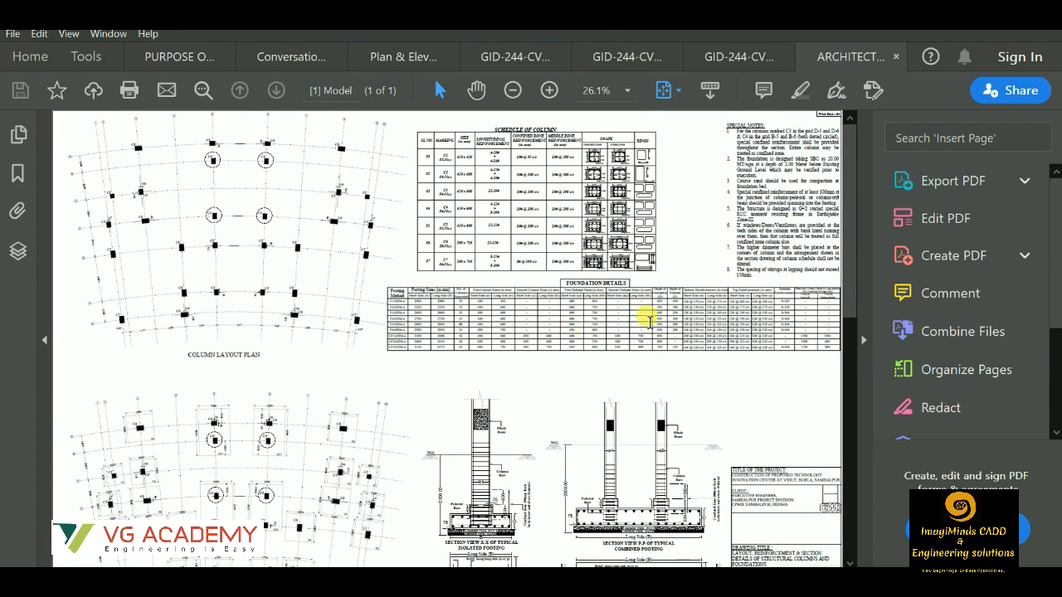
Zoom in and out on the Foundation Details table and the Footing Layout Plan with its footing sections
{"action": "left_click", "coordinate": [547, 89]}
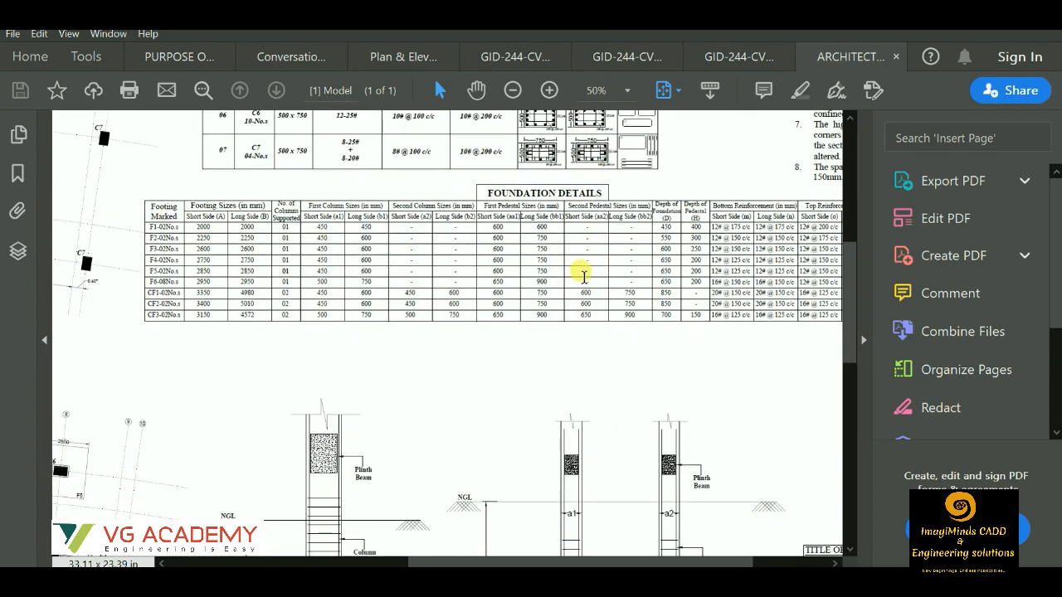
{"action": "left_click", "coordinate": [511, 90]}
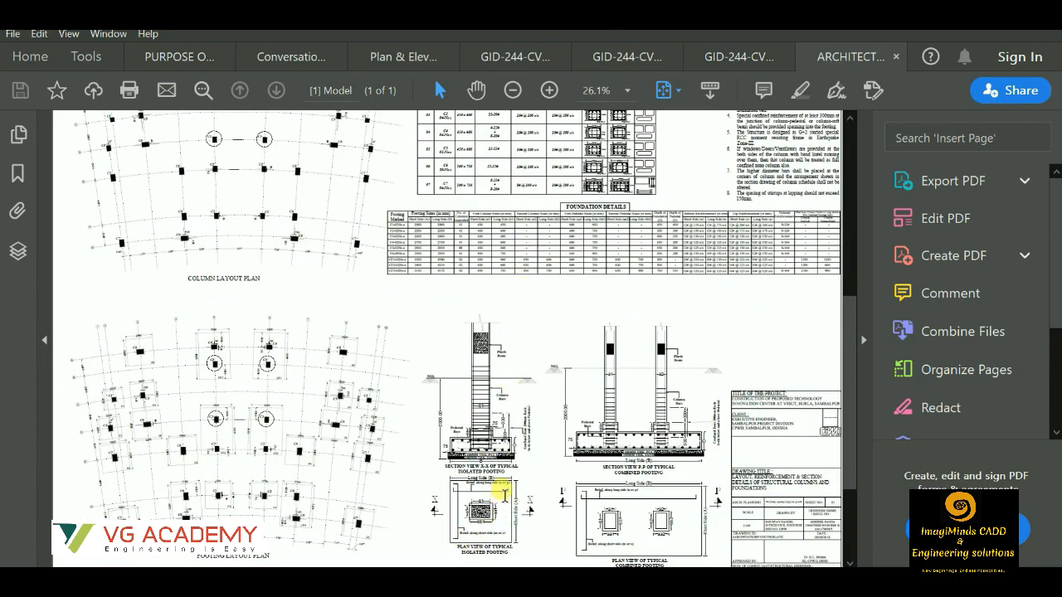
{"action": "left_click", "coordinate": [548, 89]}
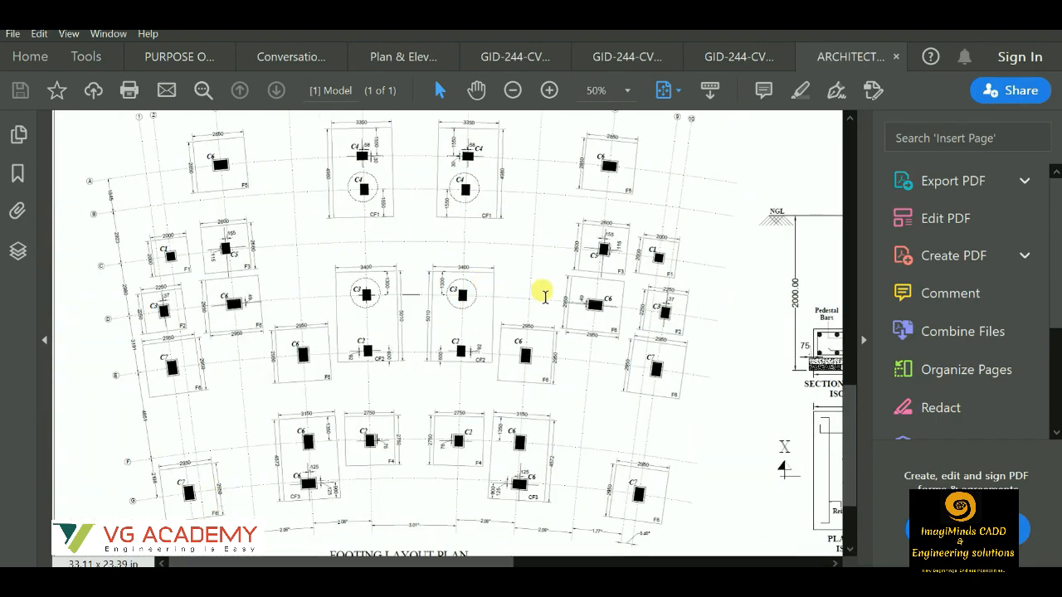
{"action": "left_click", "coordinate": [511, 89]}
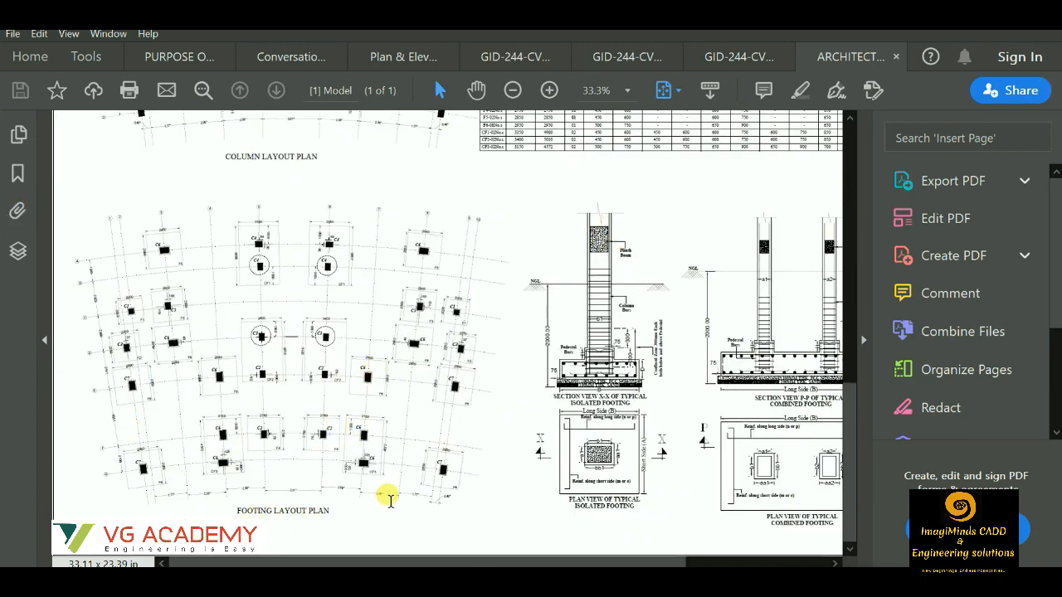
Return to Plan & Elevation.pdf at 100% on the first floor plan, then zoom to 25% and scroll to the elevations
{"action": "left_click", "coordinate": [405, 56]}
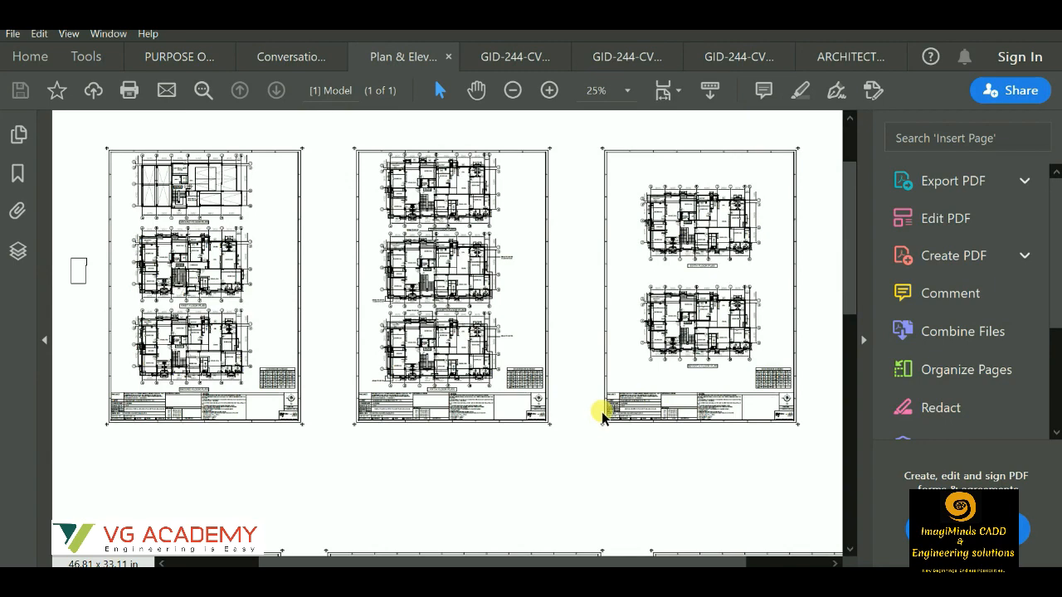
{"action": "scroll", "scroll_direction": "down", "scroll_amount": 3}
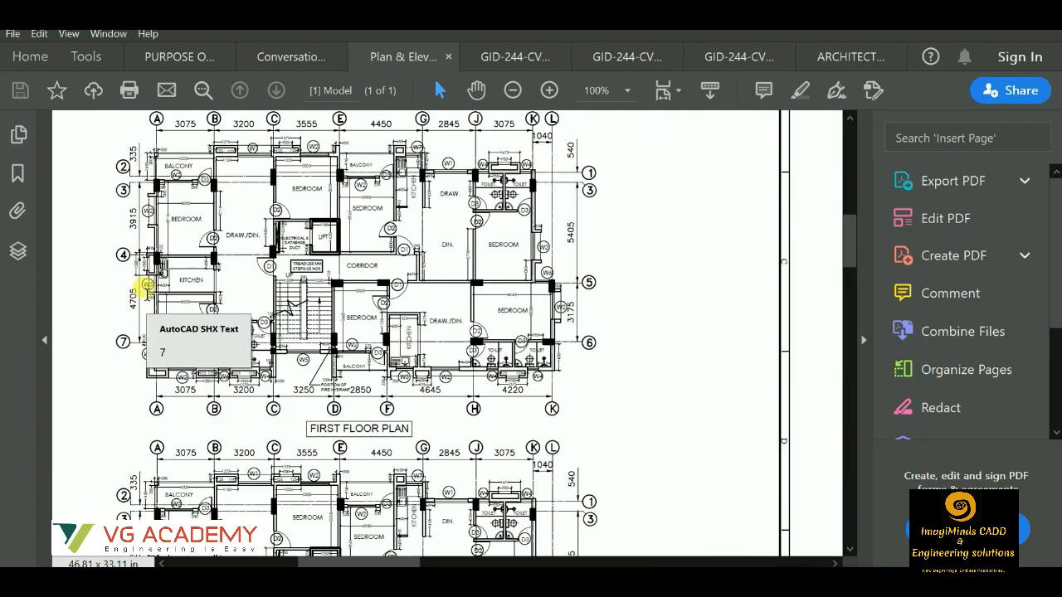
{"action": "scroll", "scroll_direction": "down", "scroll_amount": 3}
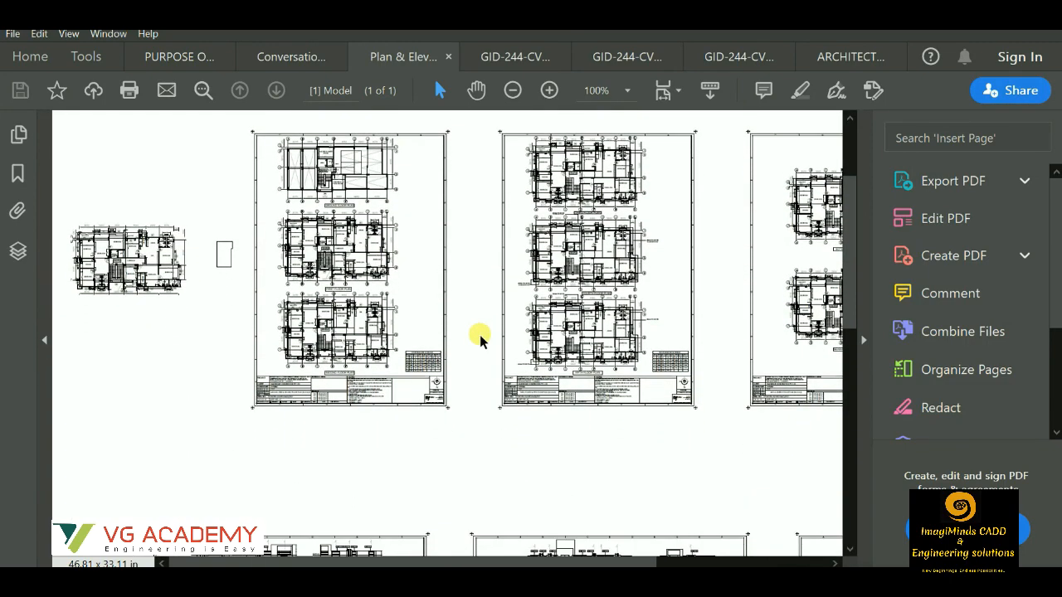
{"action": "scroll", "scroll_direction": "down", "scroll_amount": 3}
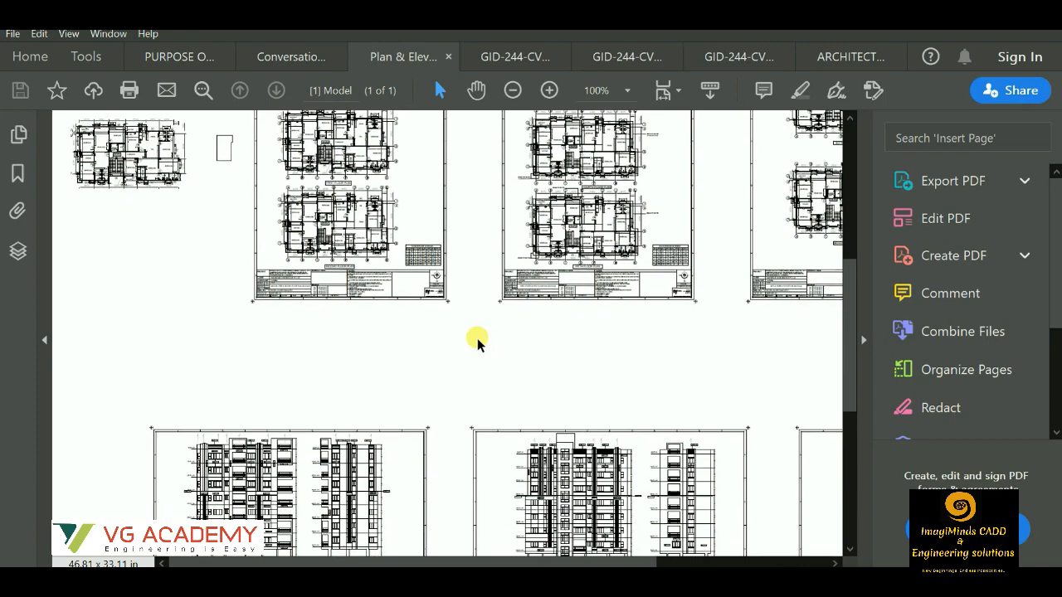
{"action": "left_click", "coordinate": [511, 90]}
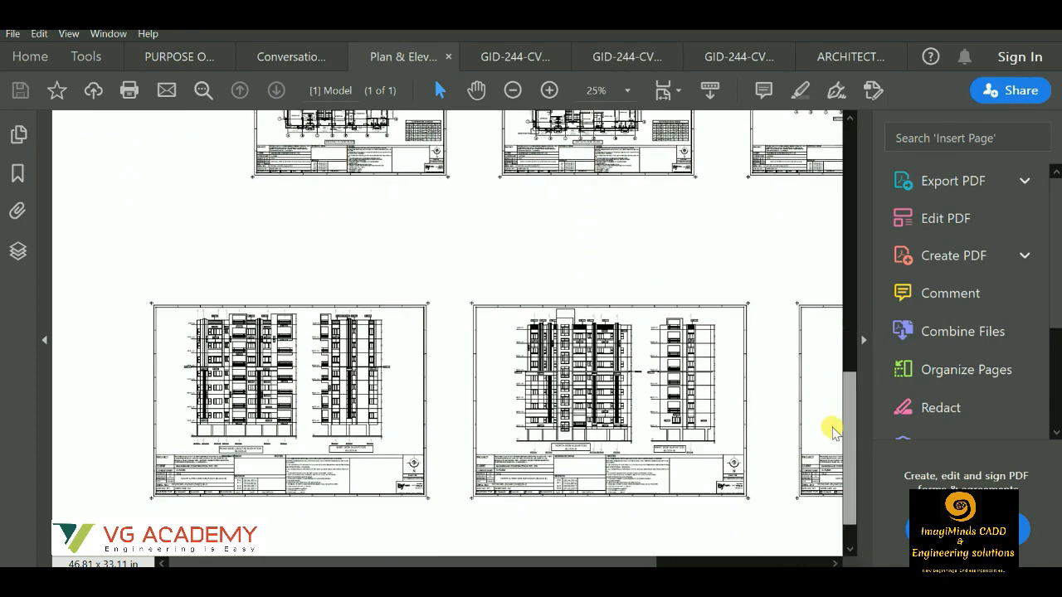
{"action": "scroll", "scroll_direction": "down", "scroll_amount": 3}
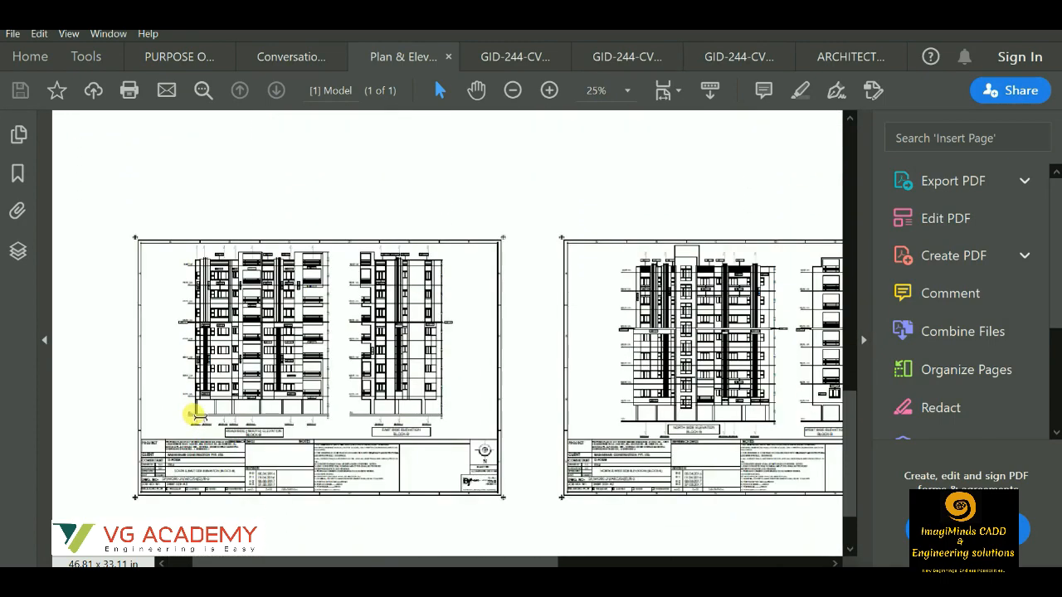